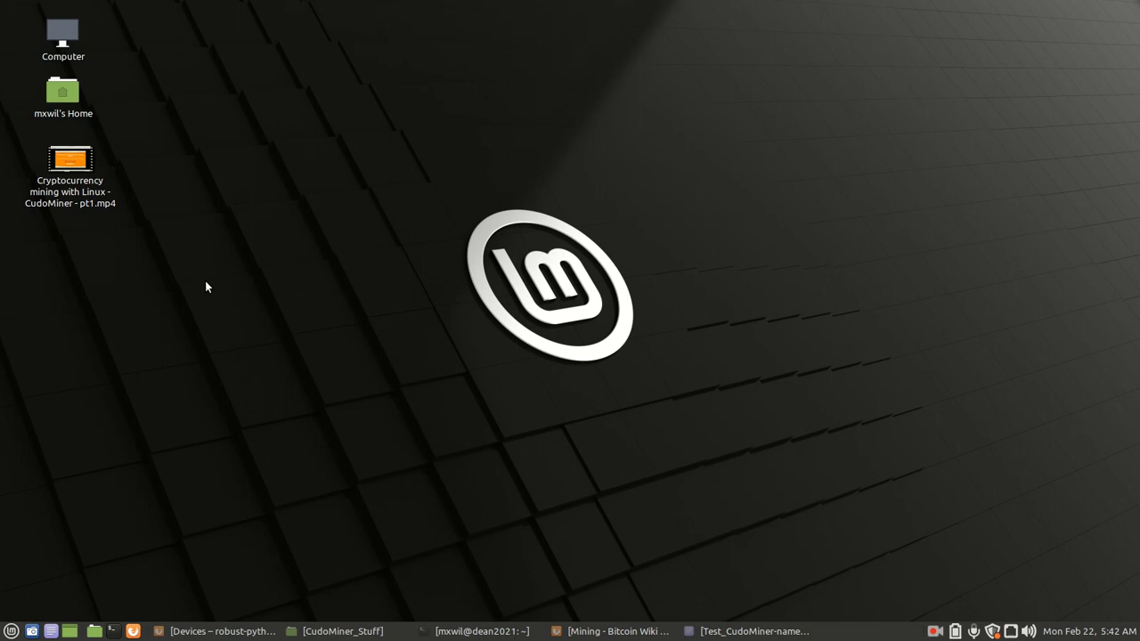
{"action": "mouse_move", "coordinate": [301, 335]}
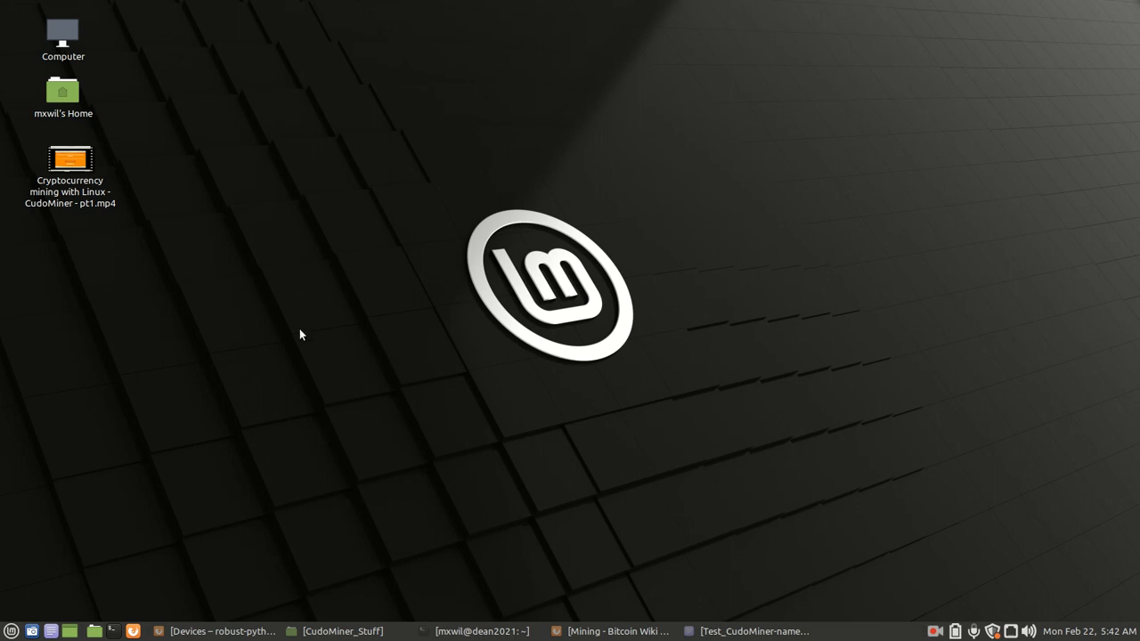
{"action": "mouse_move", "coordinate": [447, 337]}
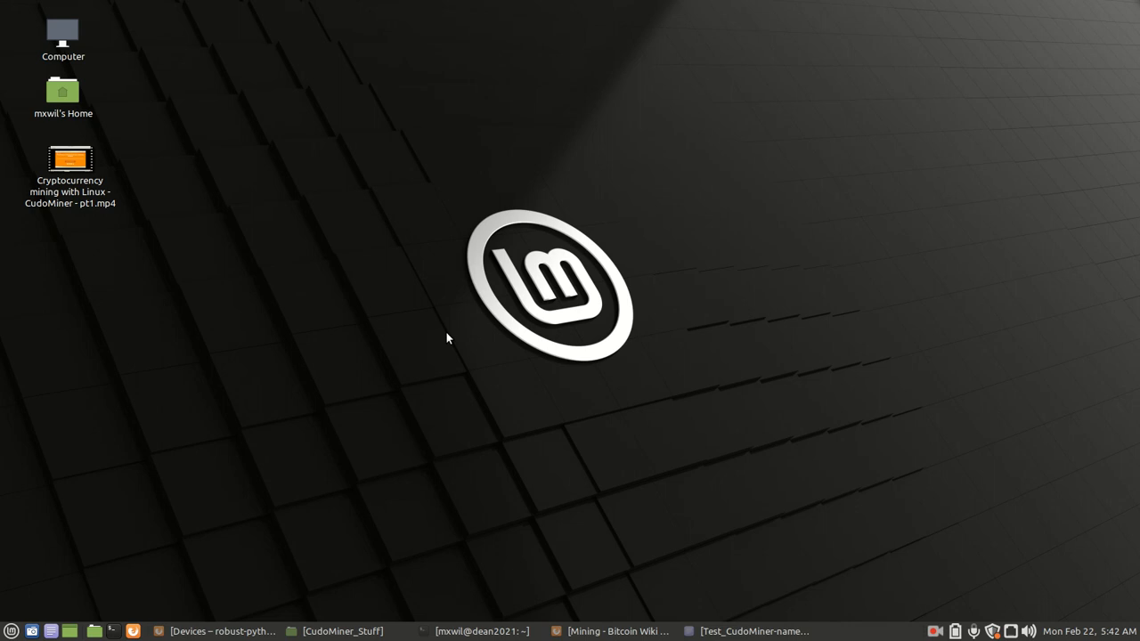
{"action": "mouse_move", "coordinate": [454, 349]}
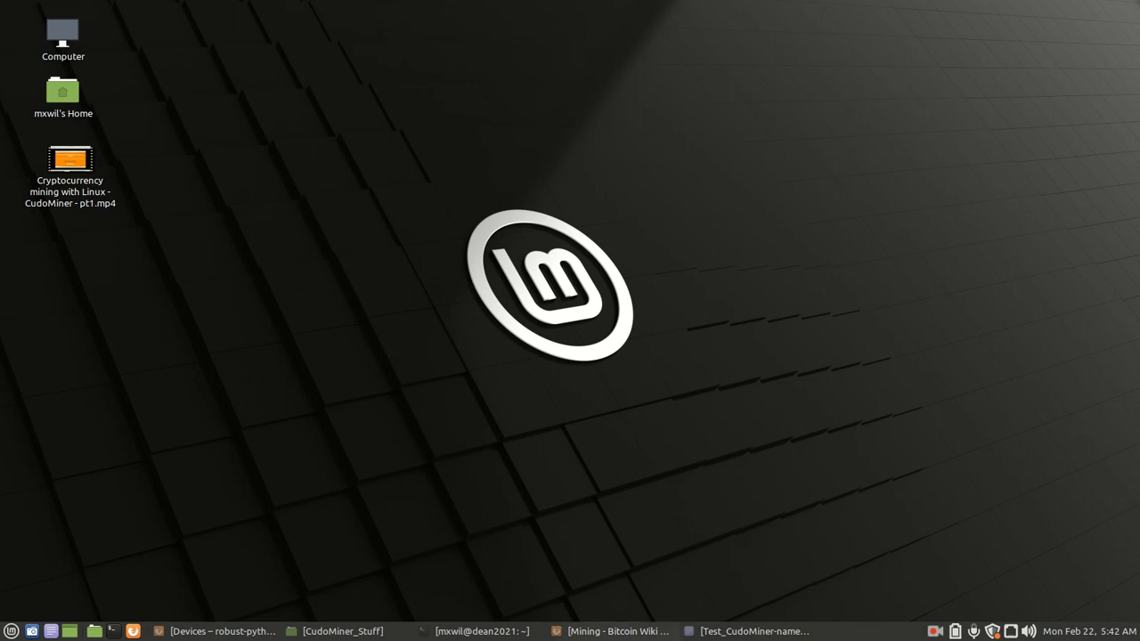
{"action": "mouse_move", "coordinate": [613, 630]}
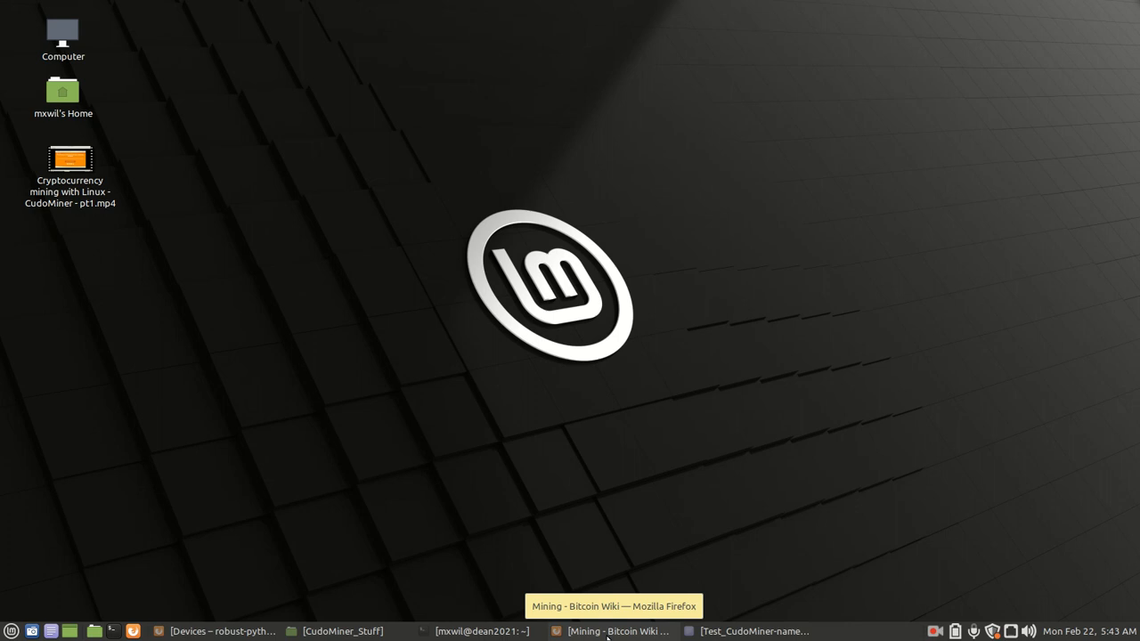
Step: Restore the Mining Bitcoin Wiki window and briefly highlight the CPU/GPU/FPGA/ASIC contents entries
{"action": "left_click", "coordinate": [615, 631]}
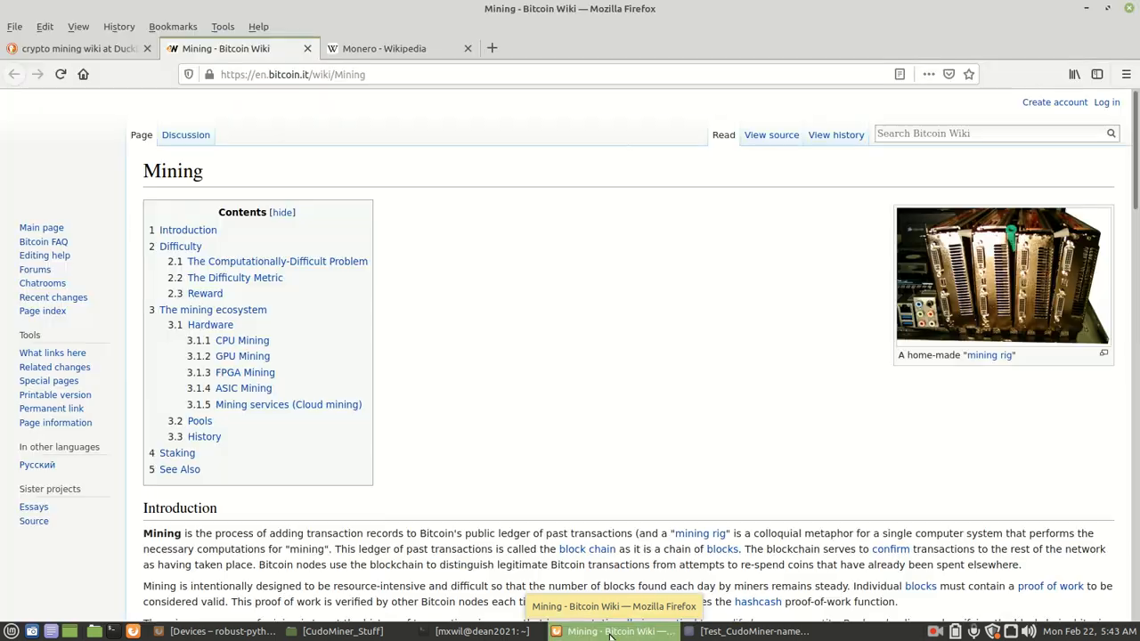
{"action": "mouse_move", "coordinate": [698, 279]}
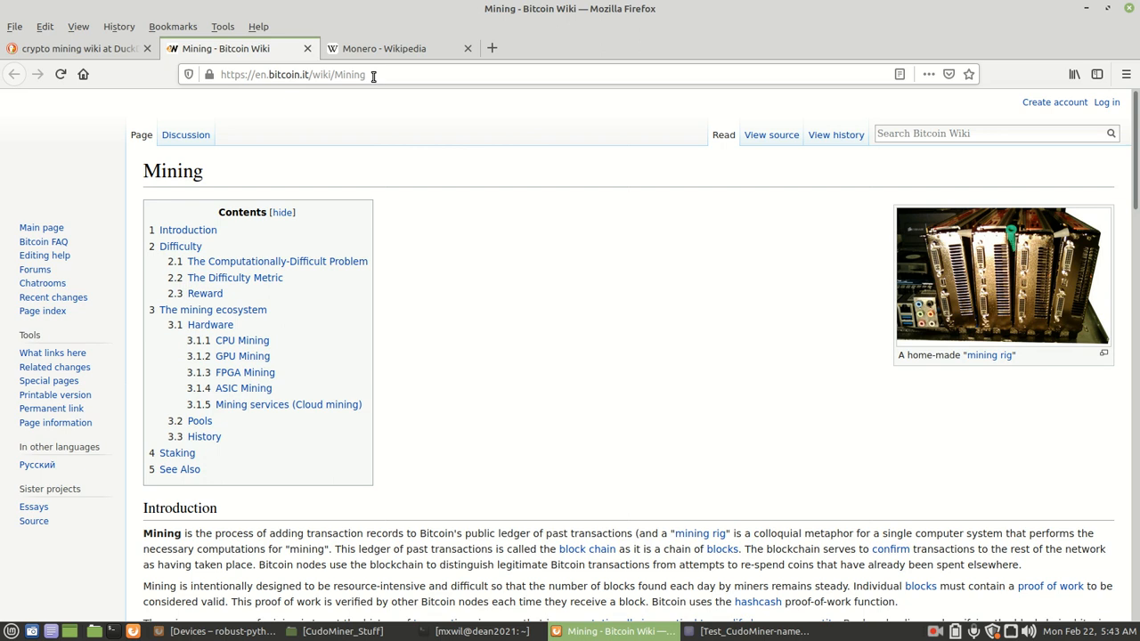
{"action": "mouse_move", "coordinate": [480, 307]}
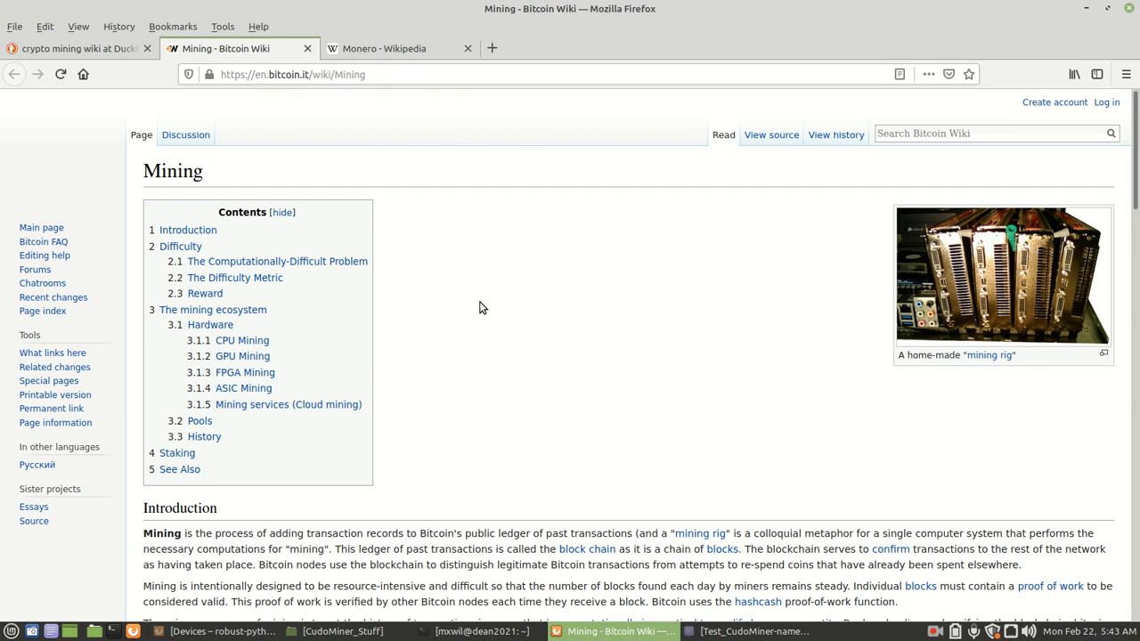
{"action": "mouse_move", "coordinate": [522, 331]}
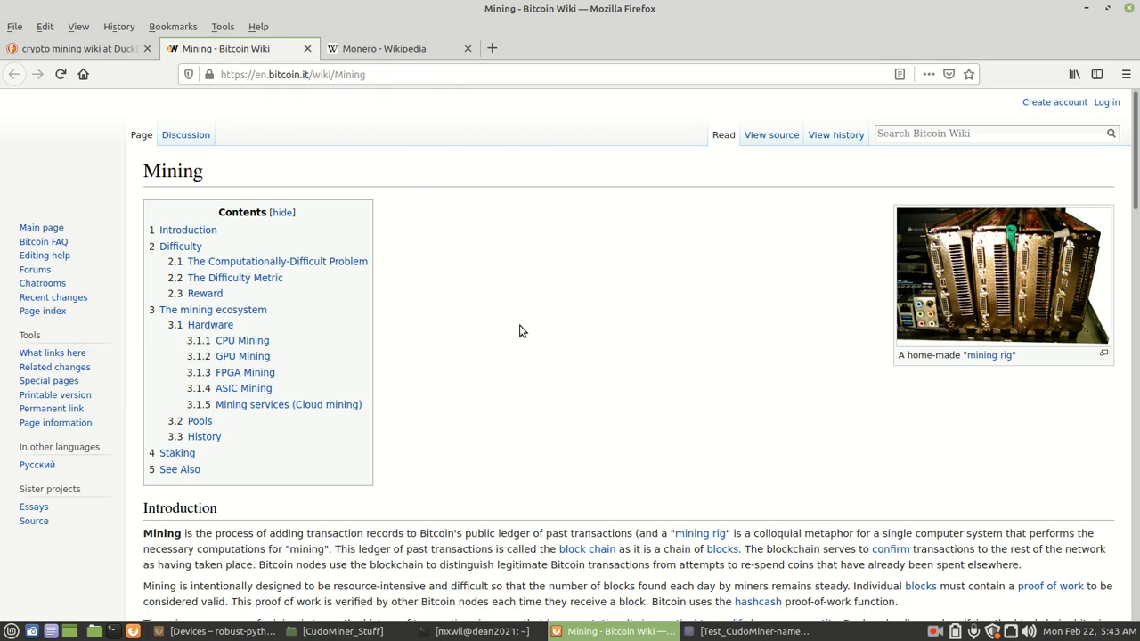
{"action": "mouse_move", "coordinate": [525, 340]}
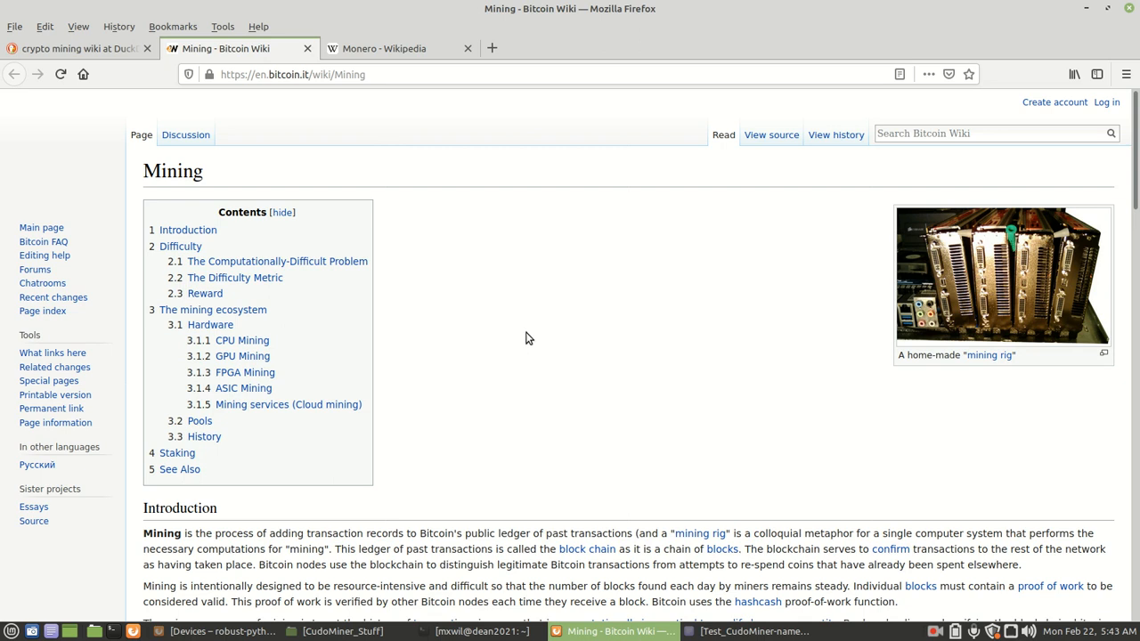
{"action": "mouse_move", "coordinate": [534, 348]}
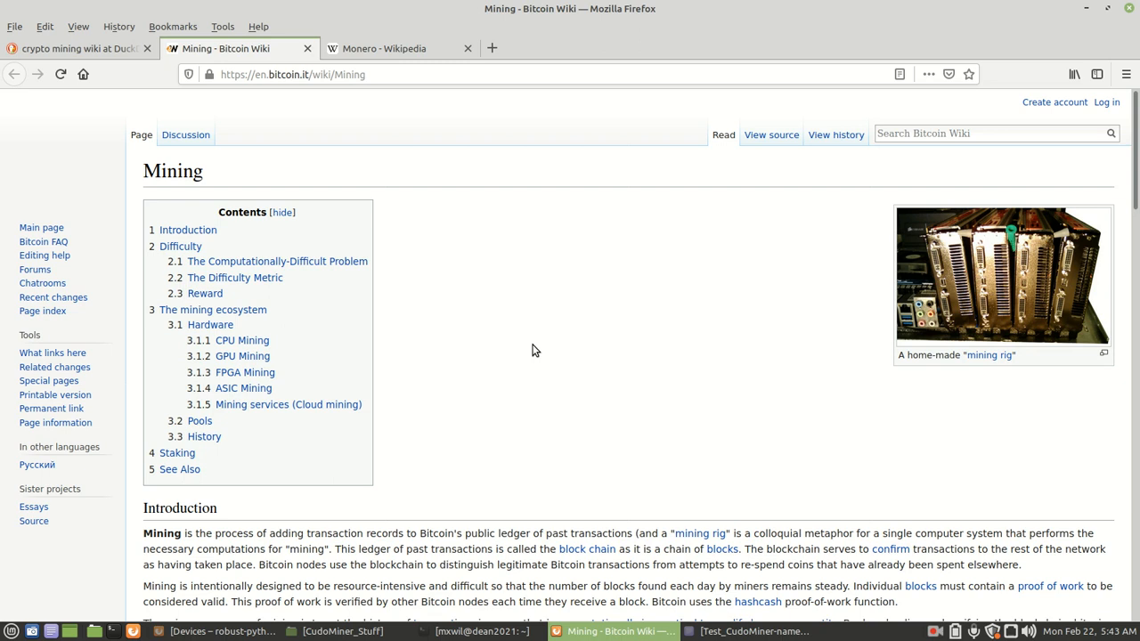
{"action": "mouse_move", "coordinate": [177, 346]}
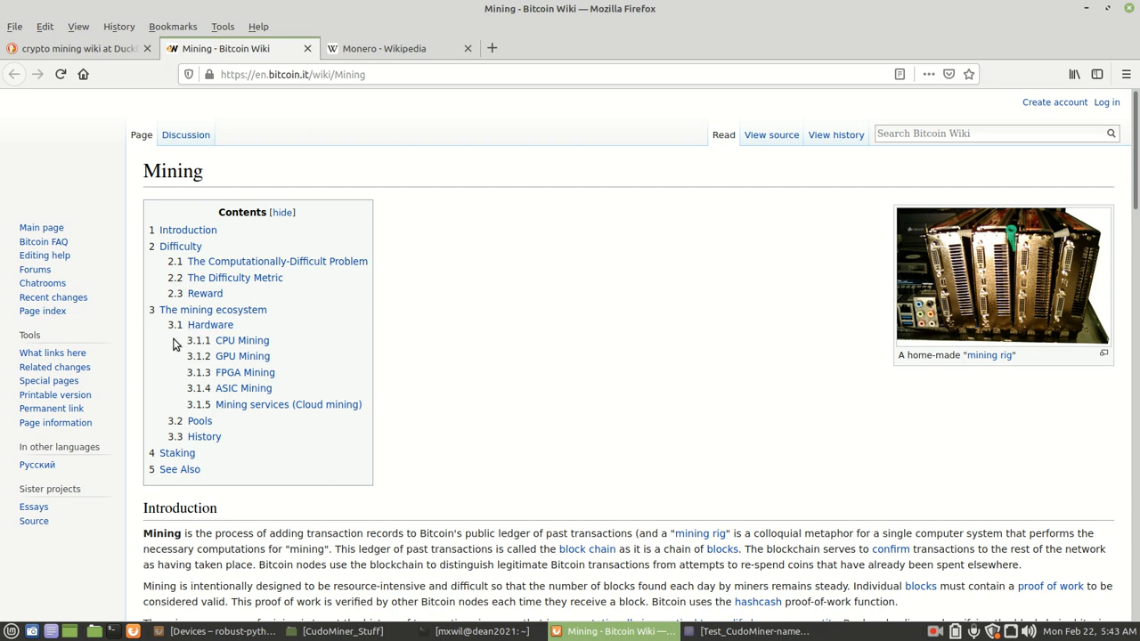
{"action": "mouse_move", "coordinate": [181, 348]}
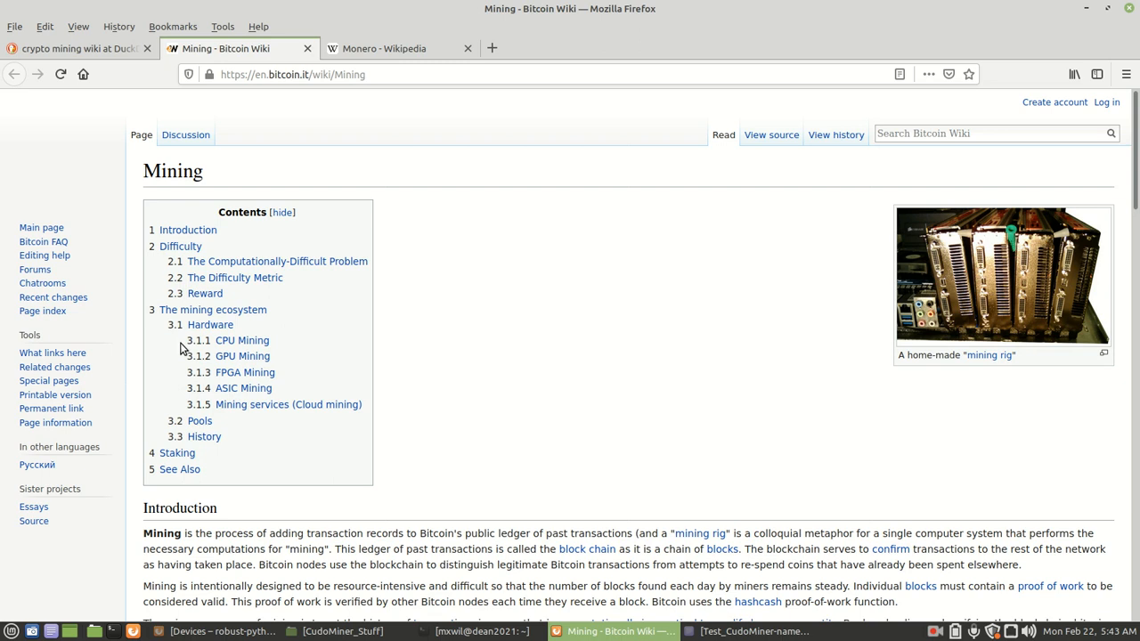
{"action": "double_click", "coordinate": [229, 340]}
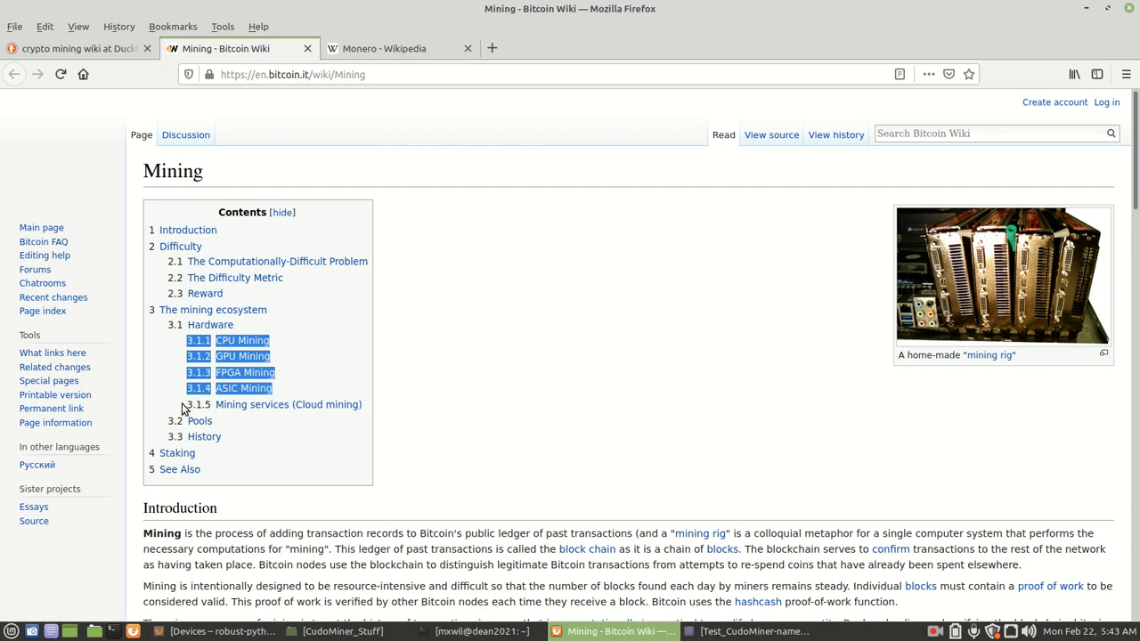
{"action": "left_click", "coordinate": [452, 337]}
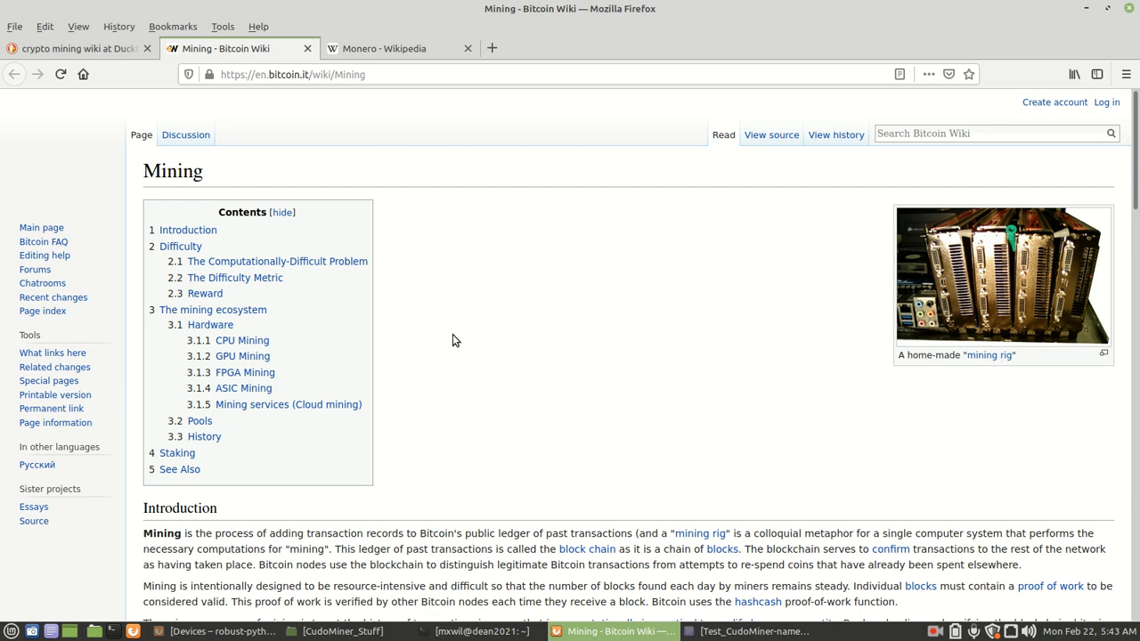
{"action": "mouse_move", "coordinate": [241, 340]}
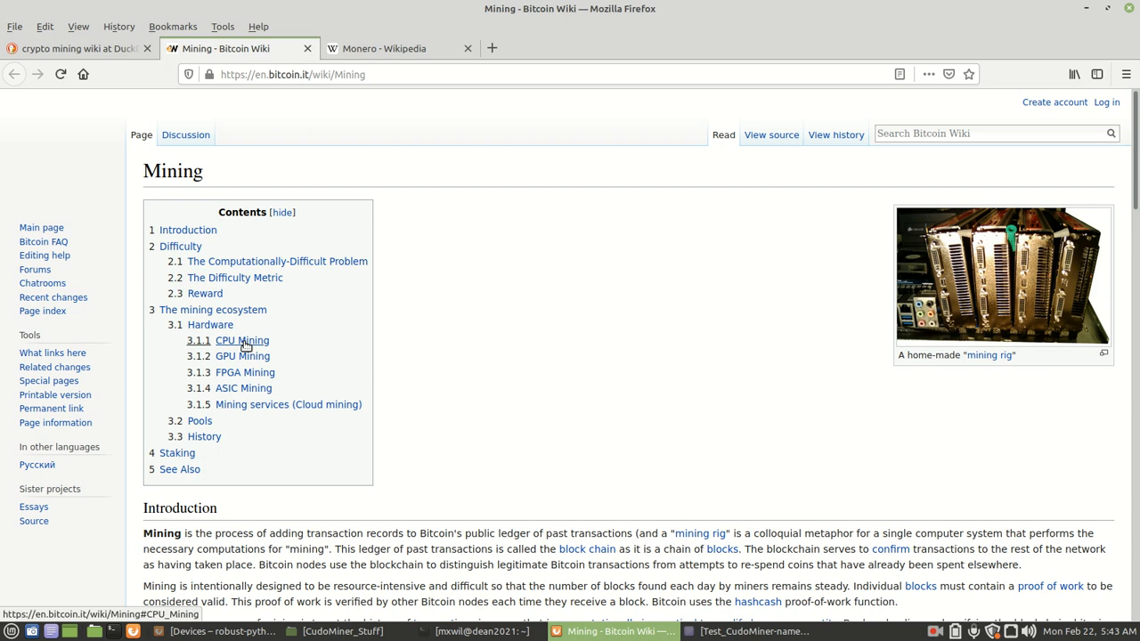
{"action": "mouse_move", "coordinate": [481, 318]}
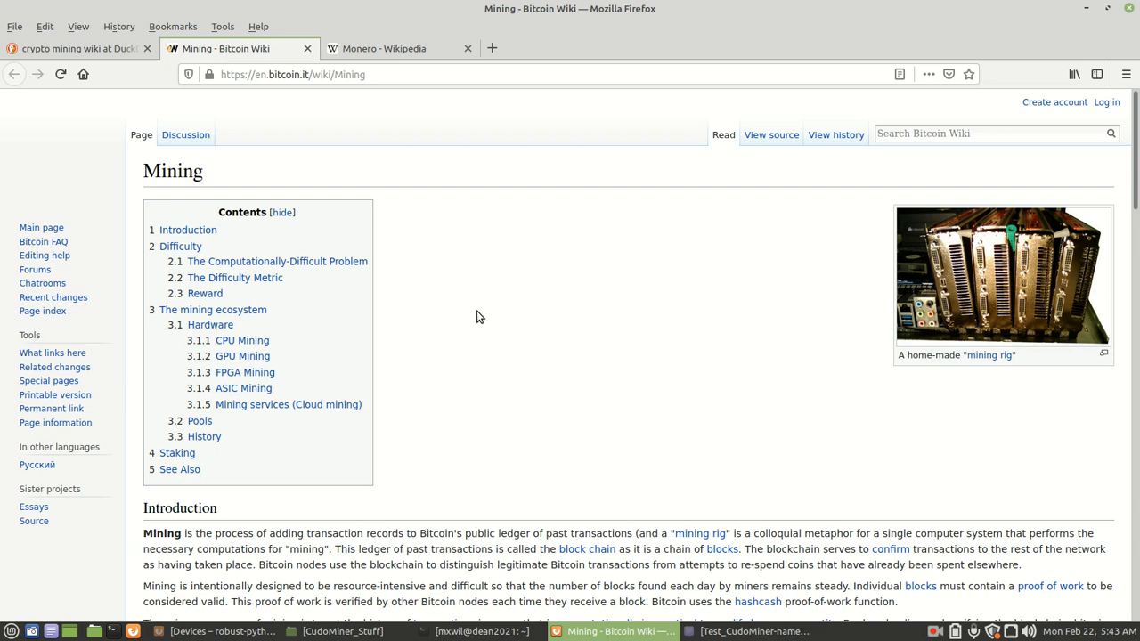
Step: Show the Monero Wikipedia article from Firefox's tab bar
{"action": "left_click", "coordinate": [398, 48]}
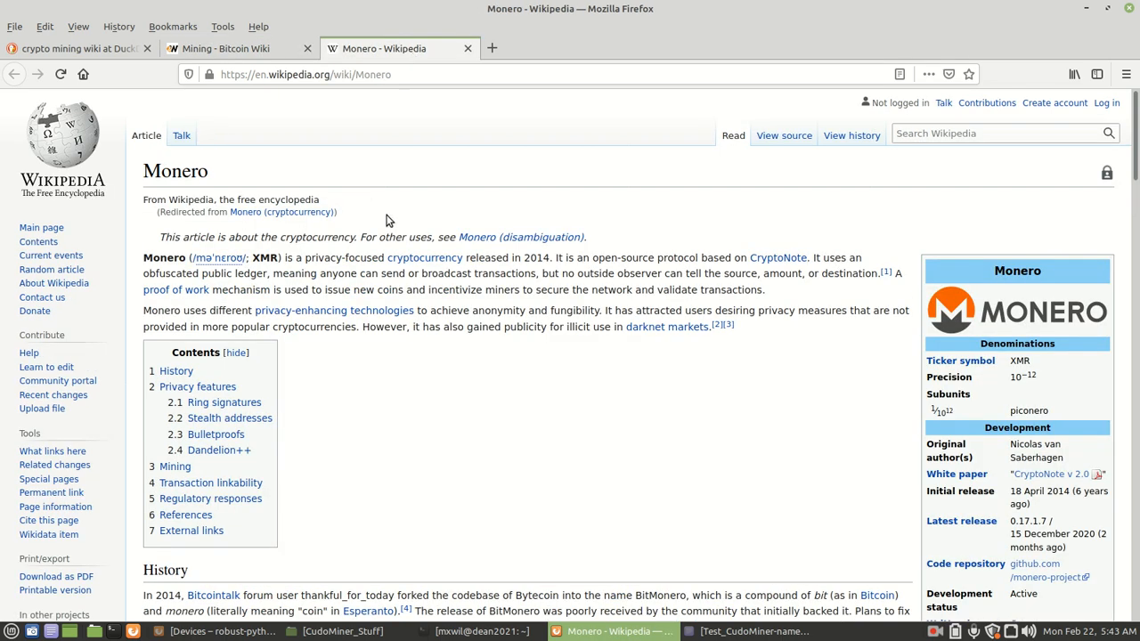
{"action": "mouse_move", "coordinate": [443, 188]}
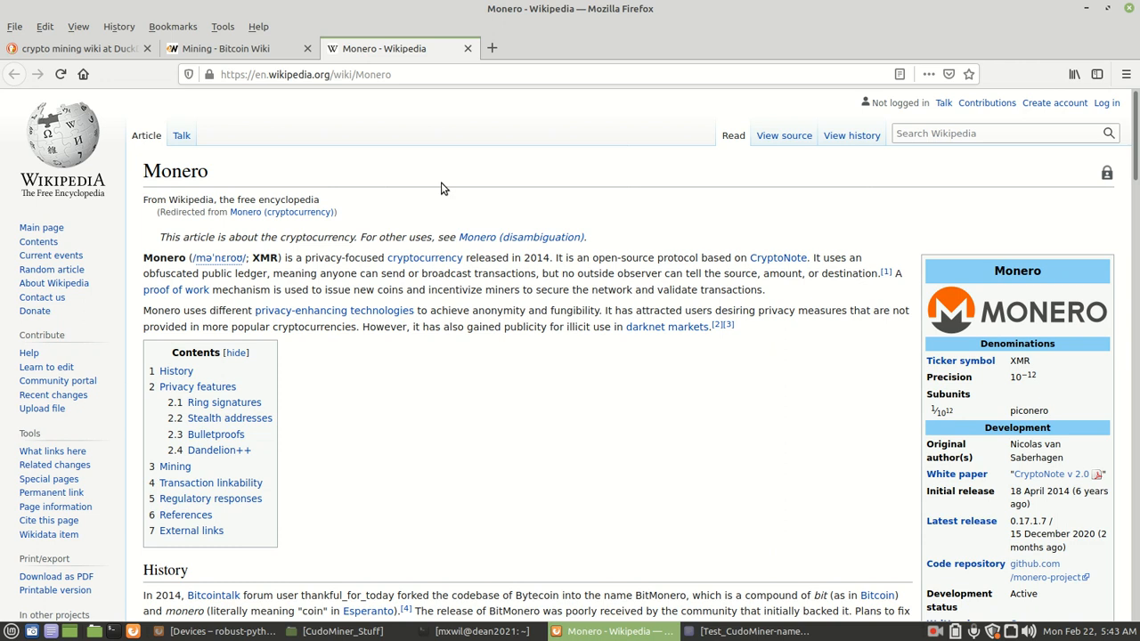
{"action": "mouse_move", "coordinate": [454, 186]}
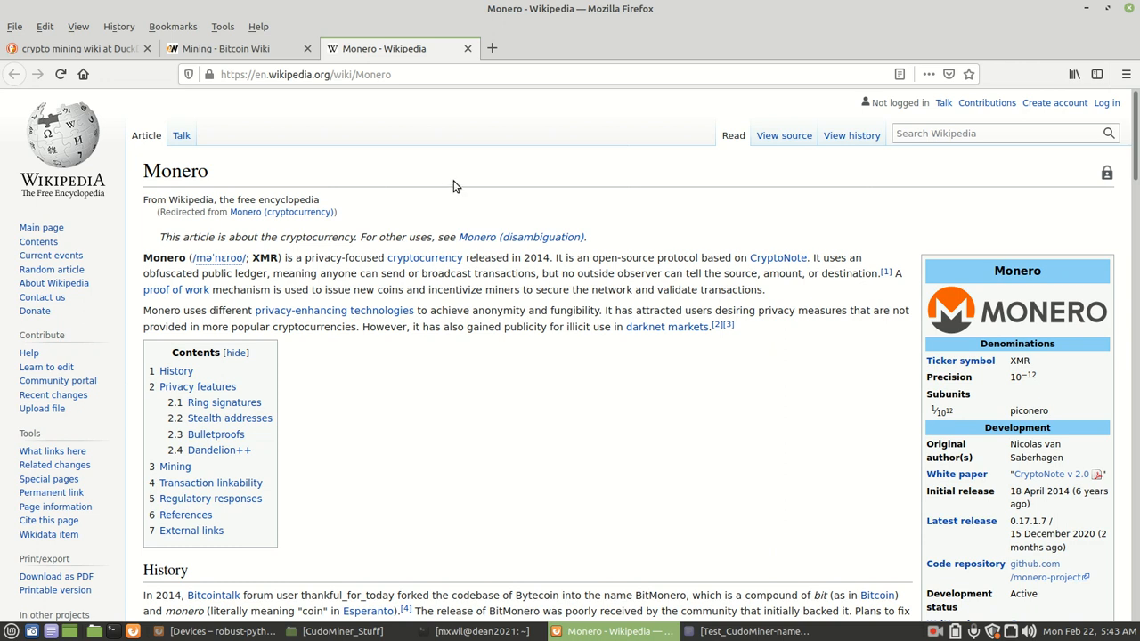
{"action": "mouse_move", "coordinate": [636, 170]}
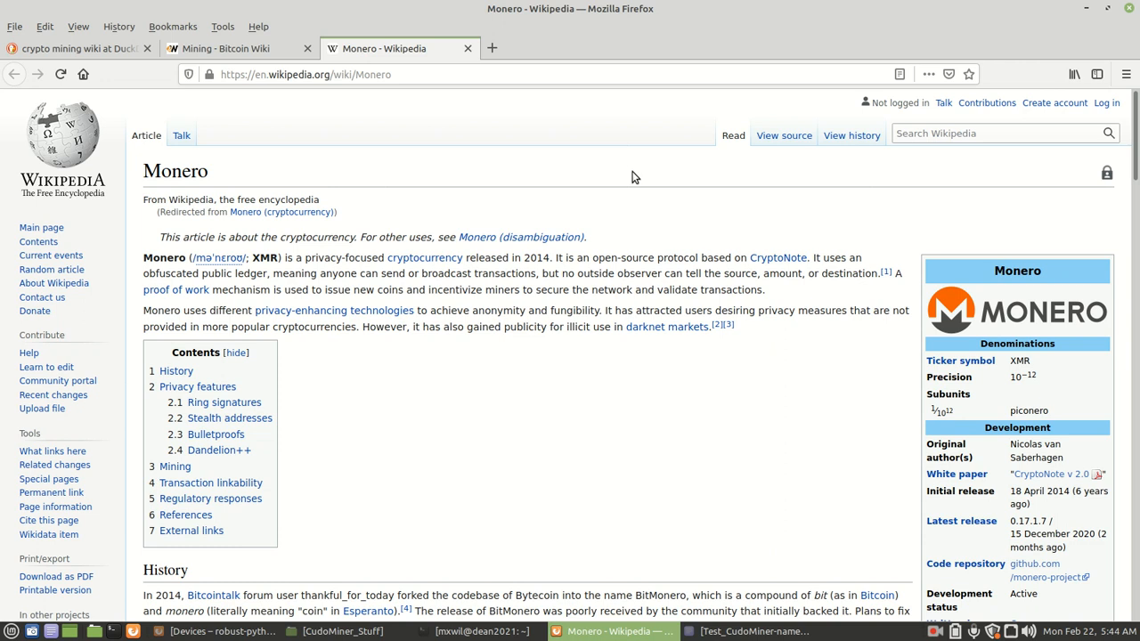
{"action": "mouse_move", "coordinate": [622, 177]}
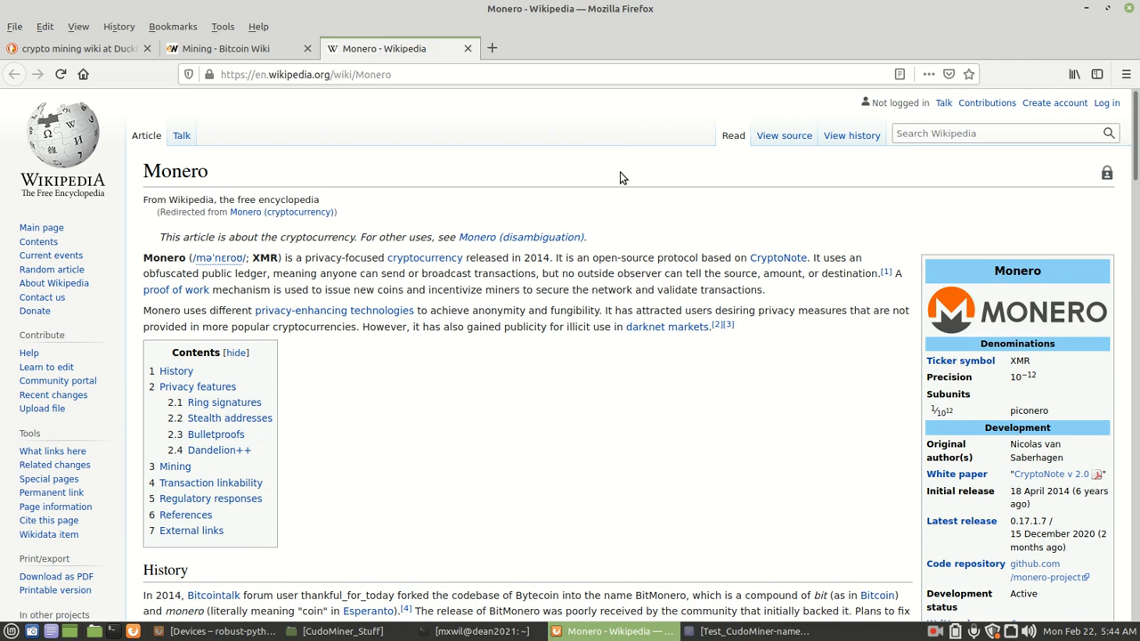
{"action": "mouse_move", "coordinate": [509, 178]}
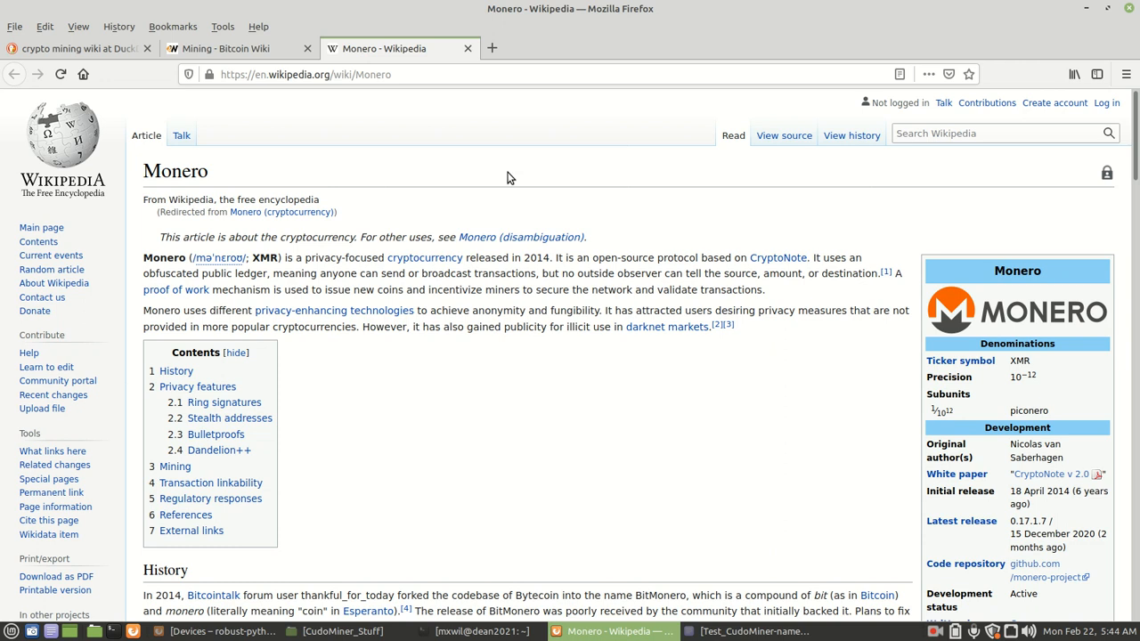
{"action": "mouse_move", "coordinate": [505, 186]}
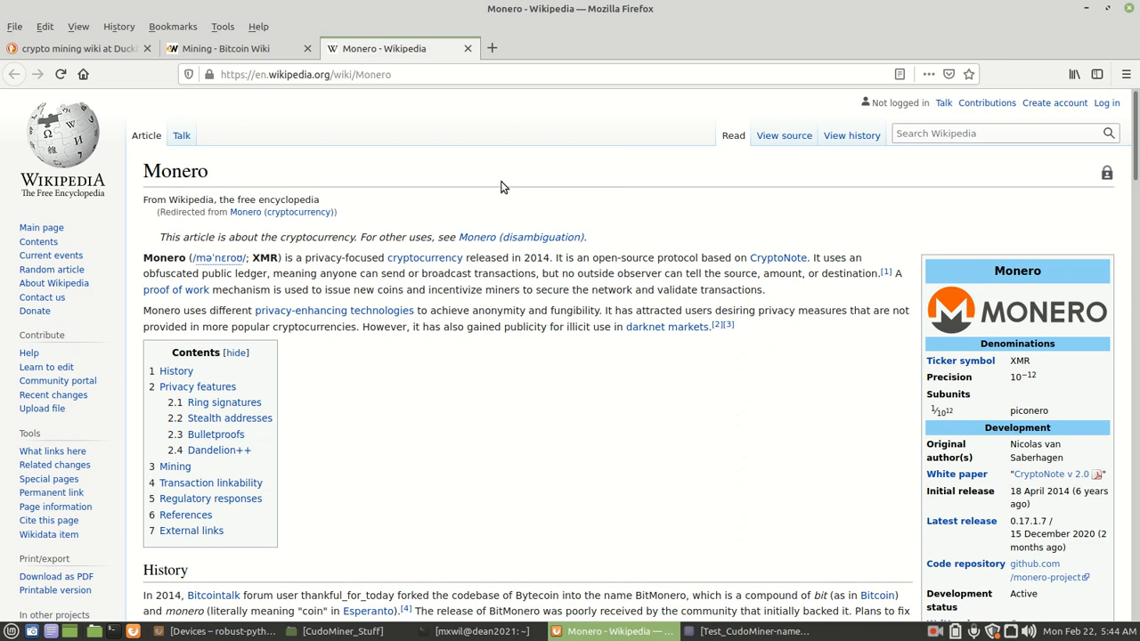
{"action": "mouse_move", "coordinate": [178, 177]}
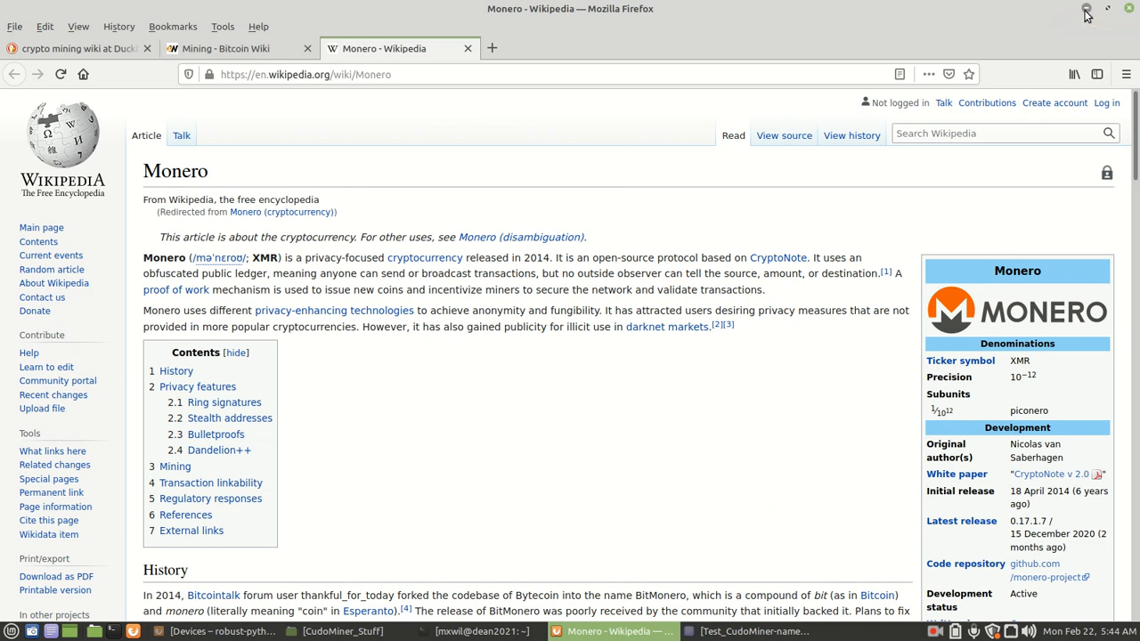
Step: Minimize Firefox and open the Mint applications menu showing favourites
{"action": "left_click", "coordinate": [1085, 9]}
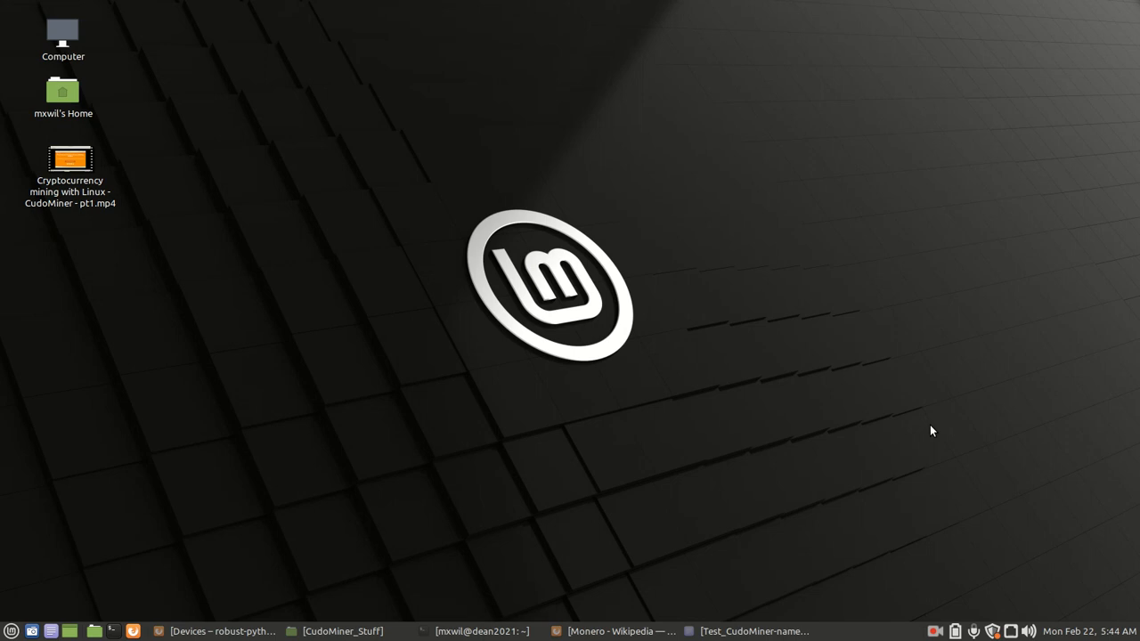
{"action": "mouse_move", "coordinate": [843, 341]}
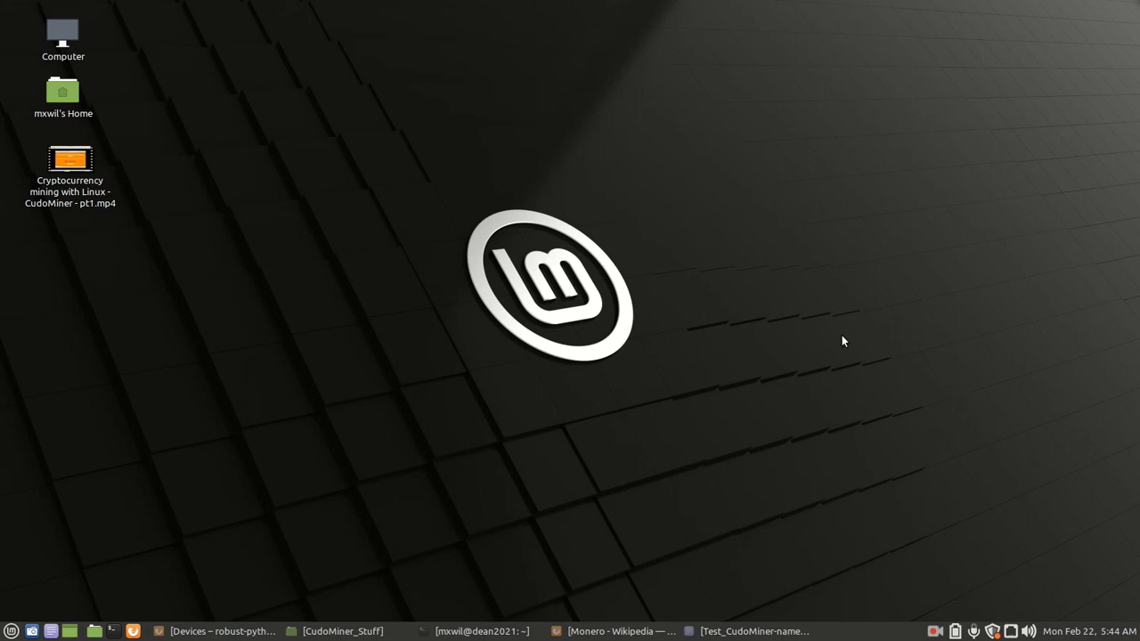
{"action": "mouse_move", "coordinate": [850, 337]}
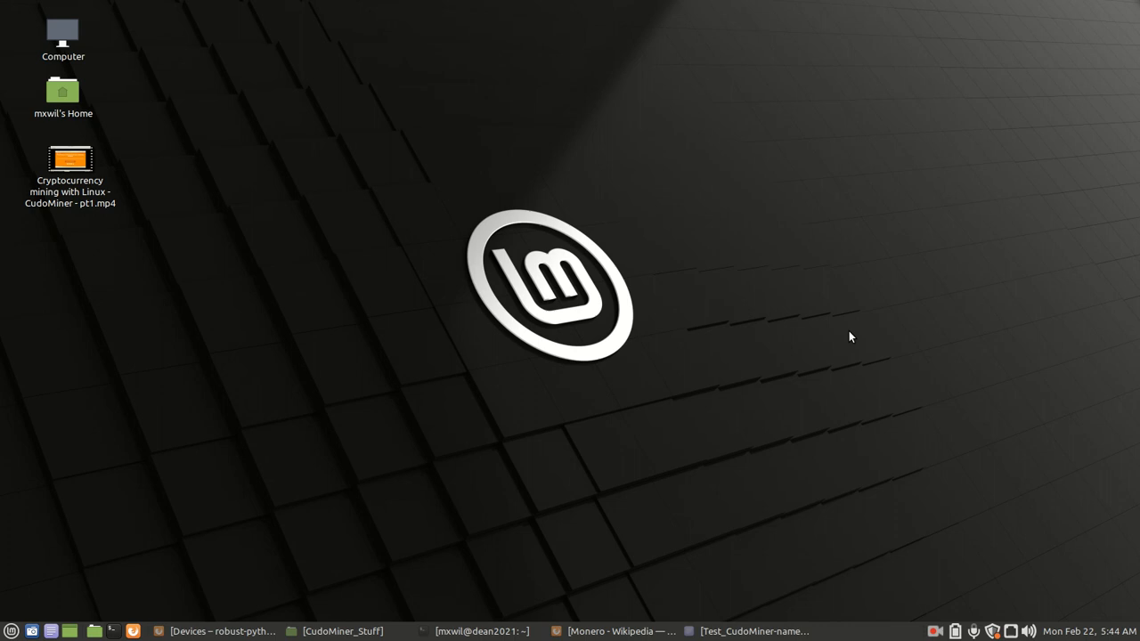
{"action": "mouse_move", "coordinate": [14, 630]}
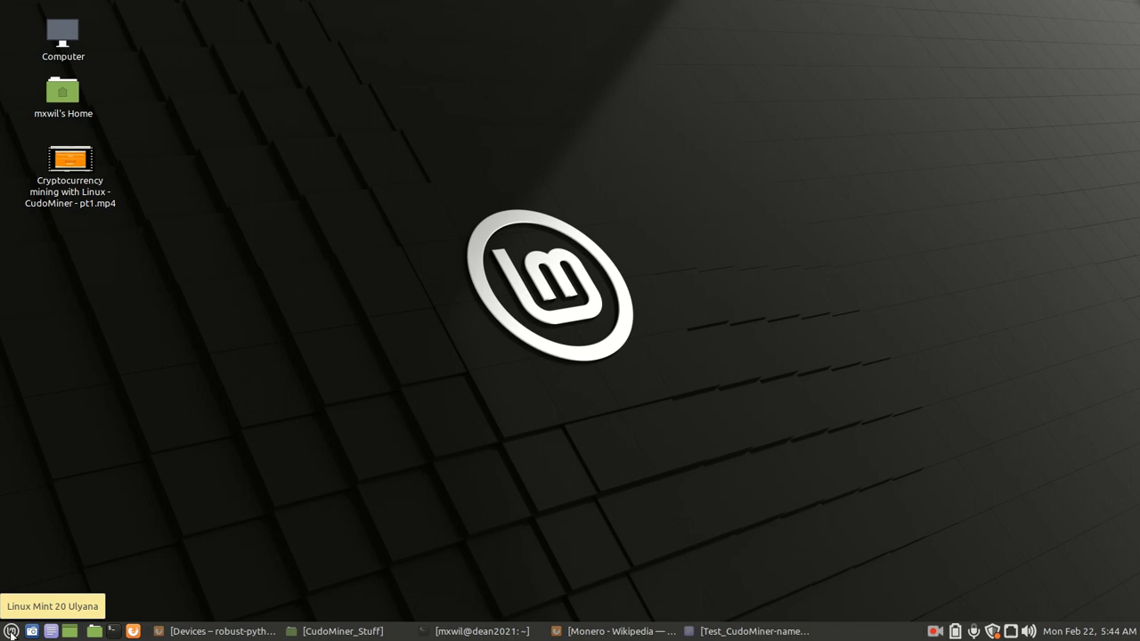
{"action": "left_click", "coordinate": [11, 630]}
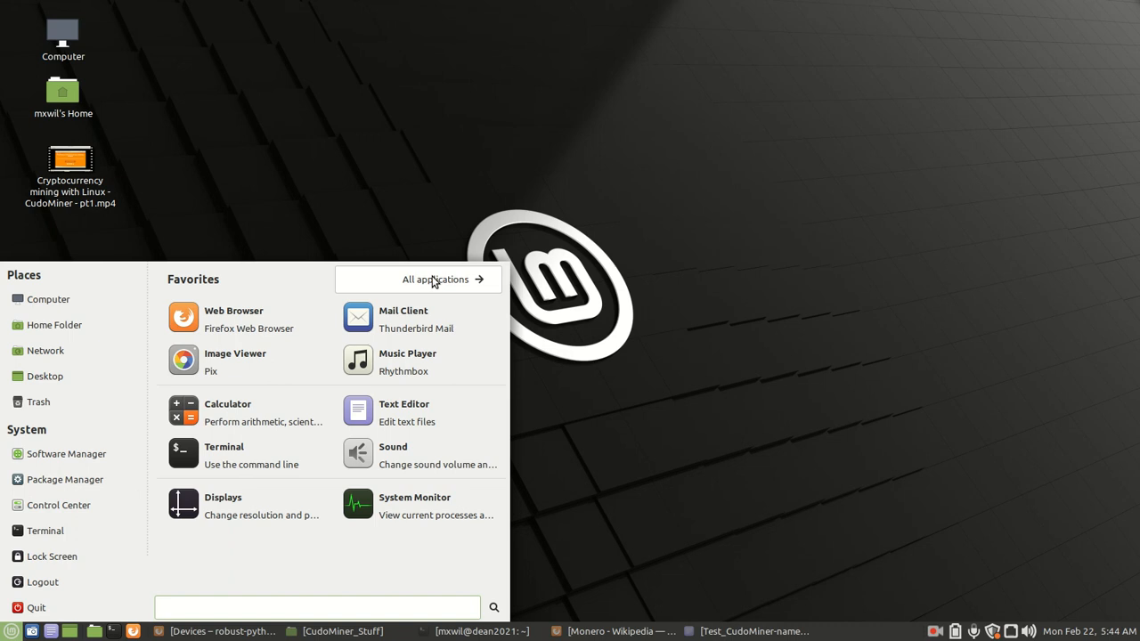
Step: Launch Cudo Miner from the Mint menu's All applications, Accessories category
{"action": "left_click", "coordinate": [316, 606]}
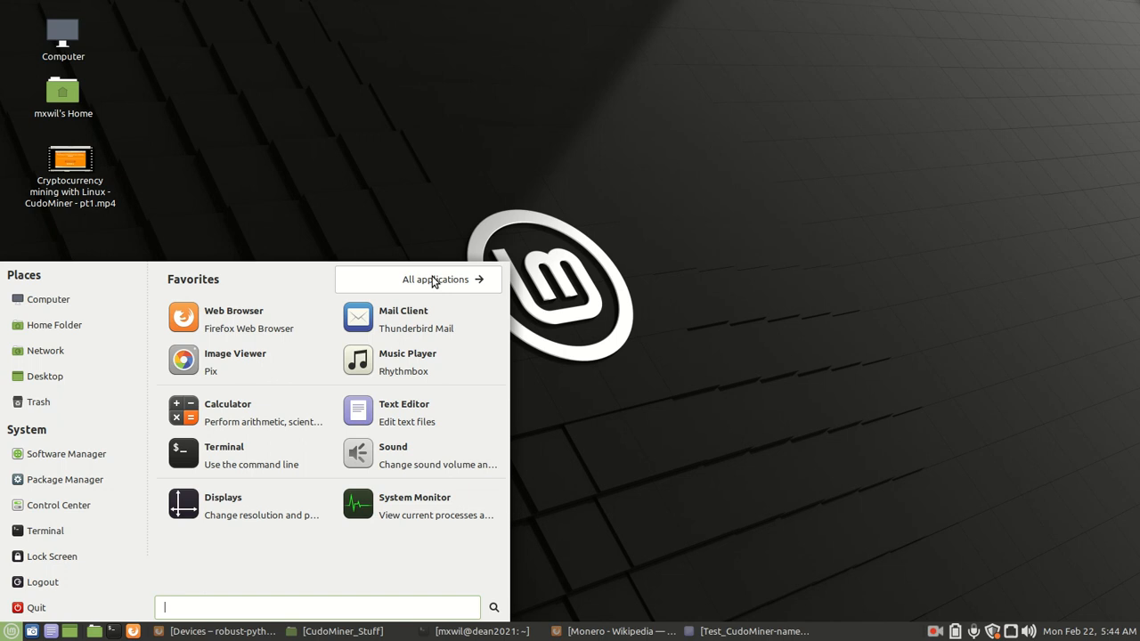
{"action": "mouse_move", "coordinate": [43, 622]}
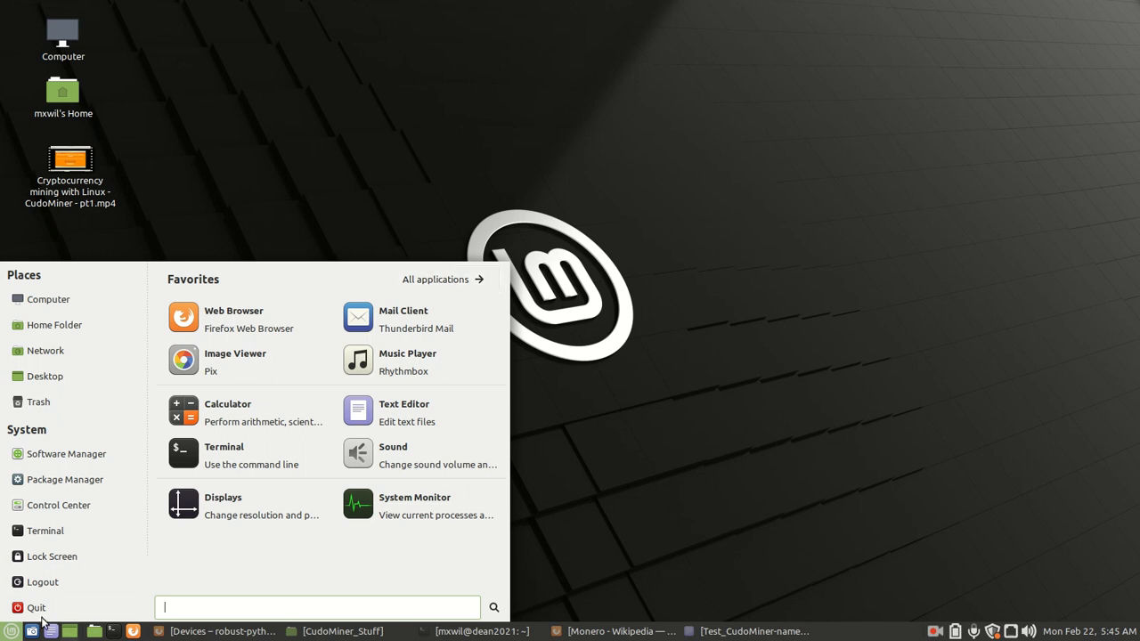
{"action": "mouse_move", "coordinate": [11, 631]}
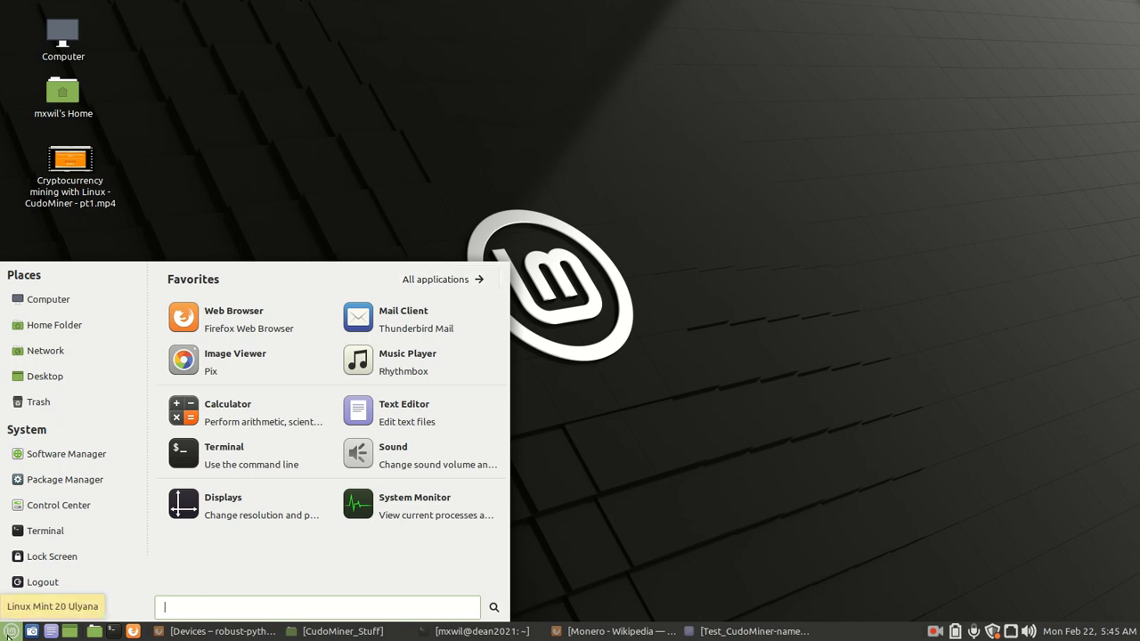
{"action": "left_click", "coordinate": [436, 279]}
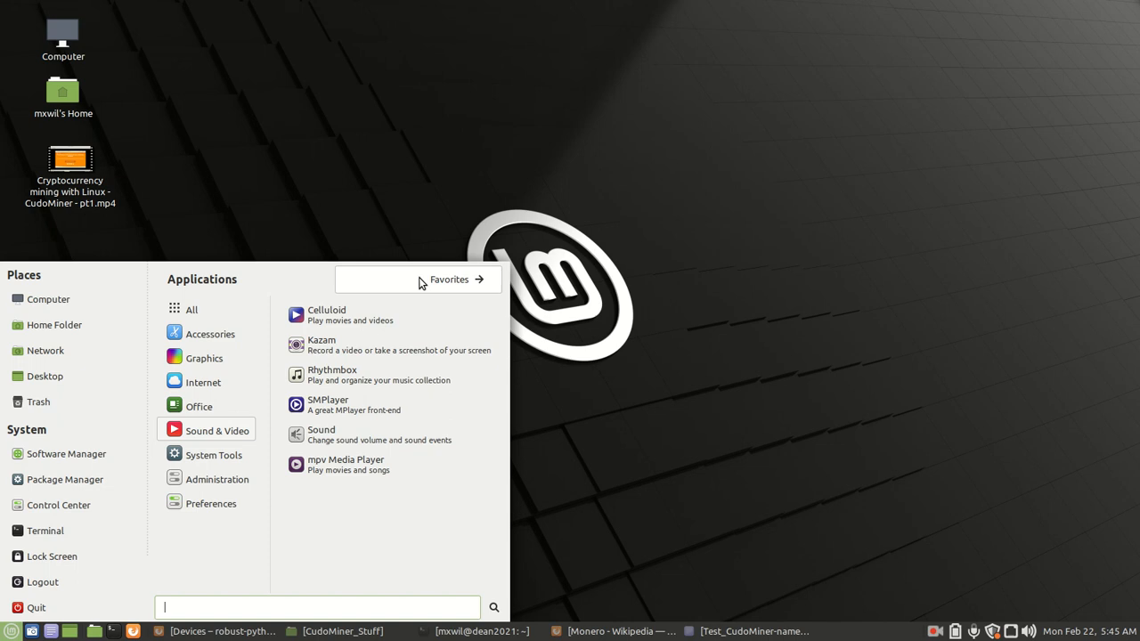
{"action": "left_click", "coordinate": [191, 309]}
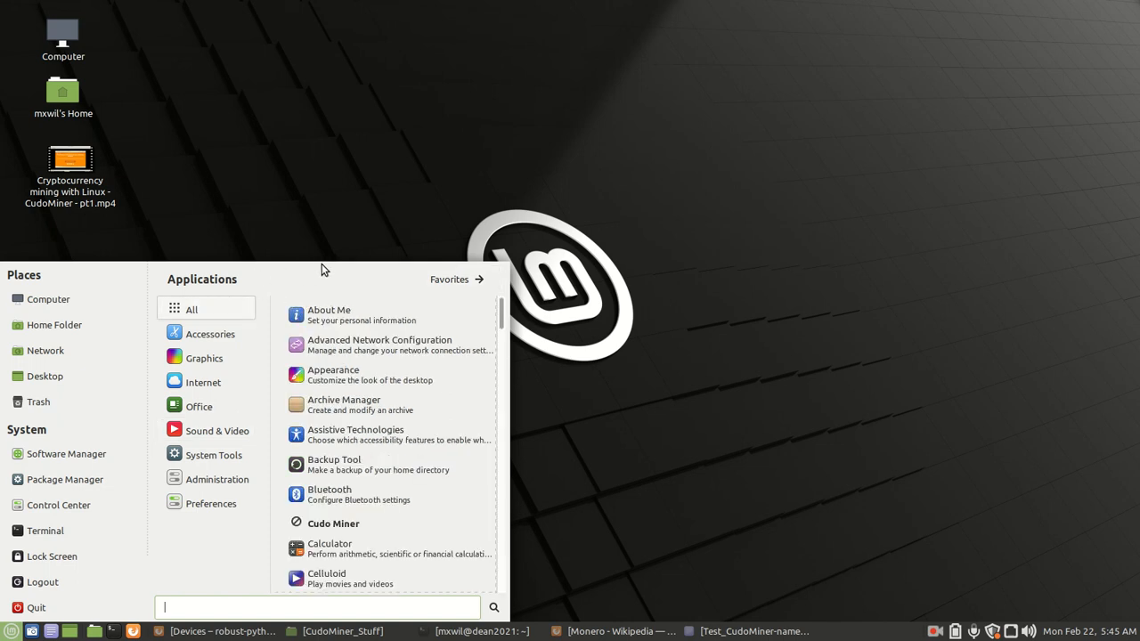
{"action": "mouse_move", "coordinate": [196, 289]}
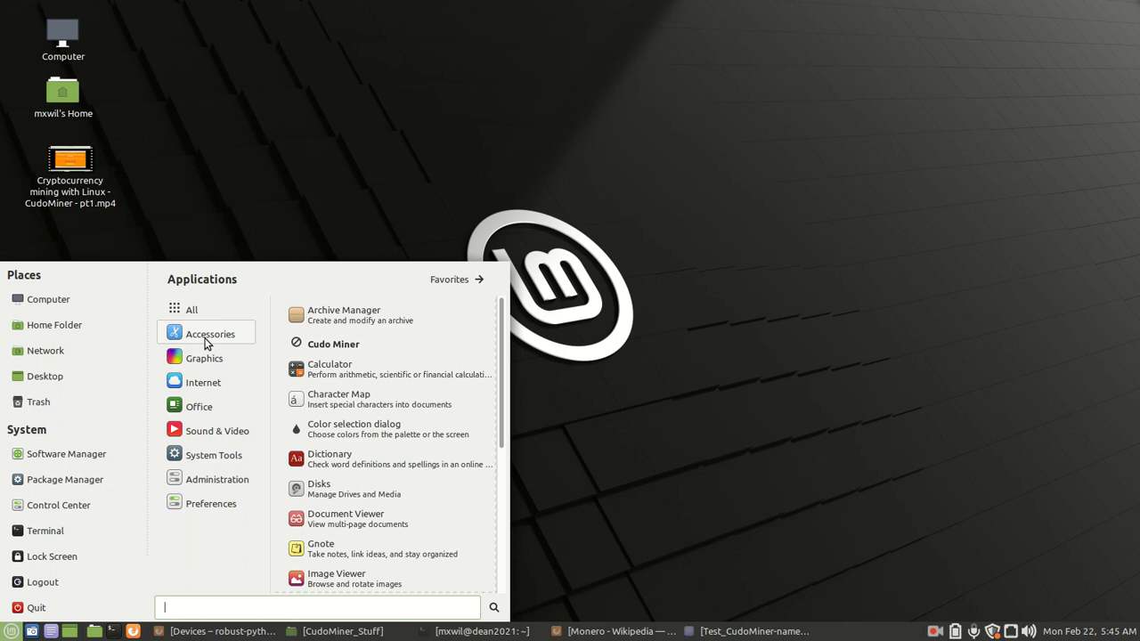
{"action": "mouse_move", "coordinate": [352, 350]}
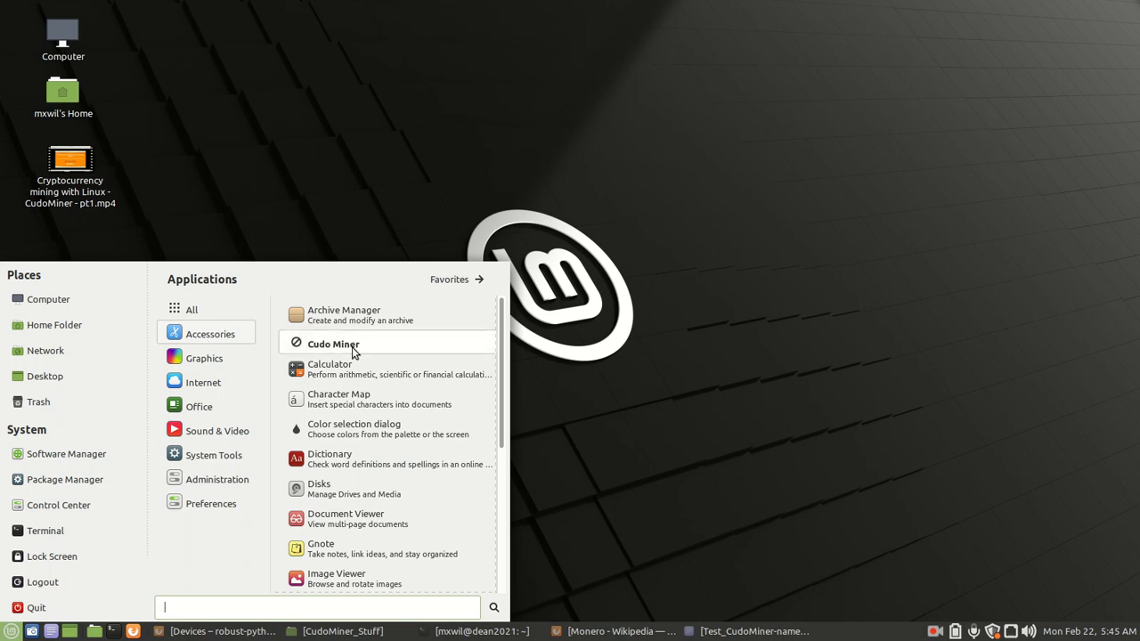
{"action": "mouse_move", "coordinate": [334, 344]}
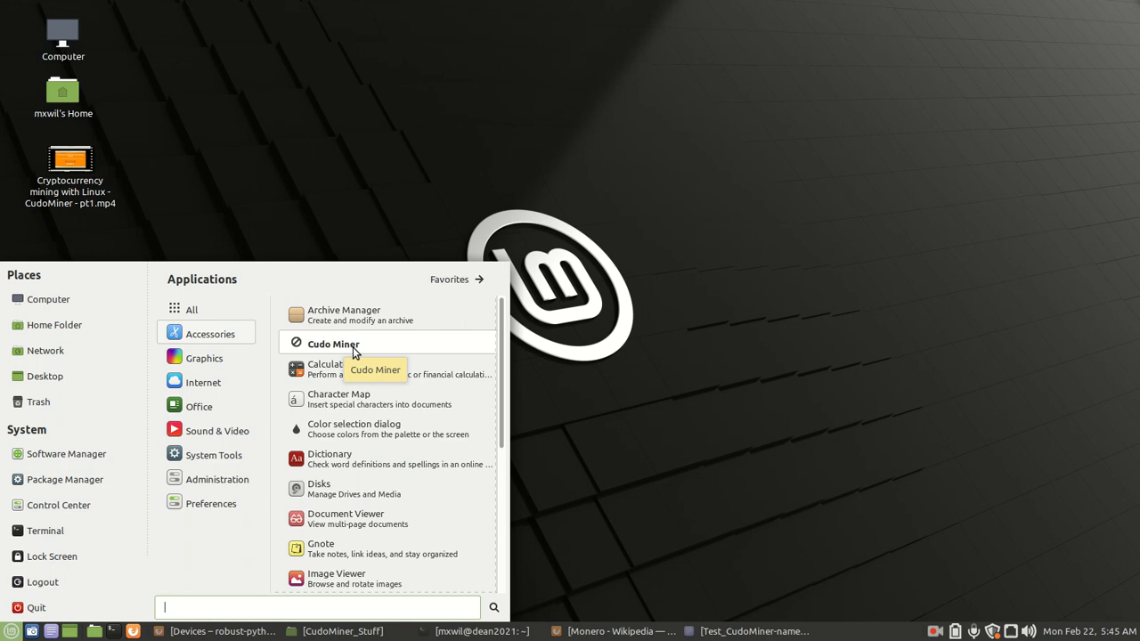
{"action": "left_click", "coordinate": [333, 344]}
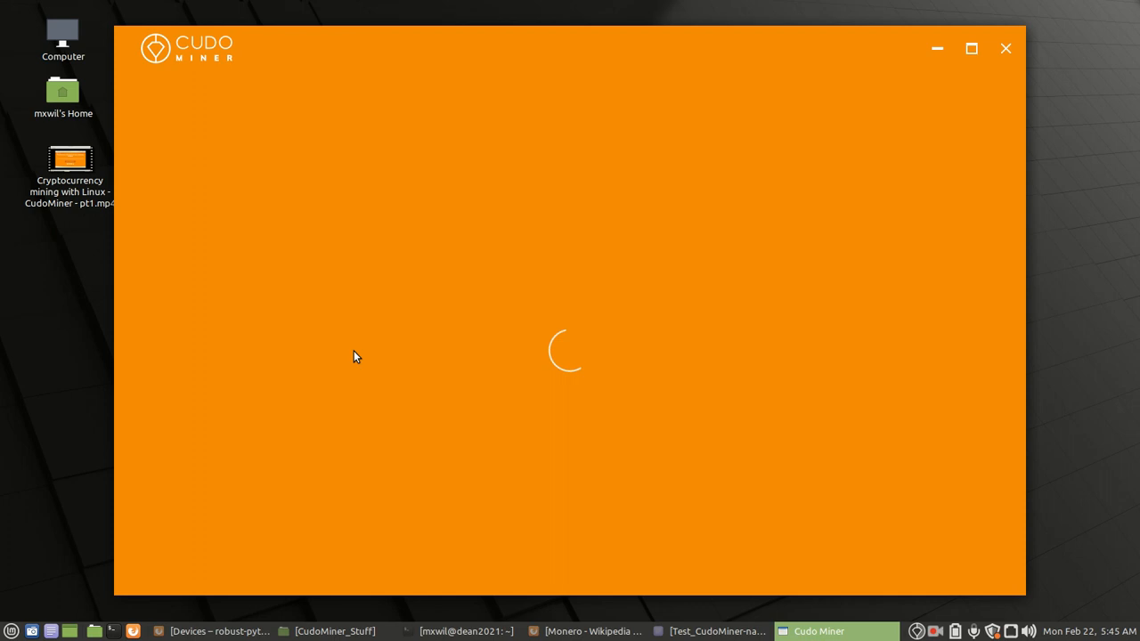
{"action": "mouse_move", "coordinate": [584, 357]}
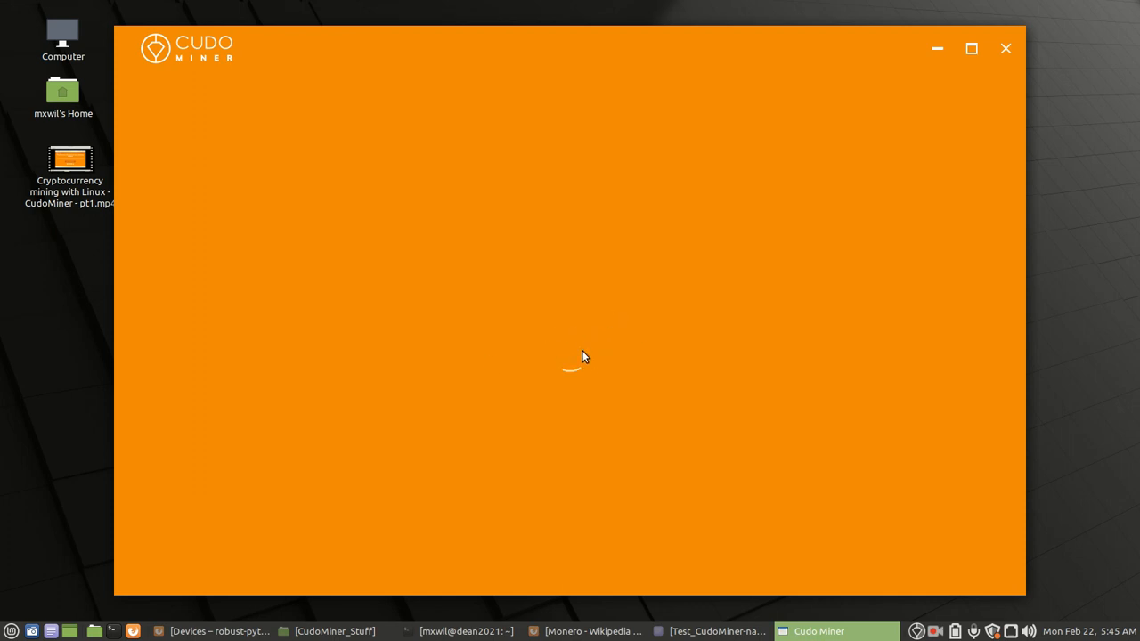
{"action": "mouse_move", "coordinate": [574, 346]}
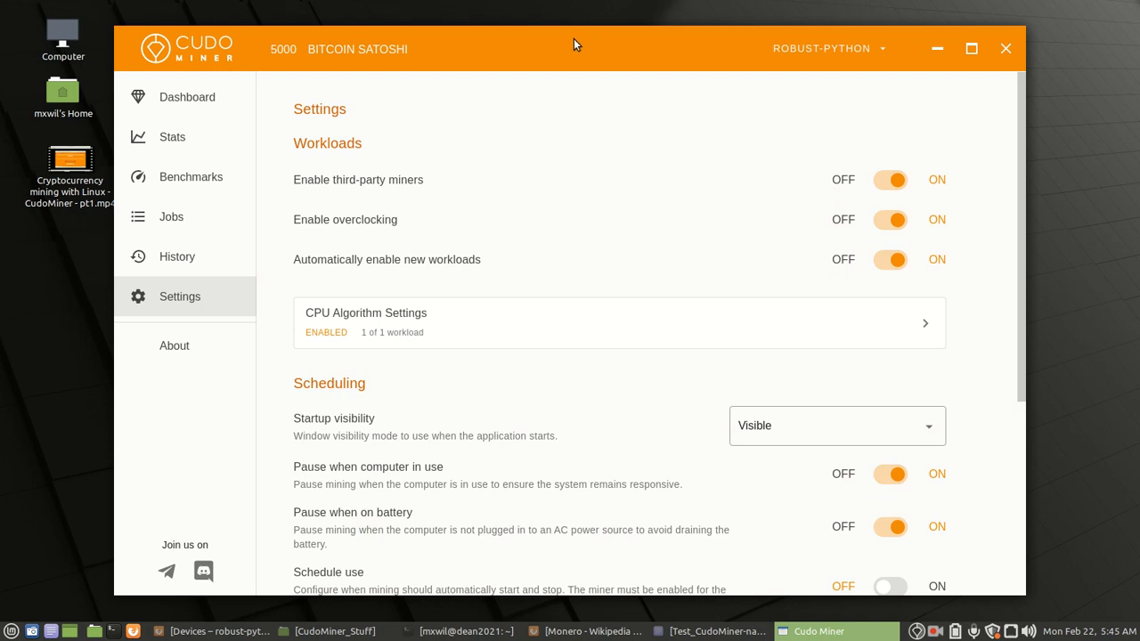
{"action": "mouse_move", "coordinate": [603, 42]}
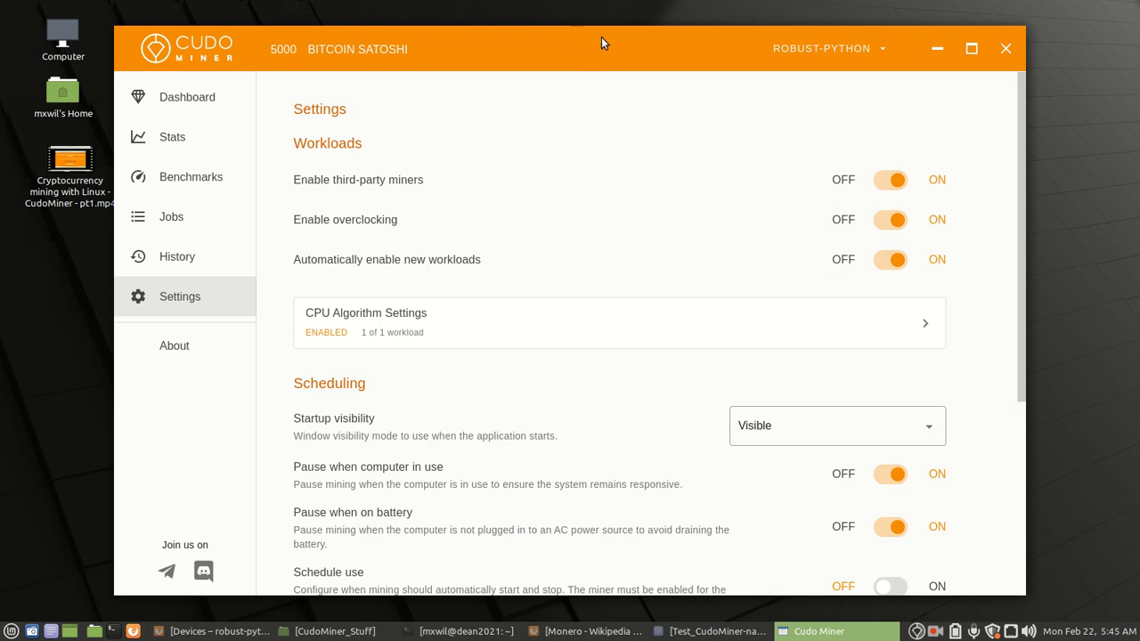
Step: Reposition the loaded Cudo Miner Settings window, then return to Firefox's web console Devices page
{"action": "left_click_drag", "start_coordinate": [601, 42], "coordinate": [598, 55]}
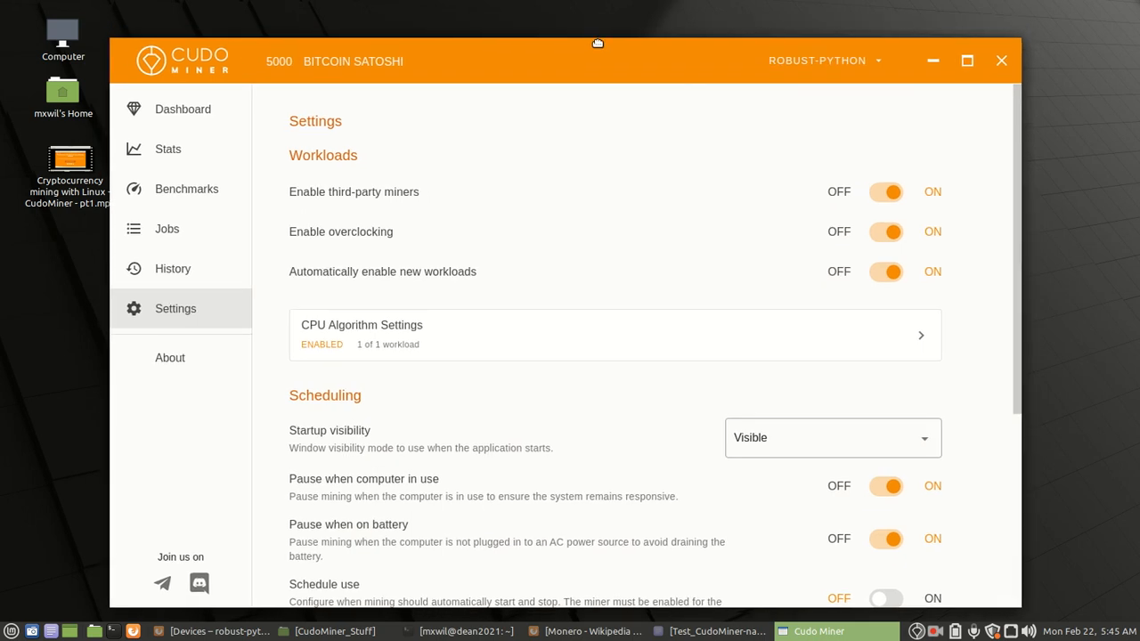
{"action": "left_click_drag", "start_coordinate": [596, 43], "coordinate": [620, 38]}
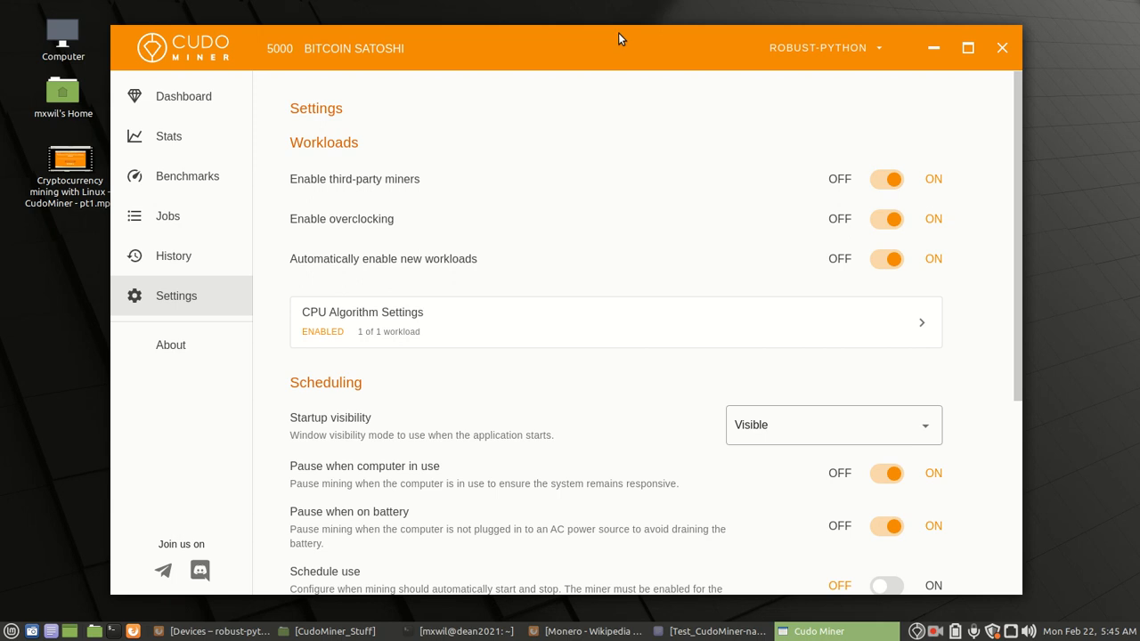
{"action": "mouse_move", "coordinate": [563, 39]}
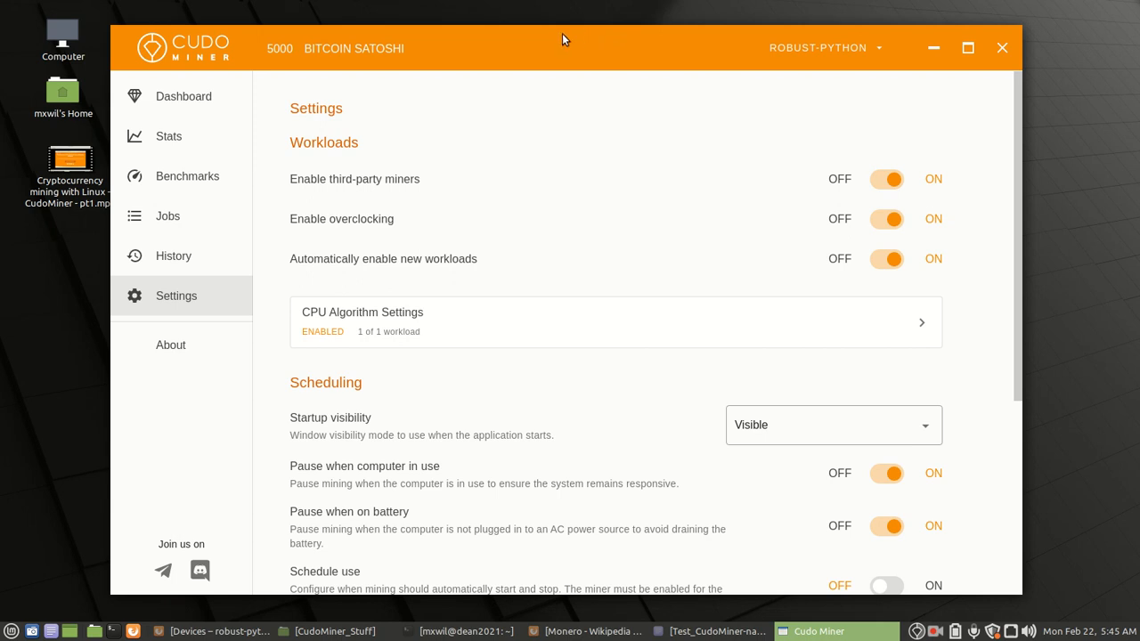
{"action": "mouse_move", "coordinate": [425, 52]}
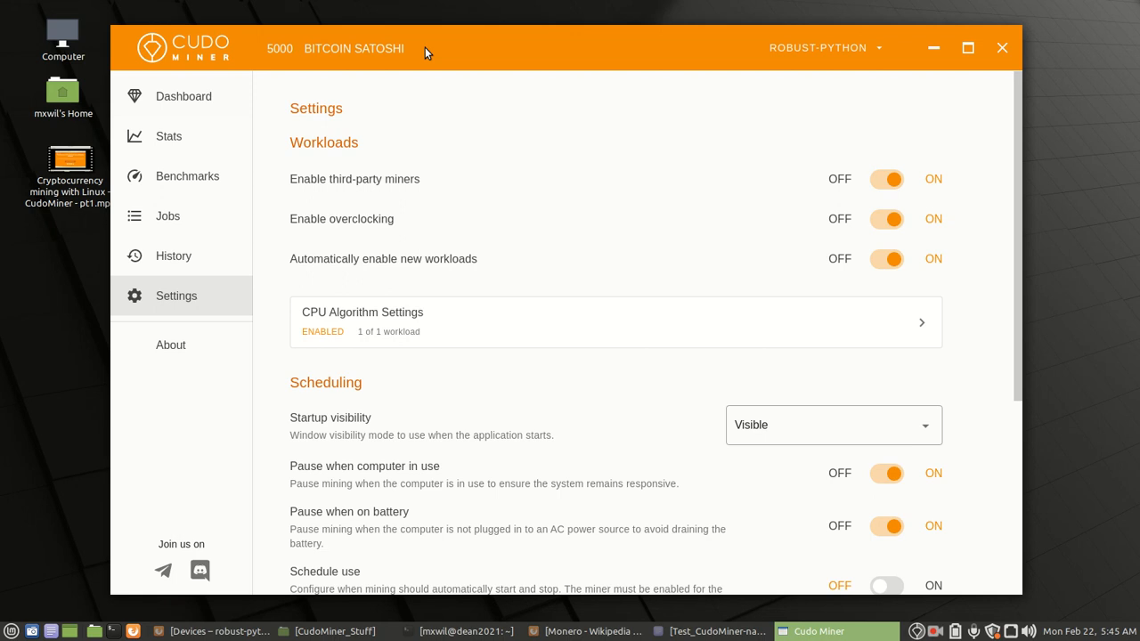
{"action": "mouse_move", "coordinate": [476, 45]}
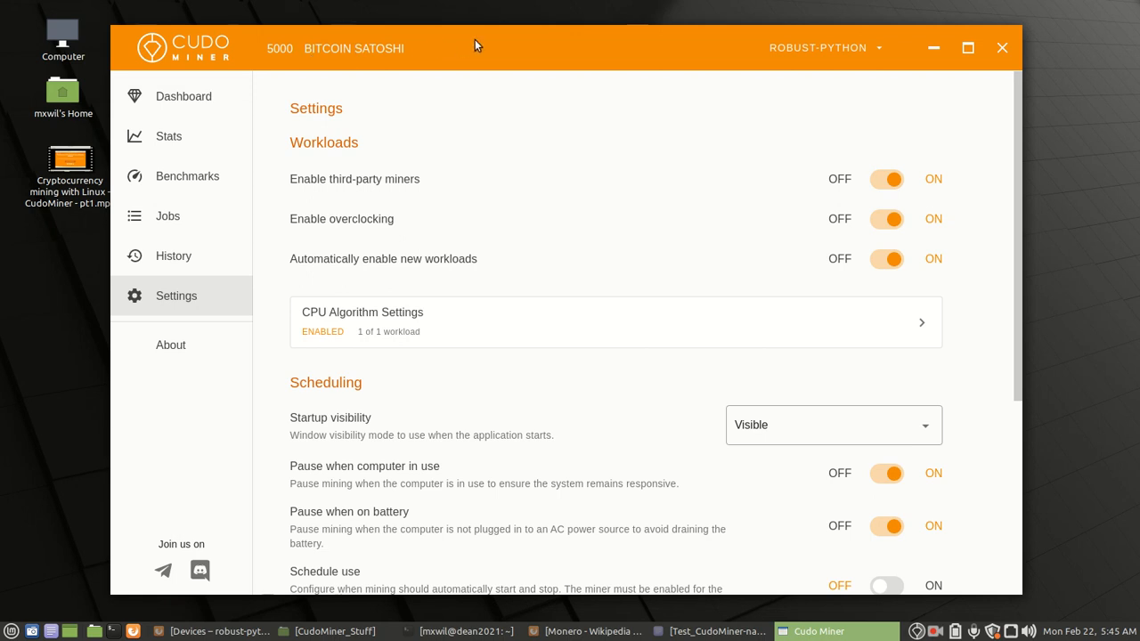
{"action": "mouse_move", "coordinate": [544, 47]}
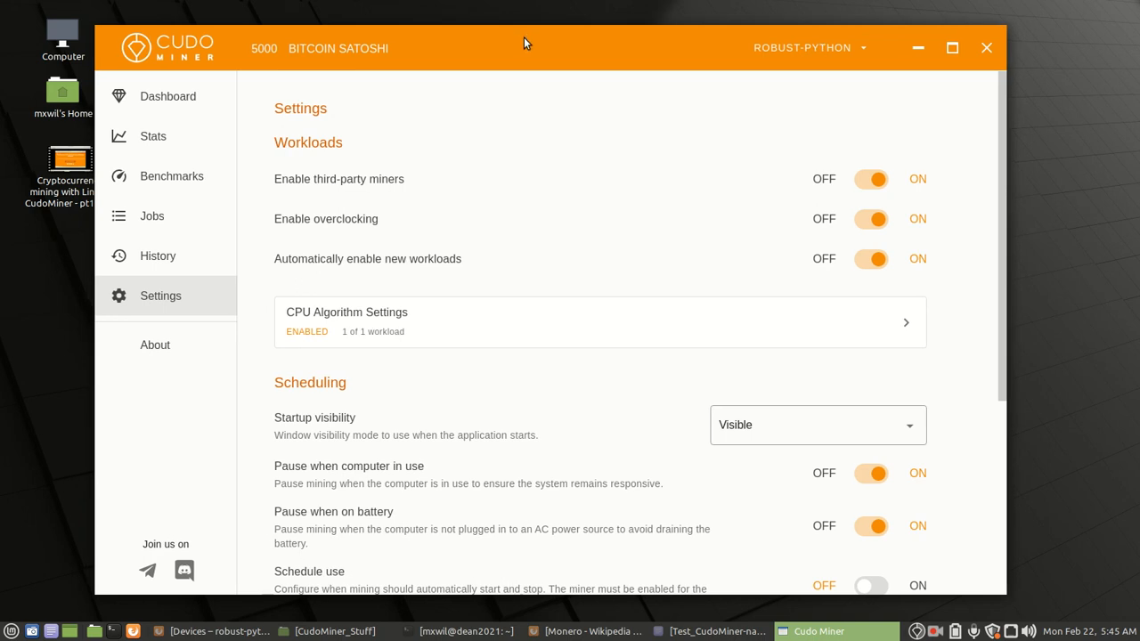
{"action": "mouse_move", "coordinate": [561, 630]}
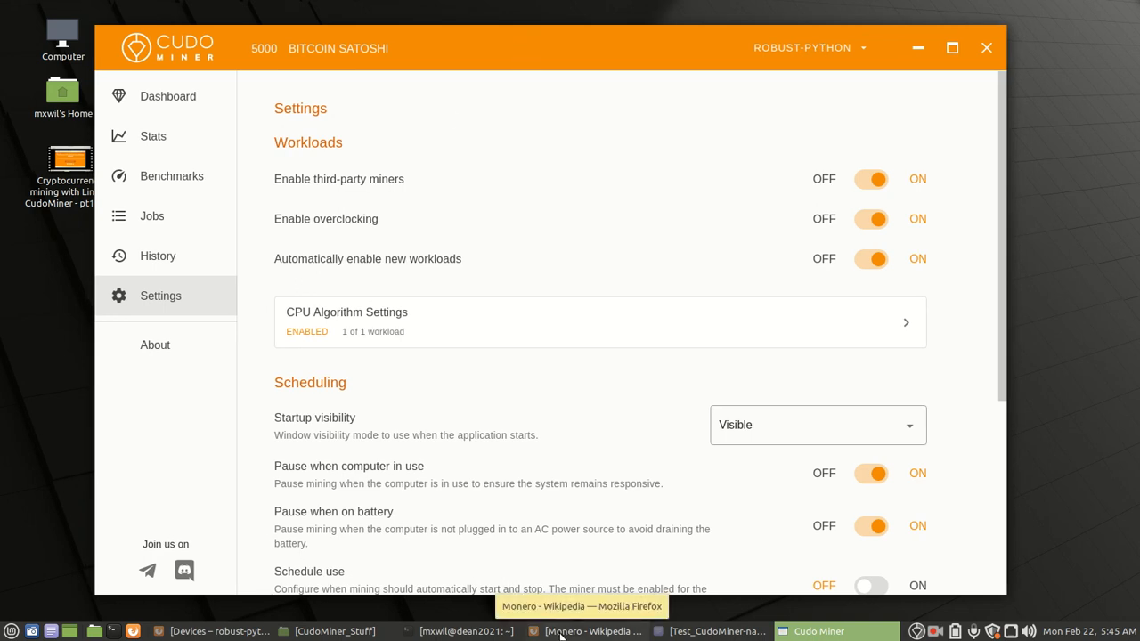
{"action": "mouse_move", "coordinate": [223, 630]}
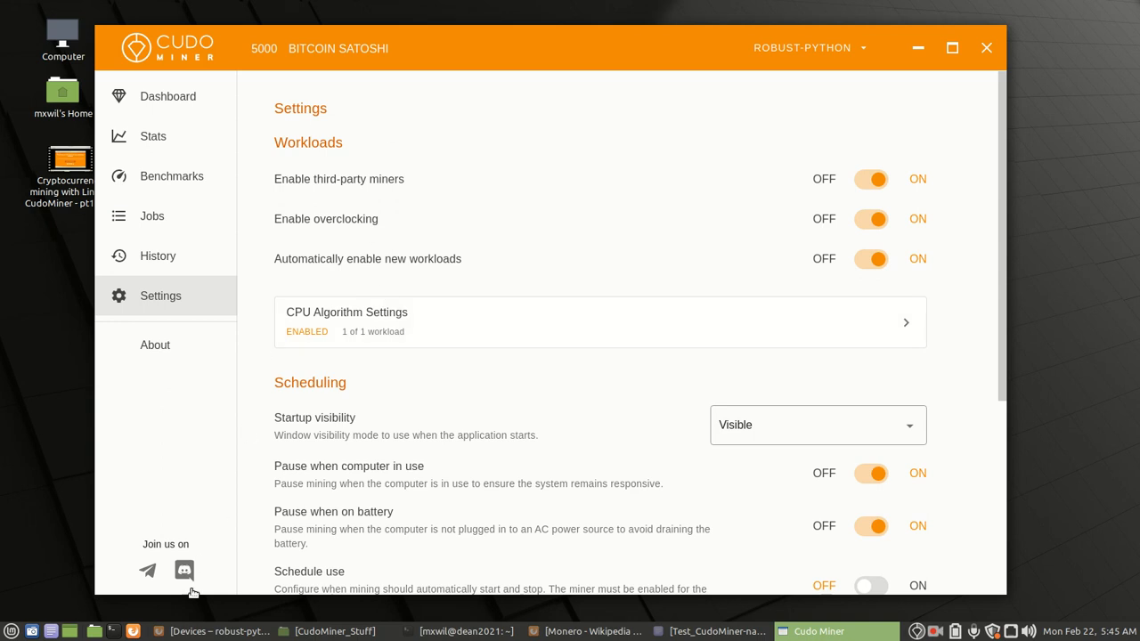
{"action": "left_click", "coordinate": [186, 631]}
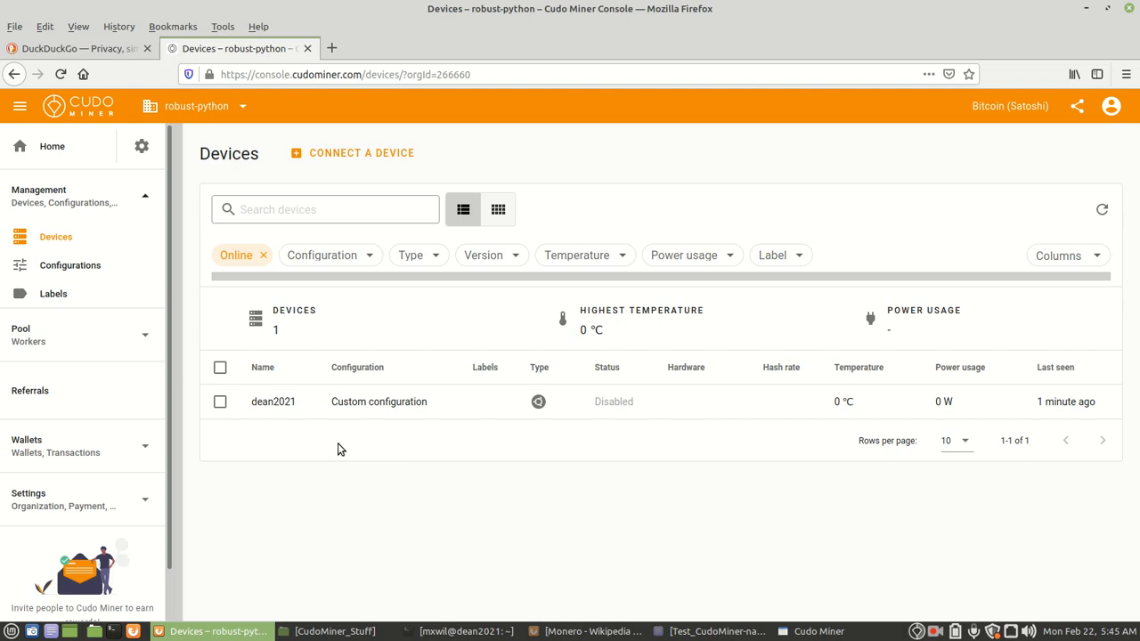
{"action": "mouse_move", "coordinate": [425, 291]}
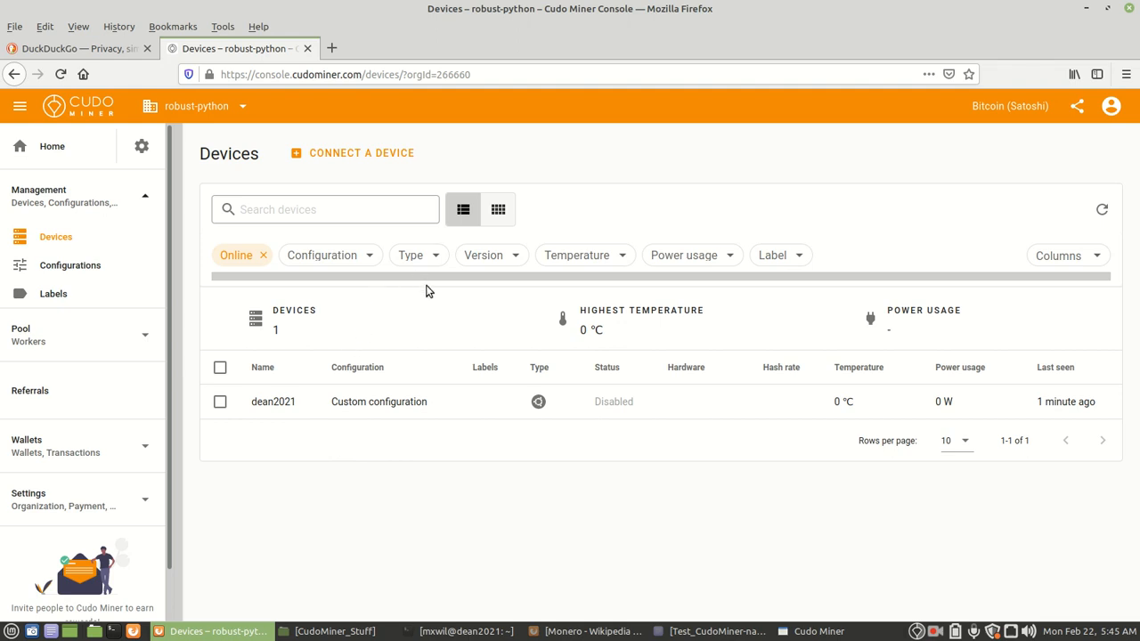
{"action": "mouse_move", "coordinate": [54, 272]}
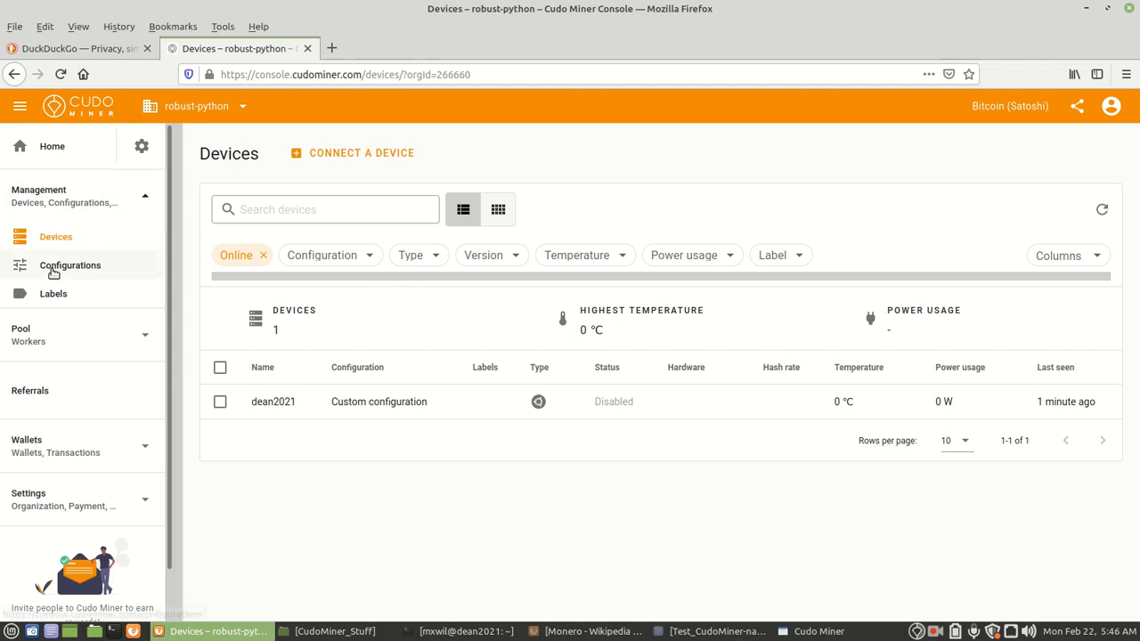
{"action": "left_click", "coordinate": [70, 265]}
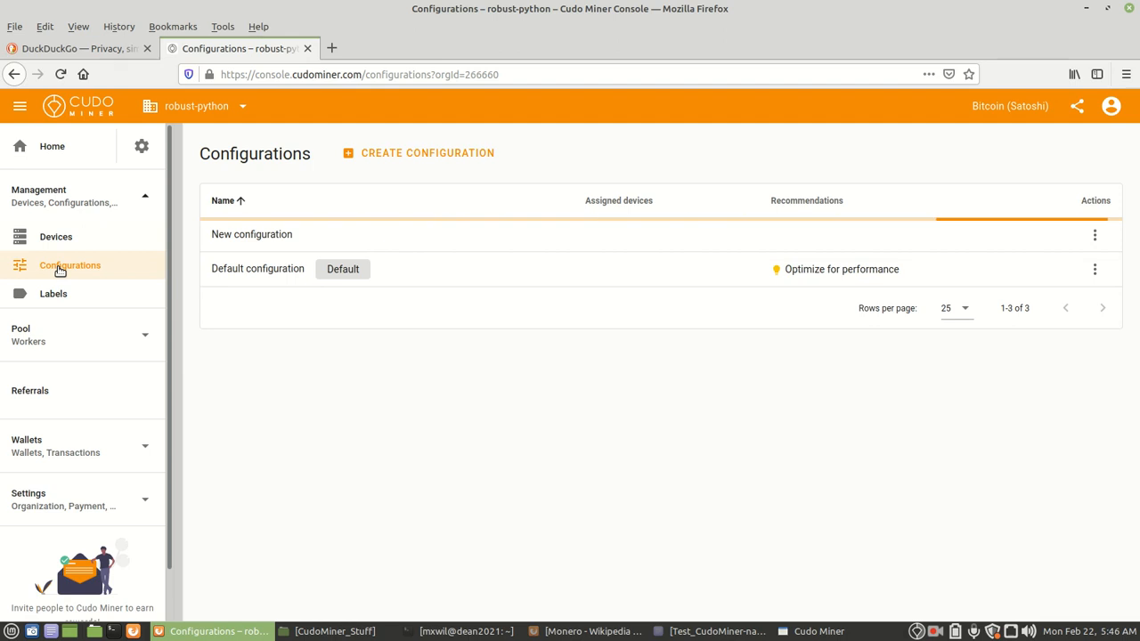
{"action": "left_click", "coordinate": [223, 200]}
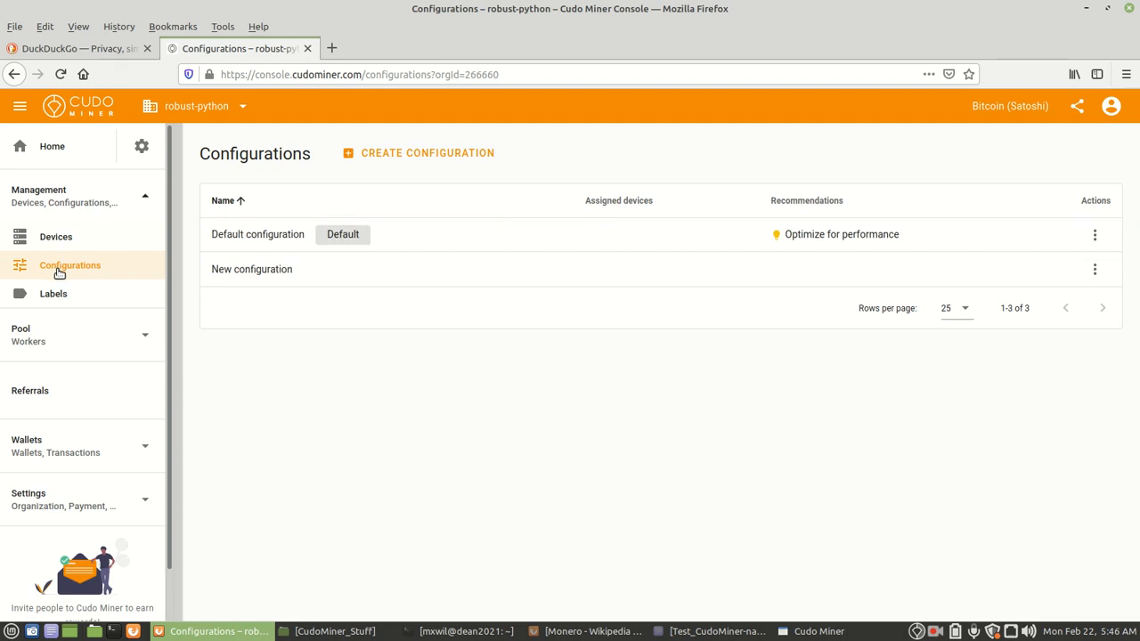
{"action": "mouse_move", "coordinate": [257, 235]}
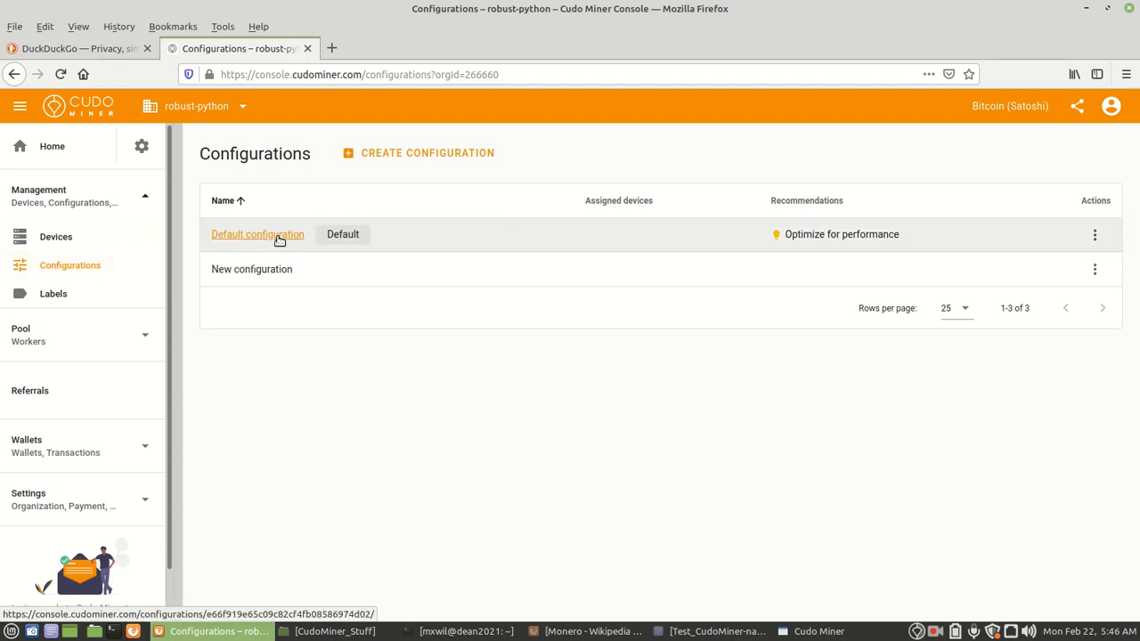
{"action": "mouse_move", "coordinate": [551, 156]}
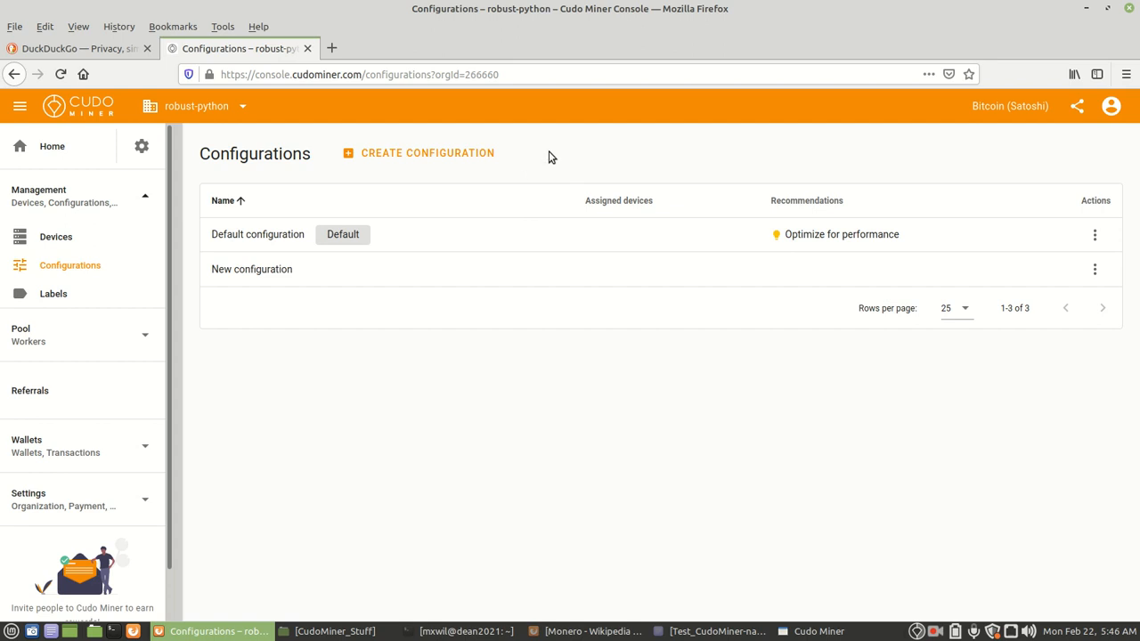
{"action": "mouse_move", "coordinate": [475, 165]}
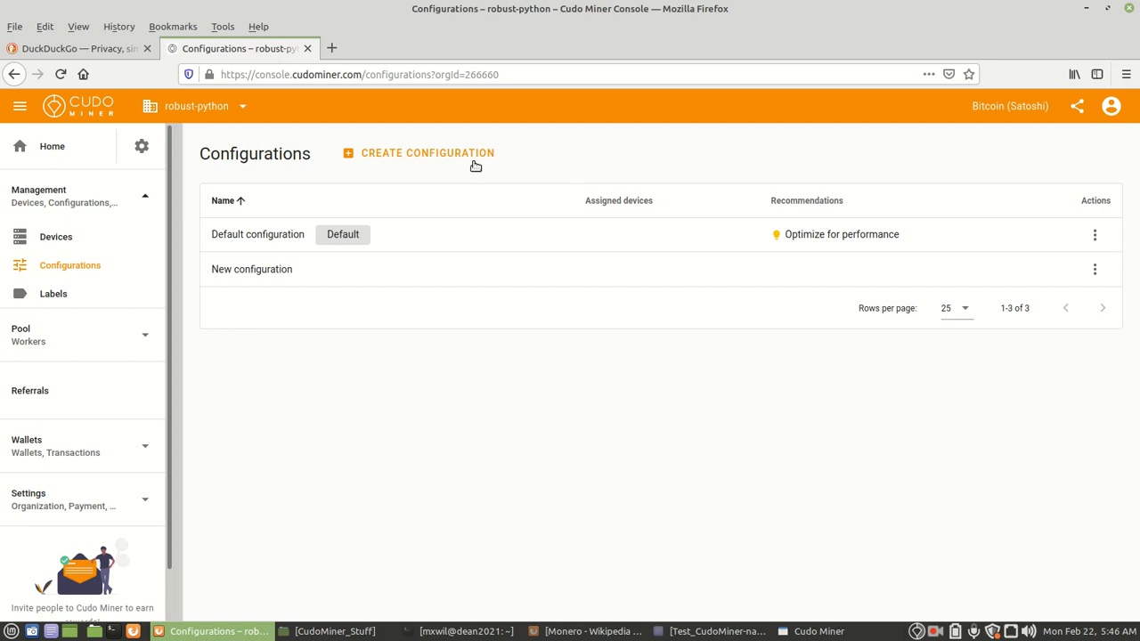
{"action": "mouse_move", "coordinate": [73, 196]}
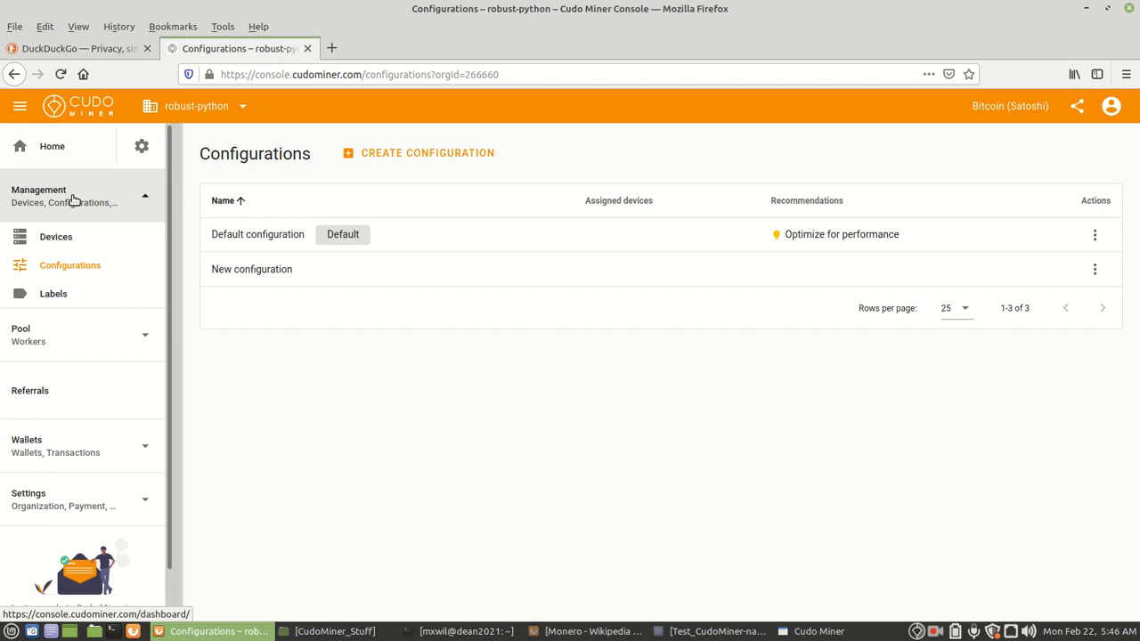
{"action": "left_click", "coordinate": [142, 146]}
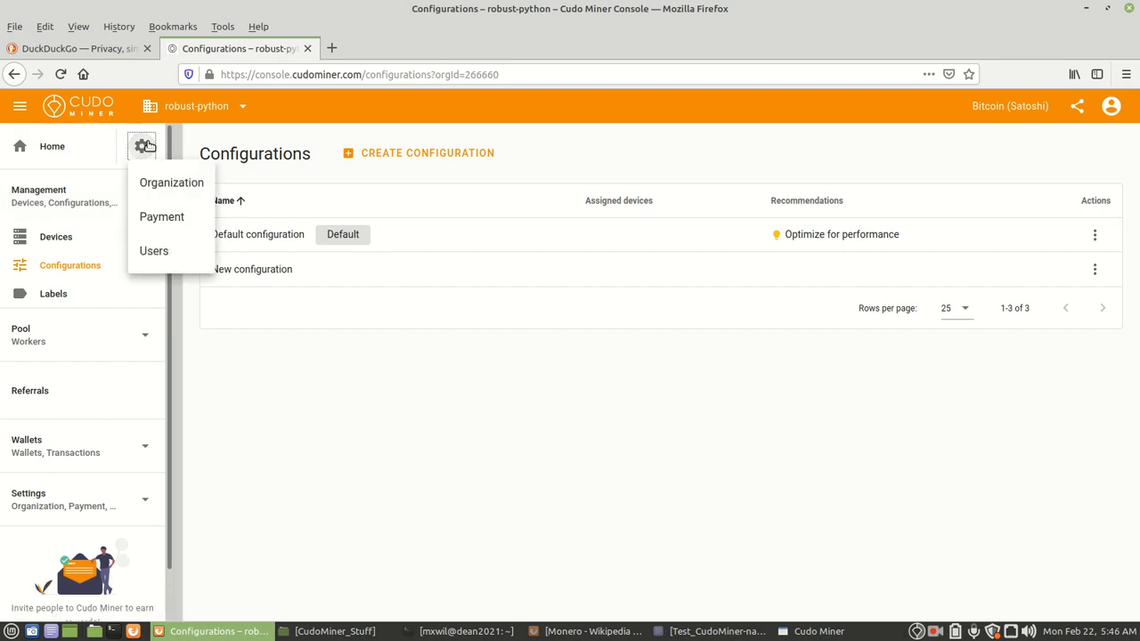
{"action": "left_click", "coordinate": [51, 146]}
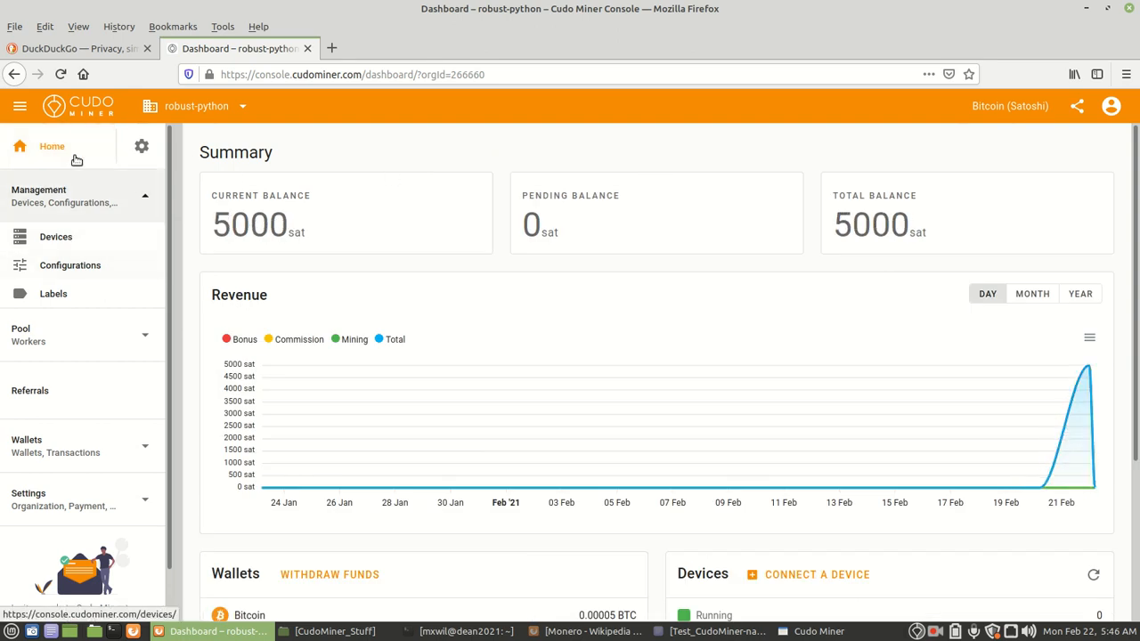
{"action": "mouse_move", "coordinate": [82, 265]}
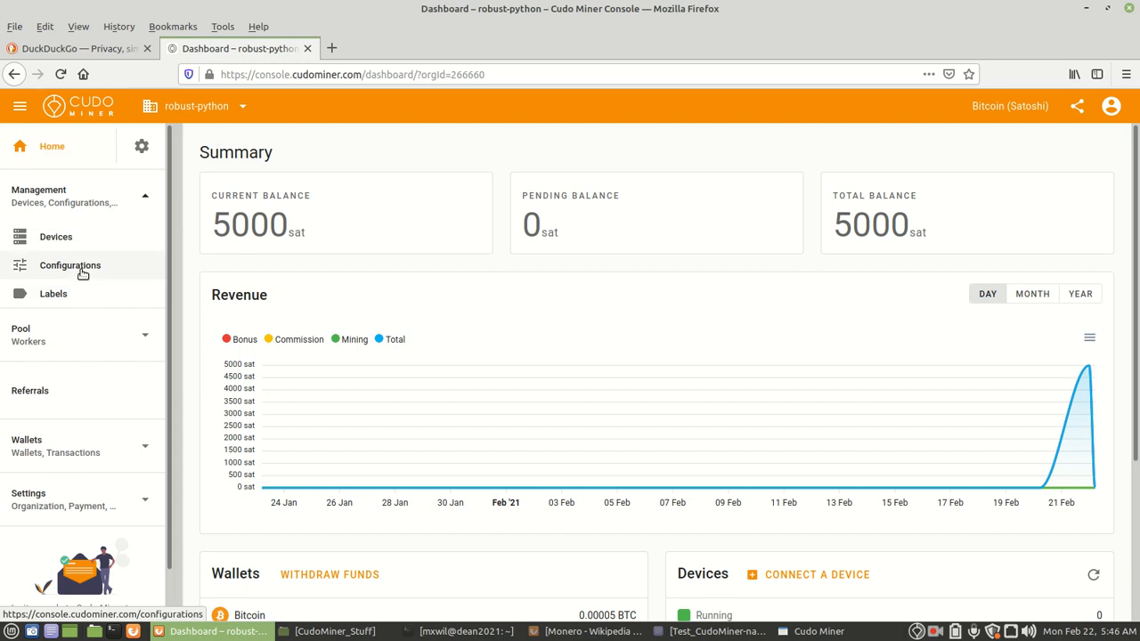
{"action": "left_click", "coordinate": [70, 265]}
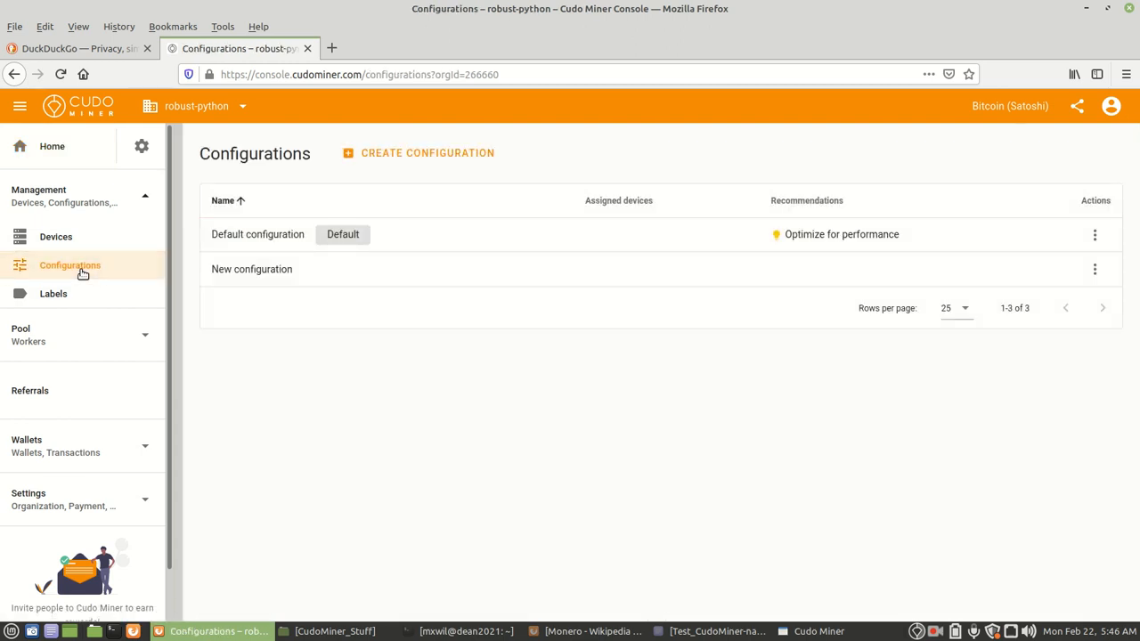
{"action": "mouse_move", "coordinate": [265, 276]}
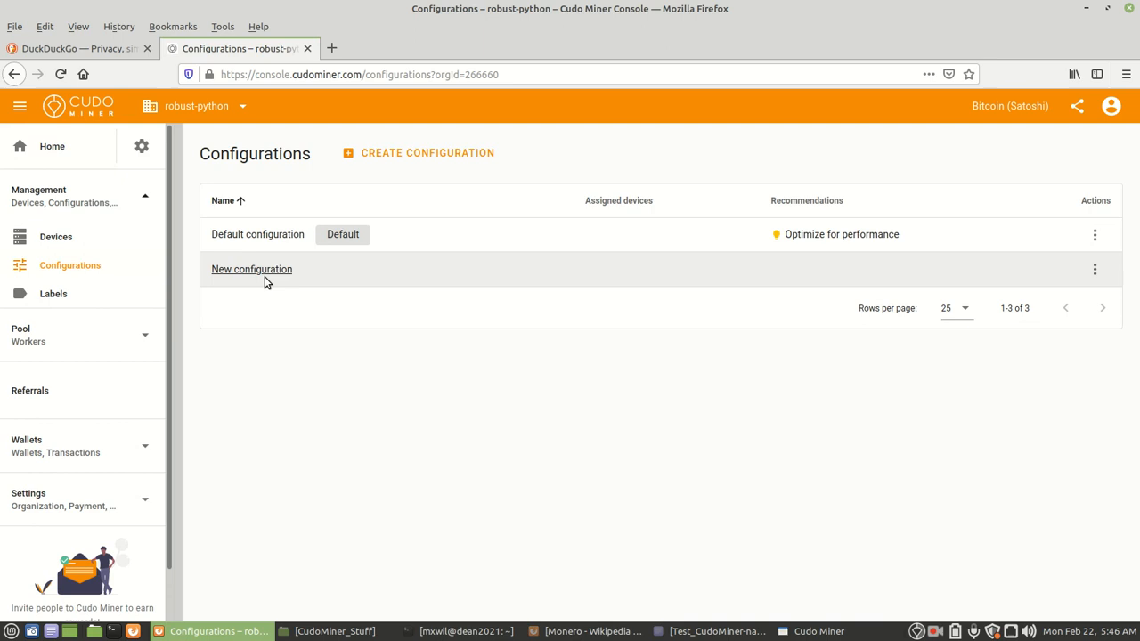
{"action": "mouse_move", "coordinate": [251, 269]}
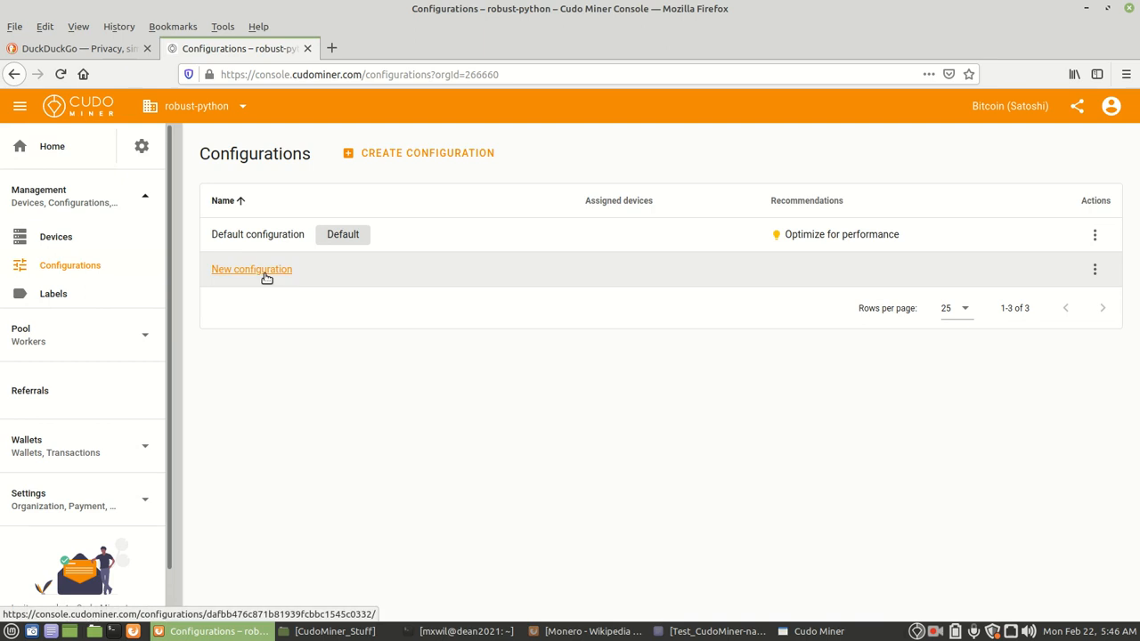
{"action": "mouse_move", "coordinate": [306, 269]}
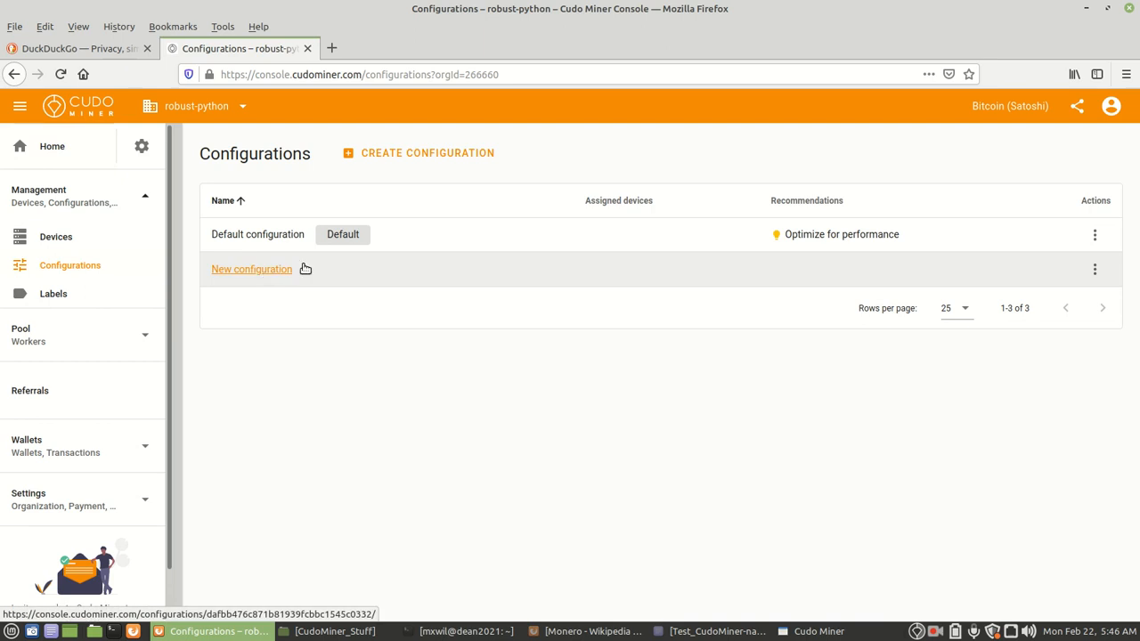
{"action": "left_click", "coordinate": [251, 269]}
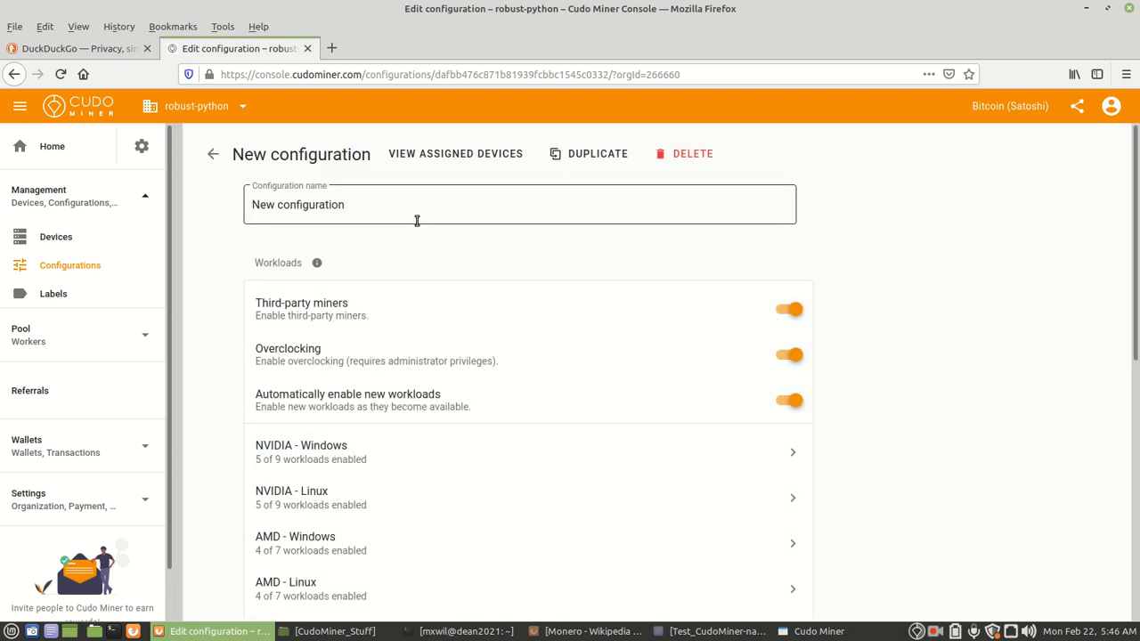
{"action": "mouse_move", "coordinate": [317, 262]}
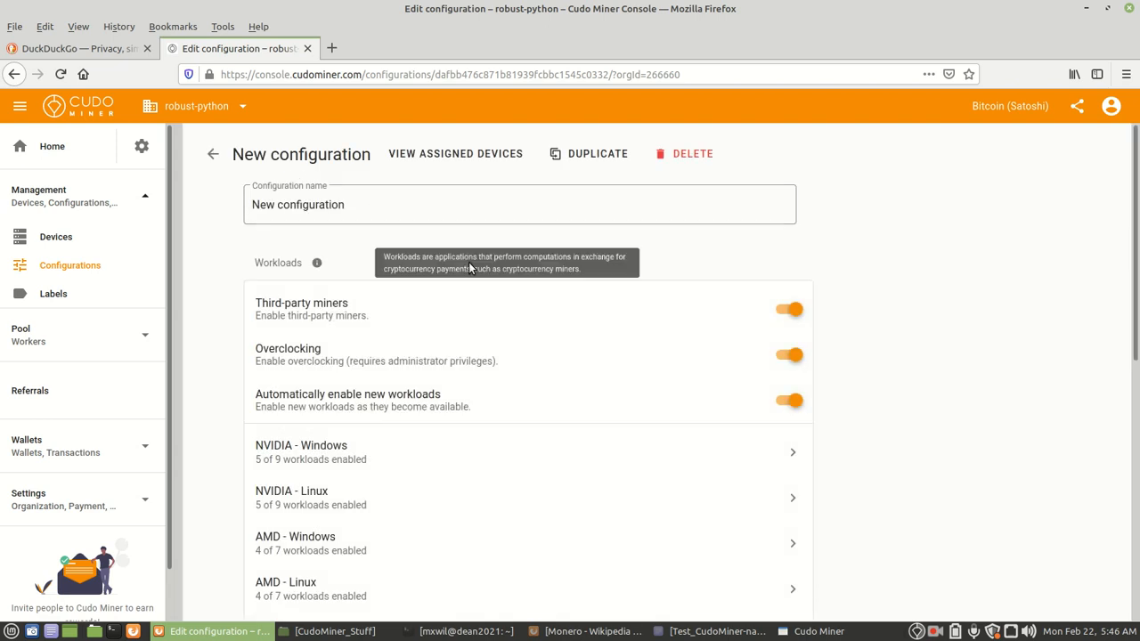
{"action": "mouse_move", "coordinate": [957, 293]}
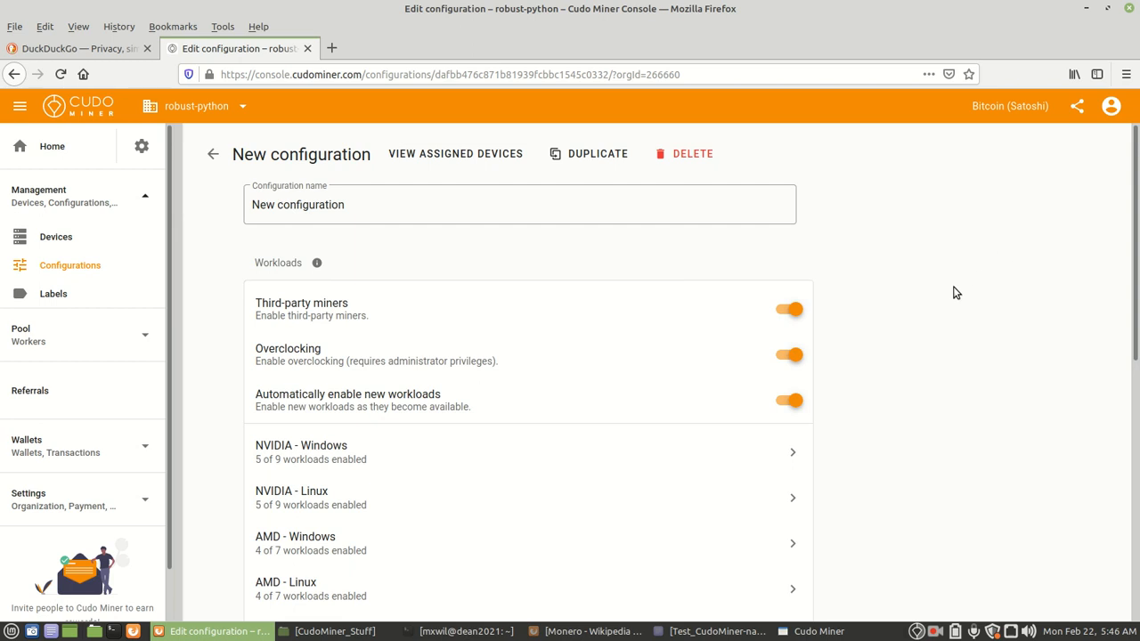
Step: Scroll through New configuration's workloads and Scheduling, showing Last state visibility and launch on startup
{"action": "scroll", "scroll_direction": "down", "scroll_amount": 3}
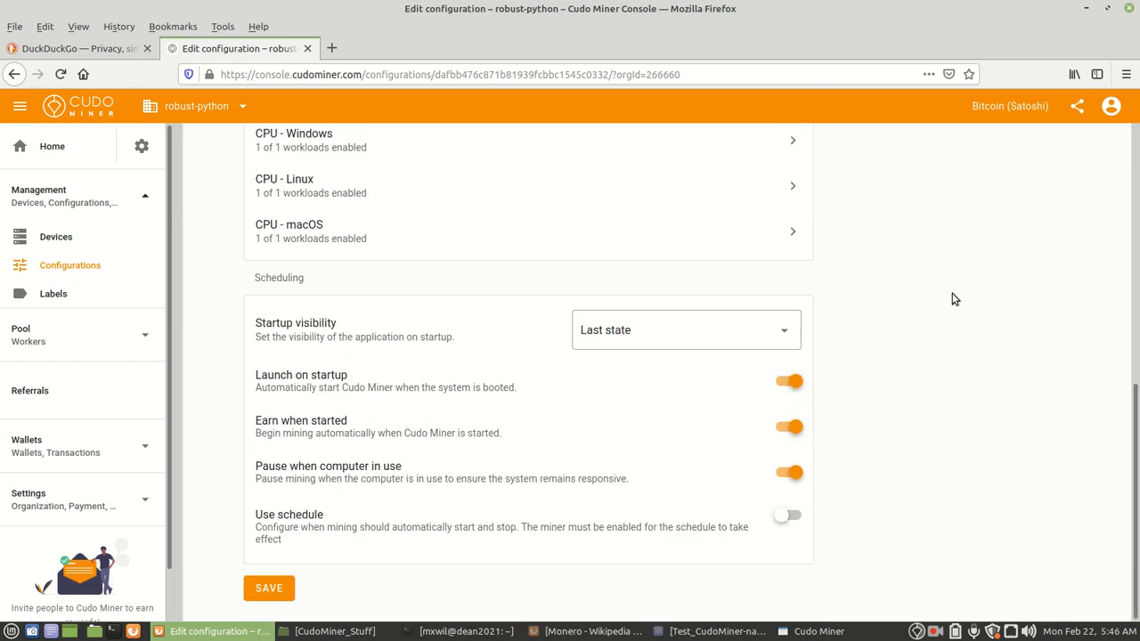
{"action": "mouse_move", "coordinate": [978, 409]}
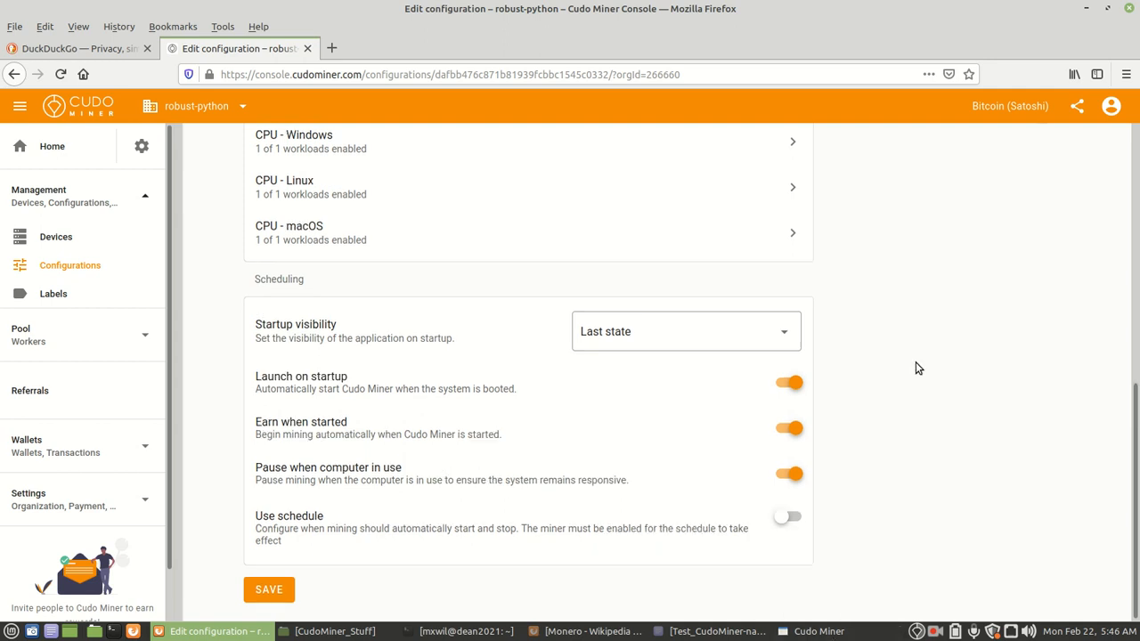
{"action": "scroll", "scroll_direction": "up", "scroll_amount": 3}
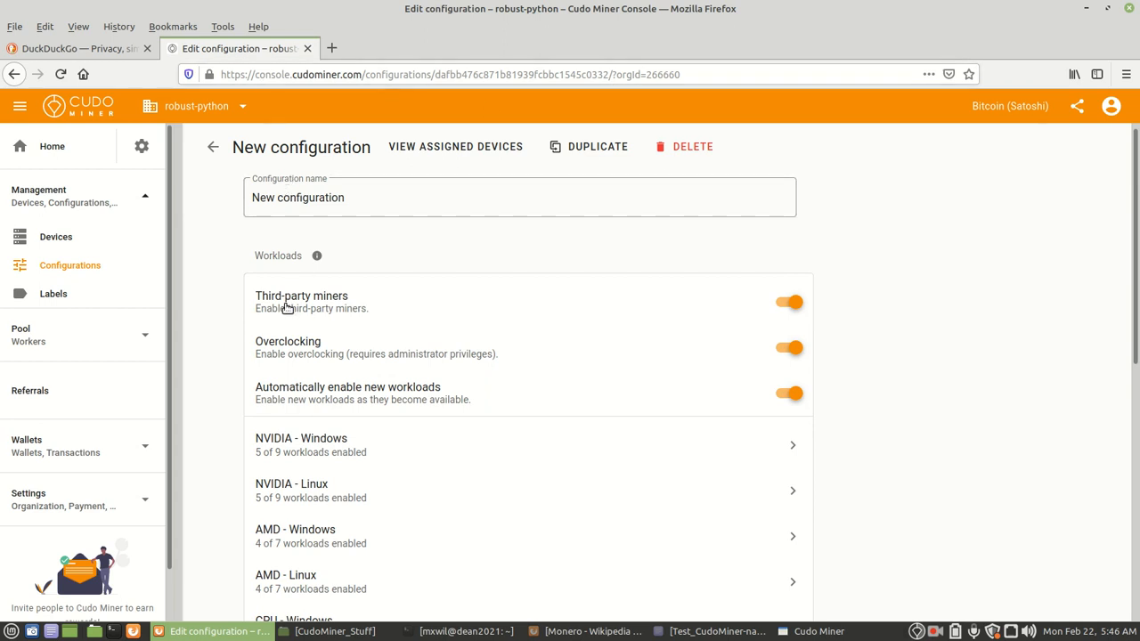
{"action": "mouse_move", "coordinate": [316, 387]}
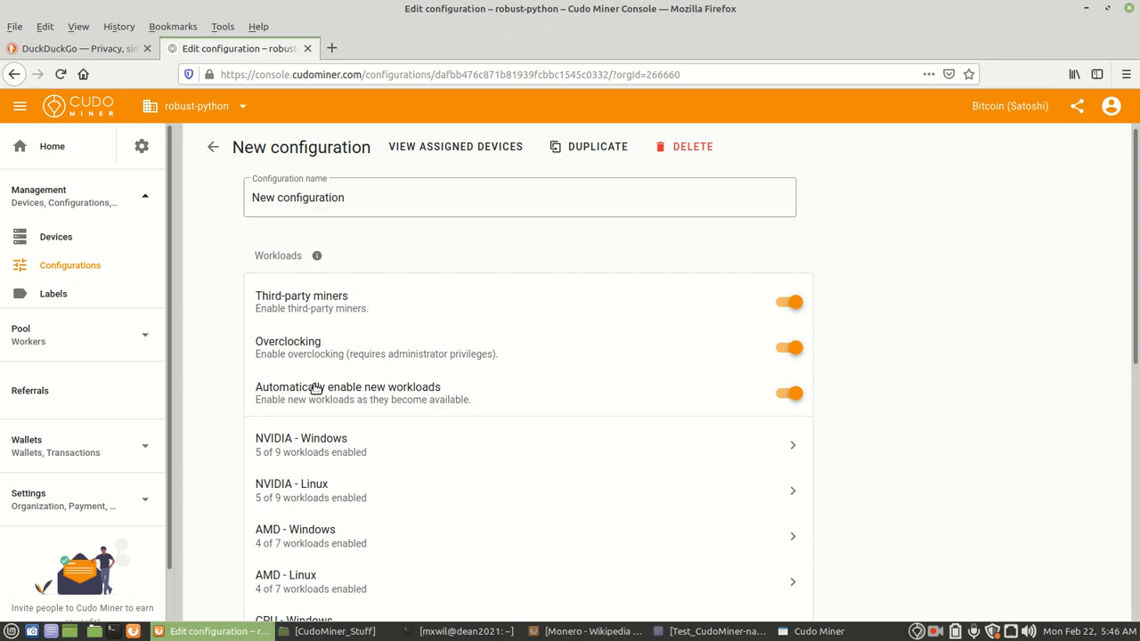
{"action": "mouse_move", "coordinate": [381, 399]}
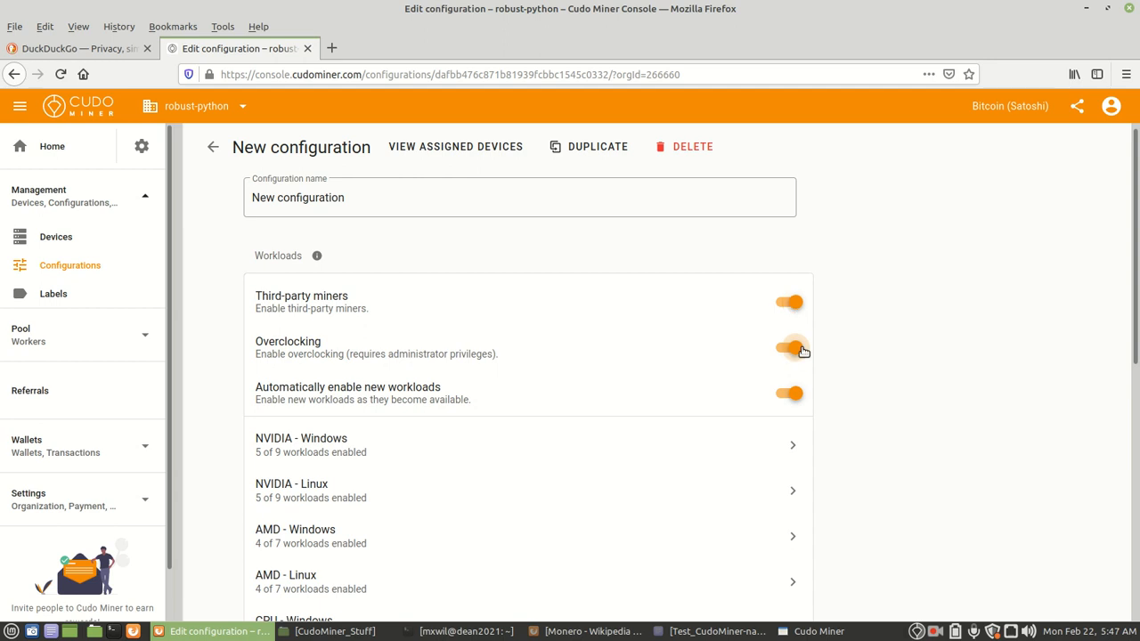
{"action": "mouse_move", "coordinate": [912, 378]}
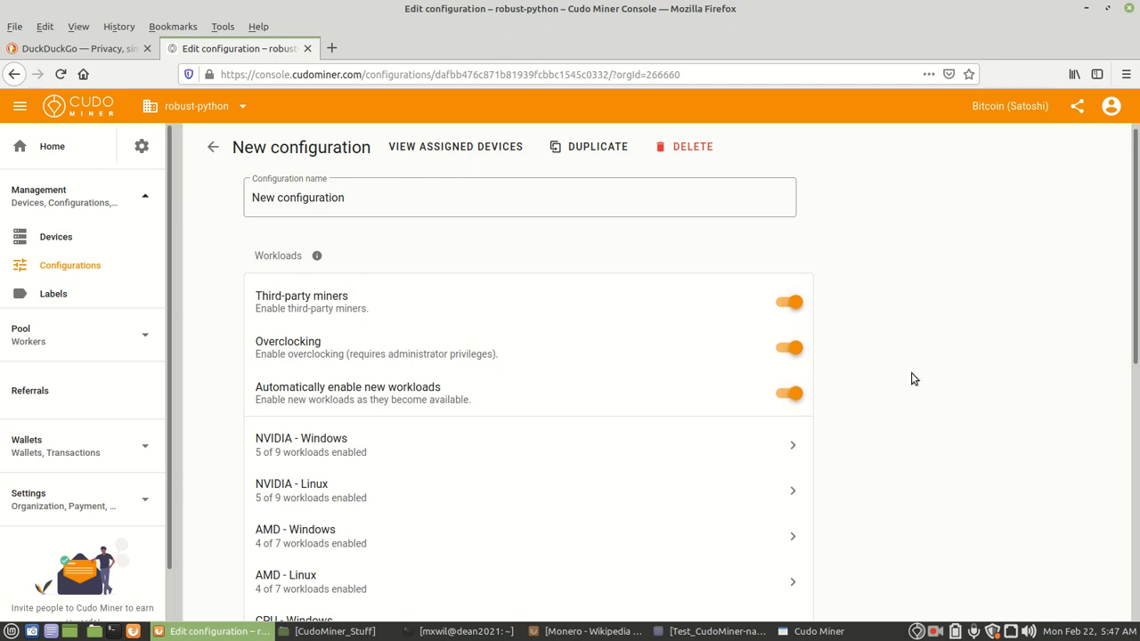
{"action": "scroll", "scroll_direction": "down", "scroll_amount": 3}
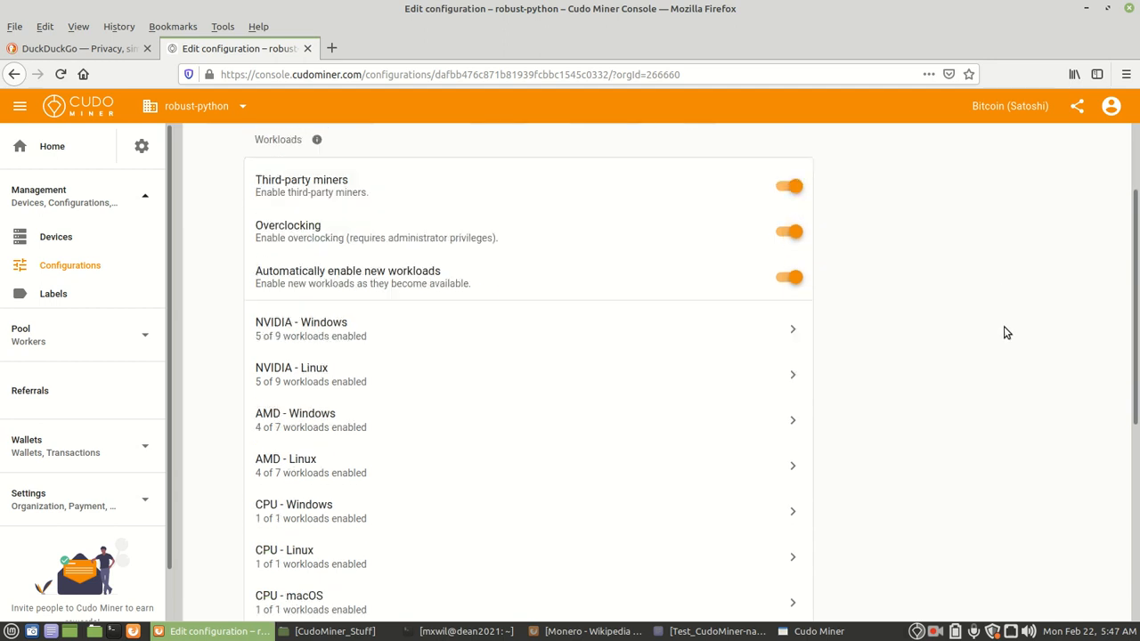
{"action": "scroll", "scroll_direction": "down", "scroll_amount": 3}
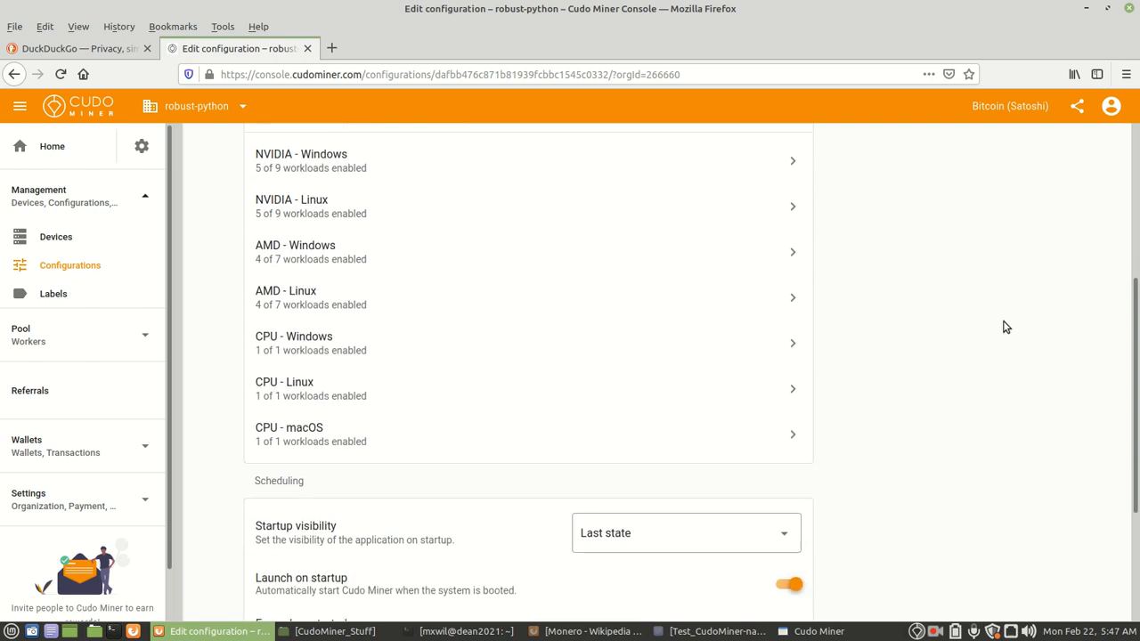
{"action": "mouse_move", "coordinate": [337, 410]}
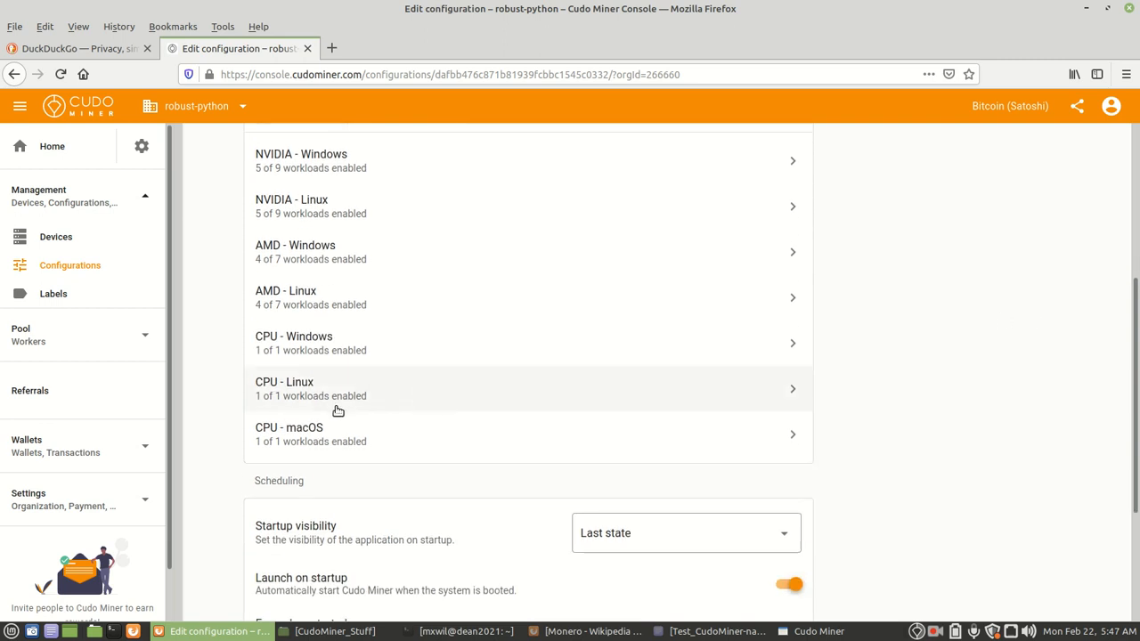
{"action": "mouse_move", "coordinate": [329, 397]}
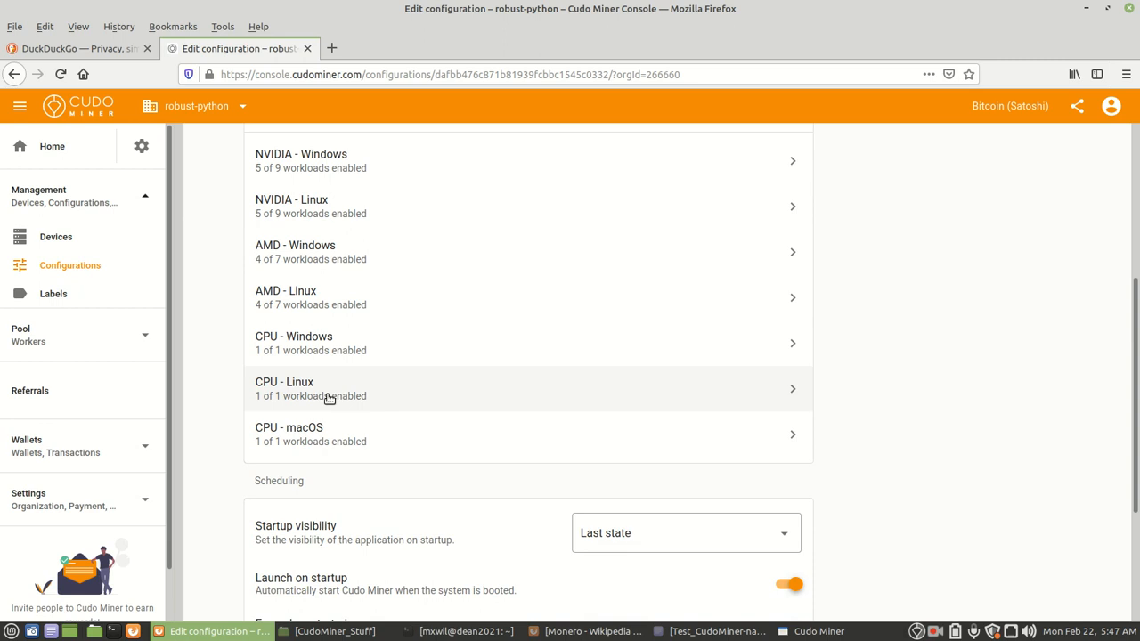
Step: Open the CPU - Linux workloads, showing Monero / RandomX / XMRig enabled
{"action": "left_click", "coordinate": [529, 389]}
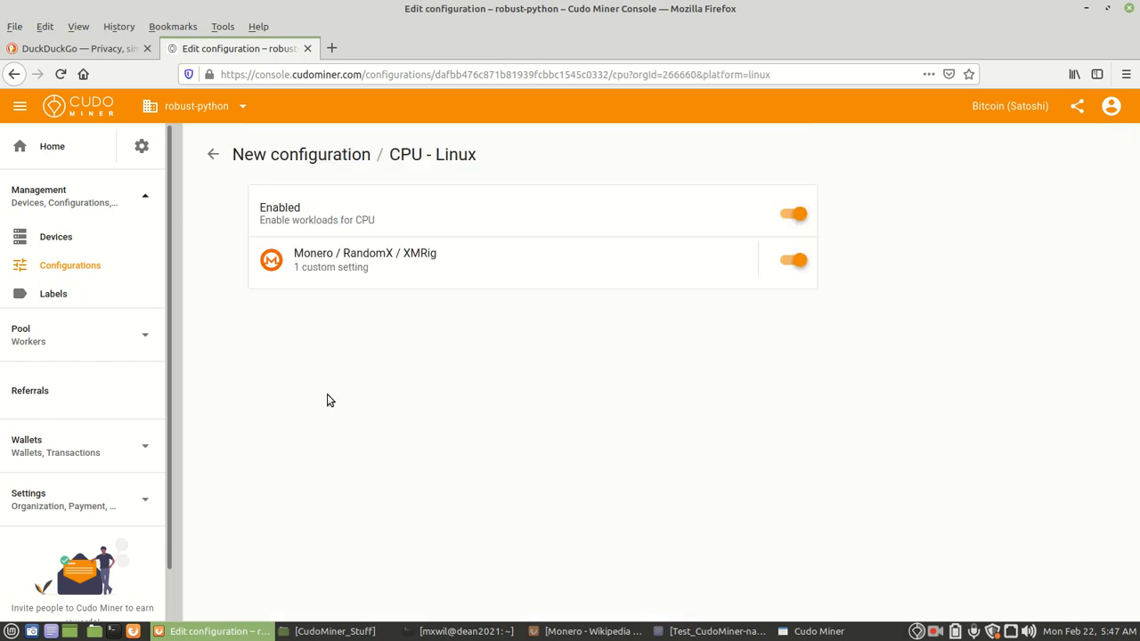
{"action": "mouse_move", "coordinate": [344, 259]}
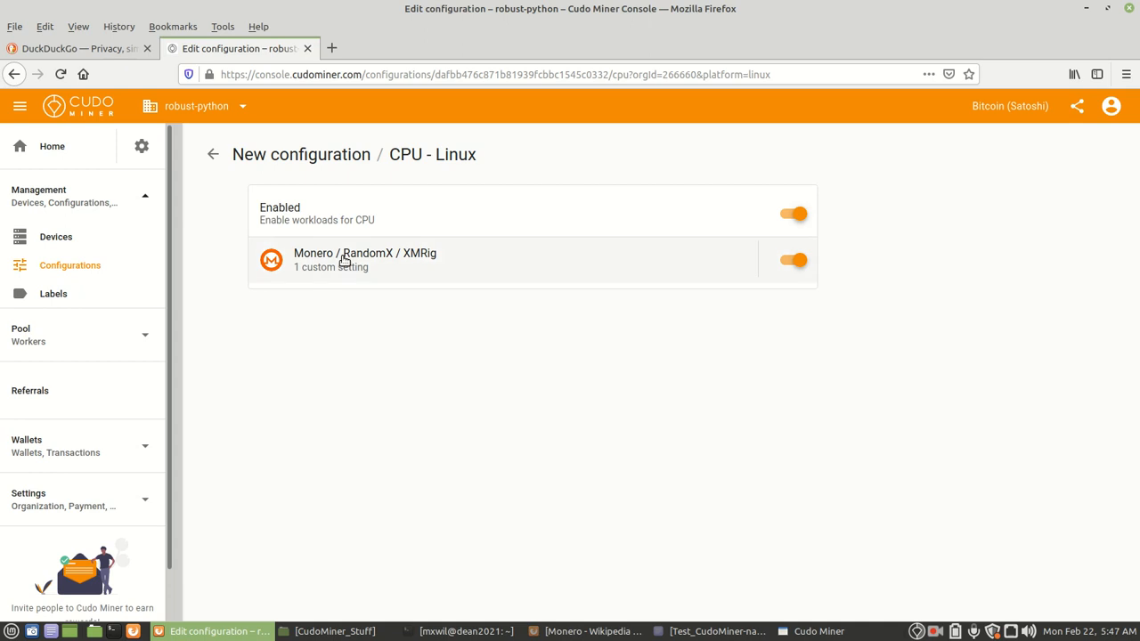
{"action": "mouse_move", "coordinate": [359, 267]}
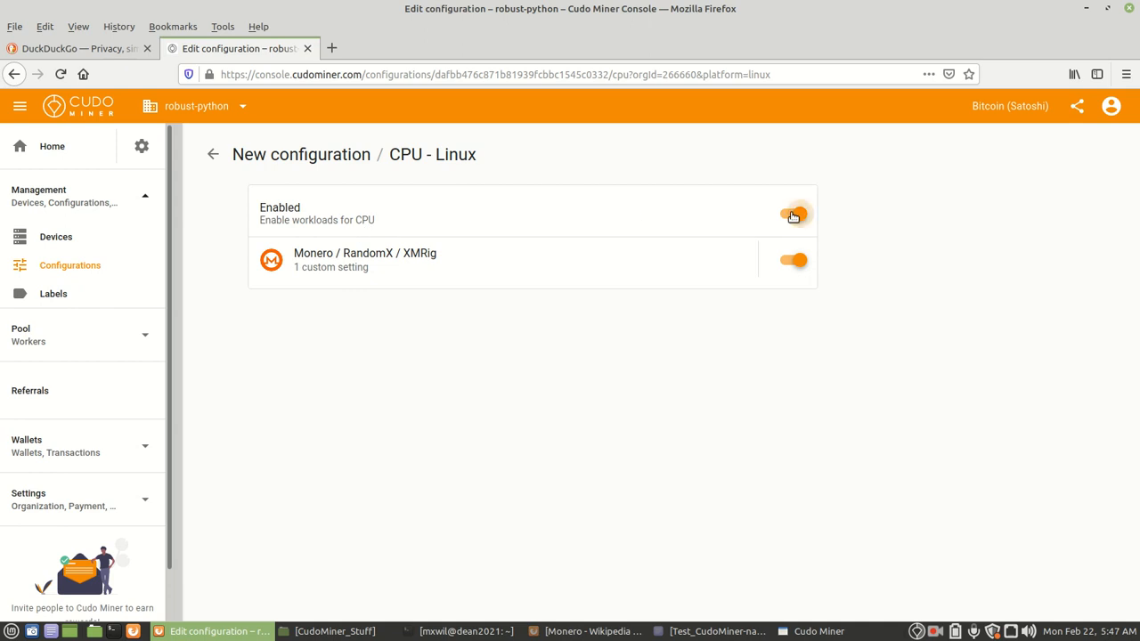
Step: Open the XMRig workload settings, showing automatic version and 2 CPU threads
{"action": "left_click", "coordinate": [793, 215]}
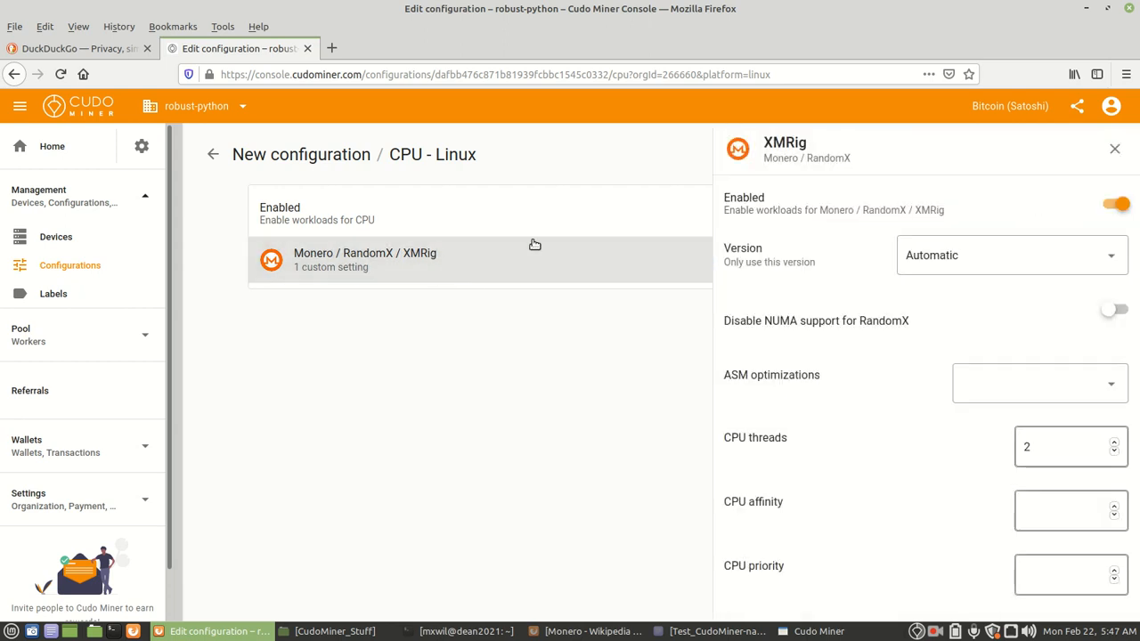
{"action": "mouse_move", "coordinate": [774, 197]}
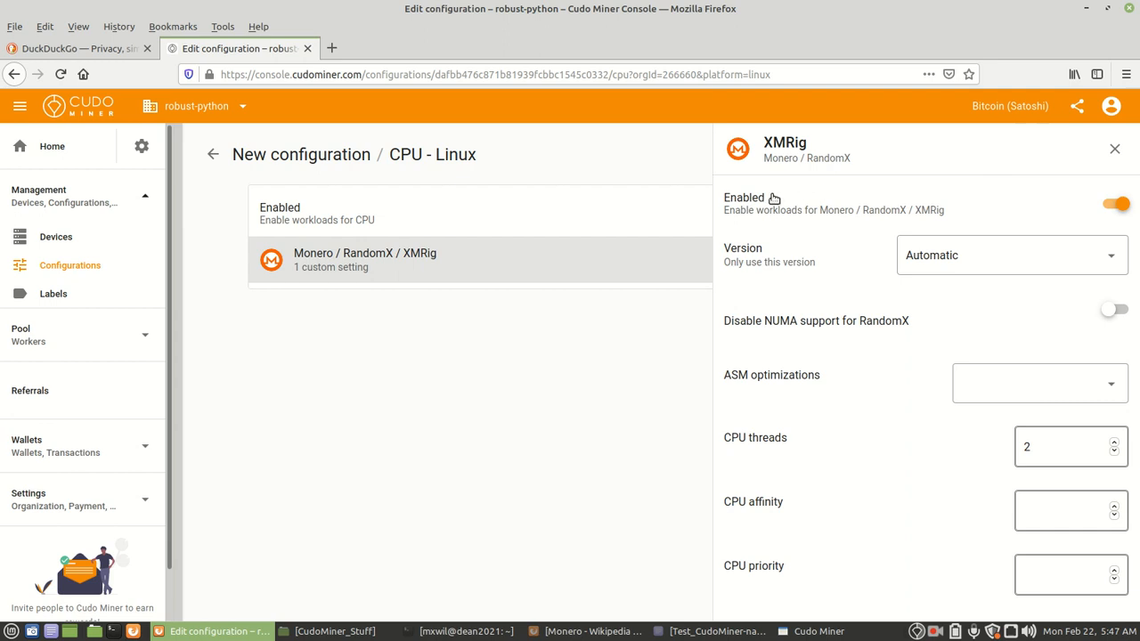
{"action": "mouse_move", "coordinate": [940, 231]}
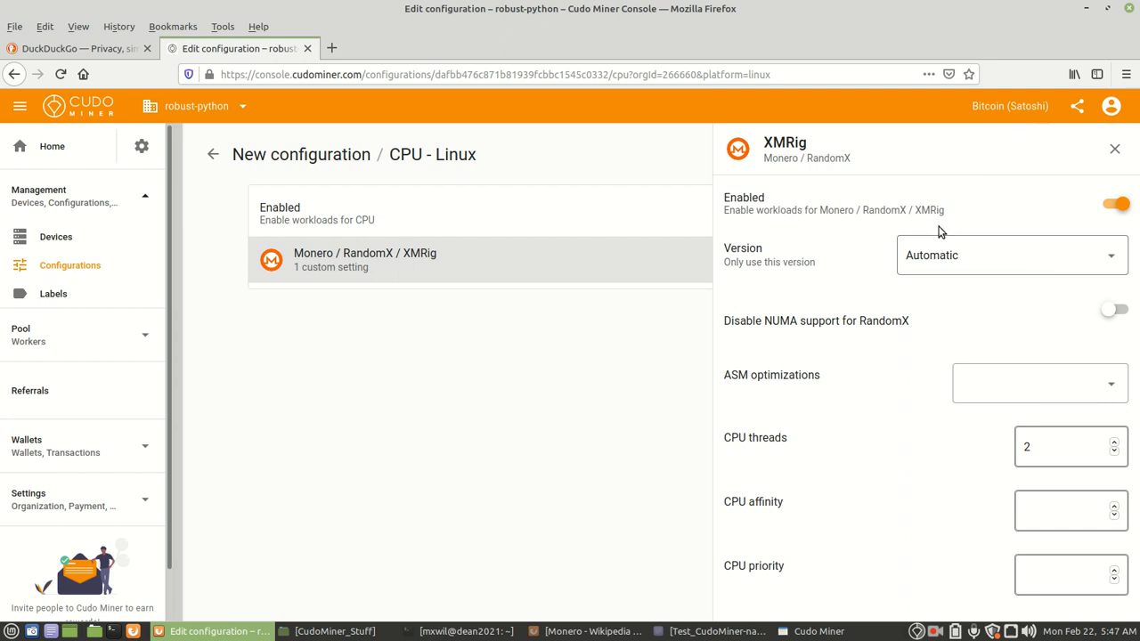
{"action": "mouse_move", "coordinate": [1111, 185]}
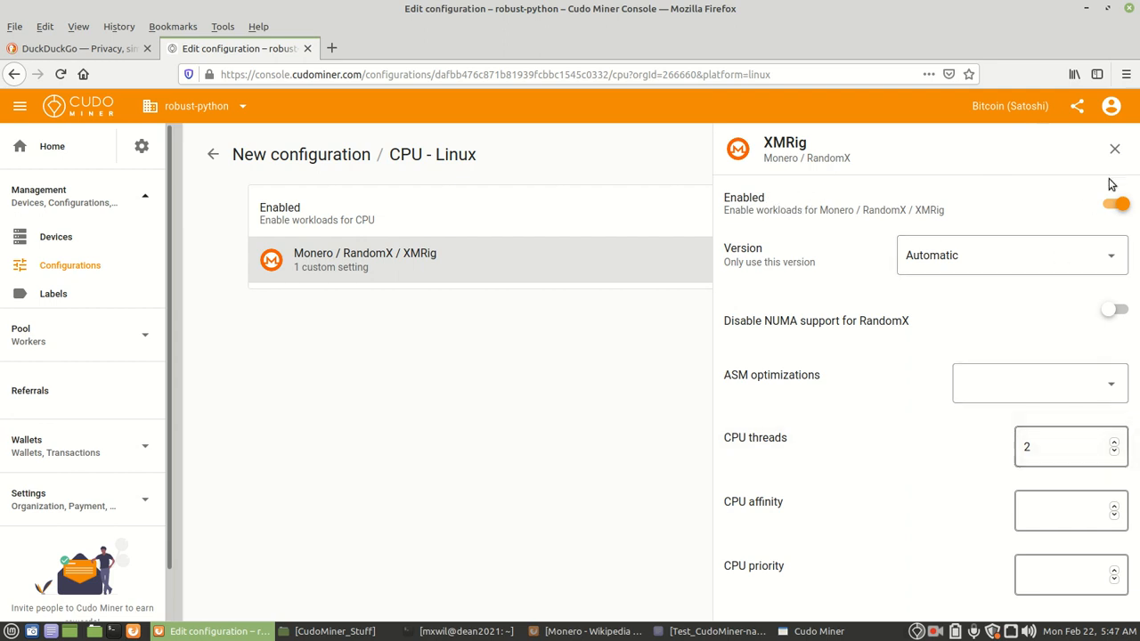
{"action": "mouse_move", "coordinate": [741, 225]}
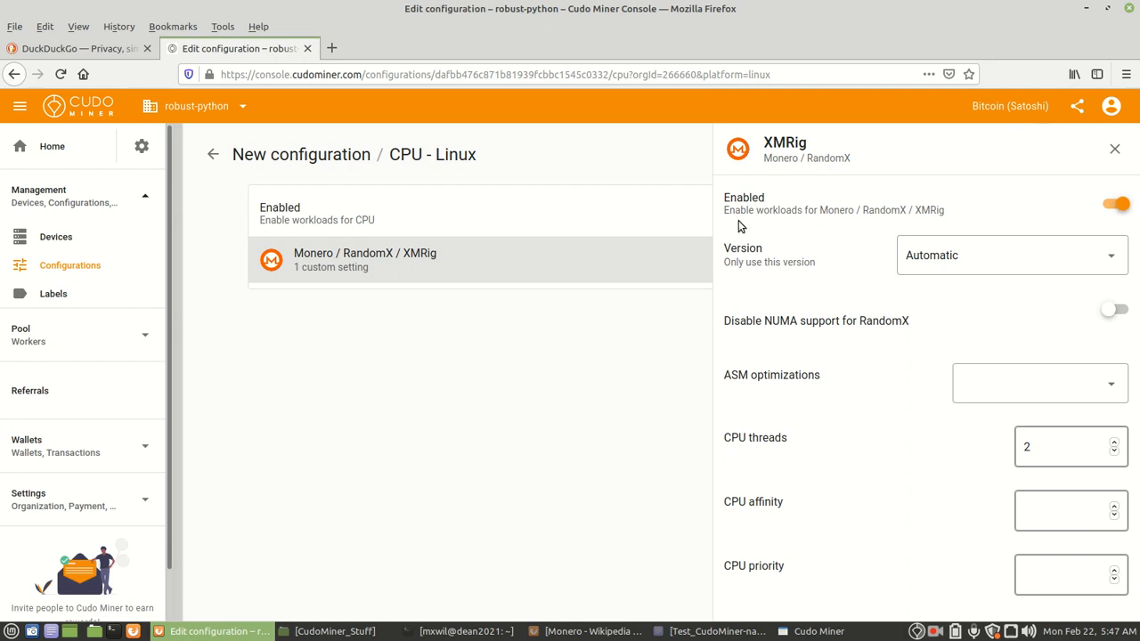
{"action": "mouse_move", "coordinate": [852, 217]}
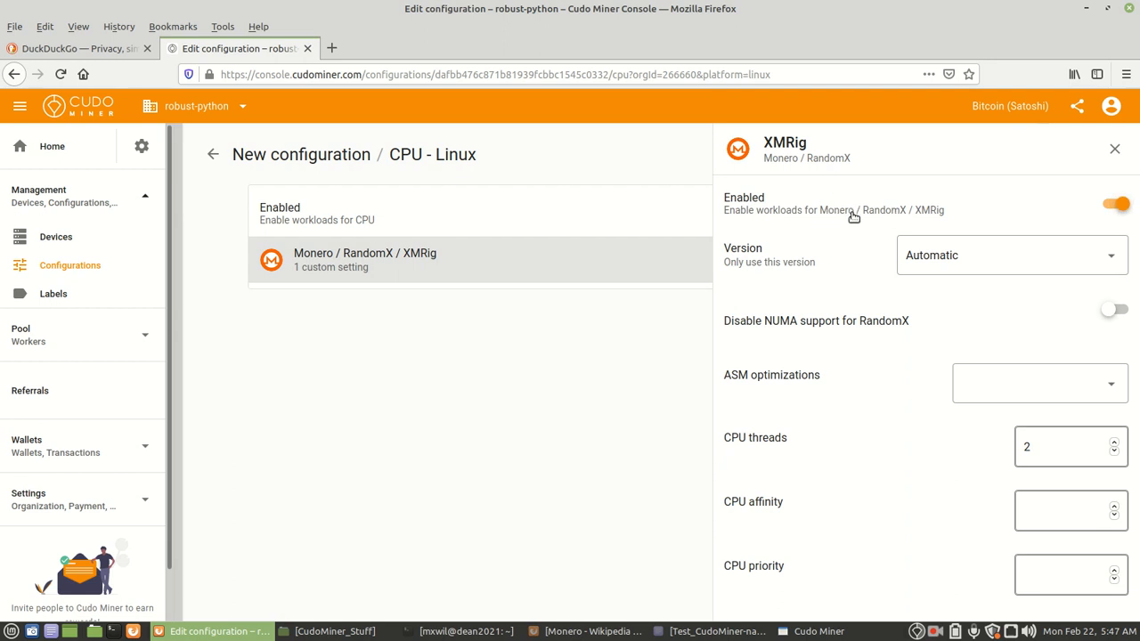
{"action": "mouse_move", "coordinate": [801, 425]}
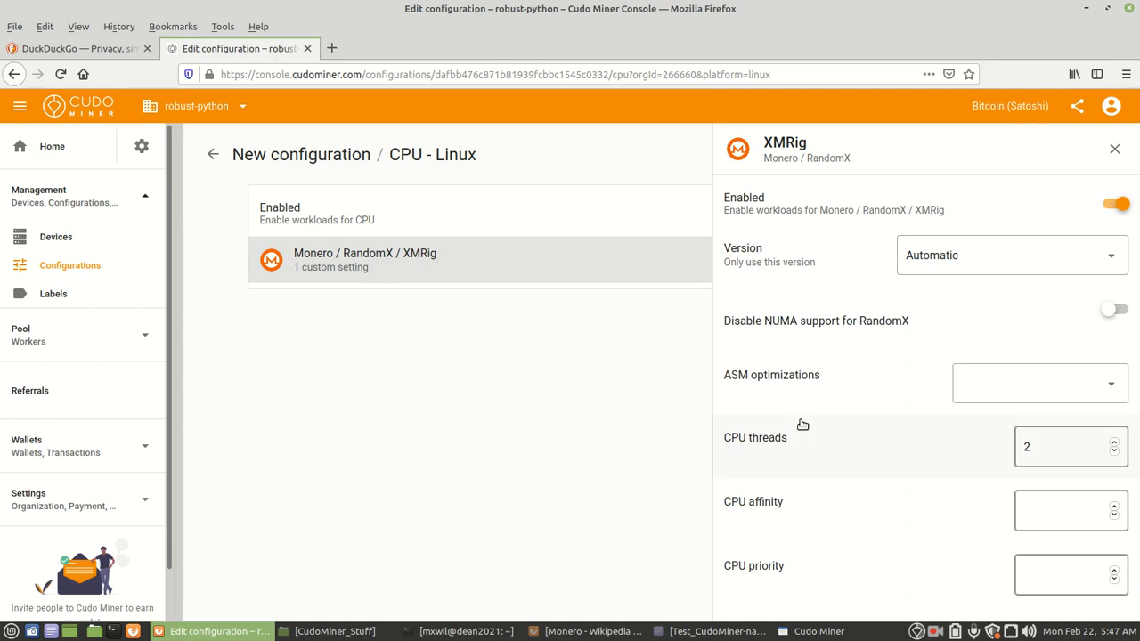
{"action": "mouse_move", "coordinate": [712, 461]}
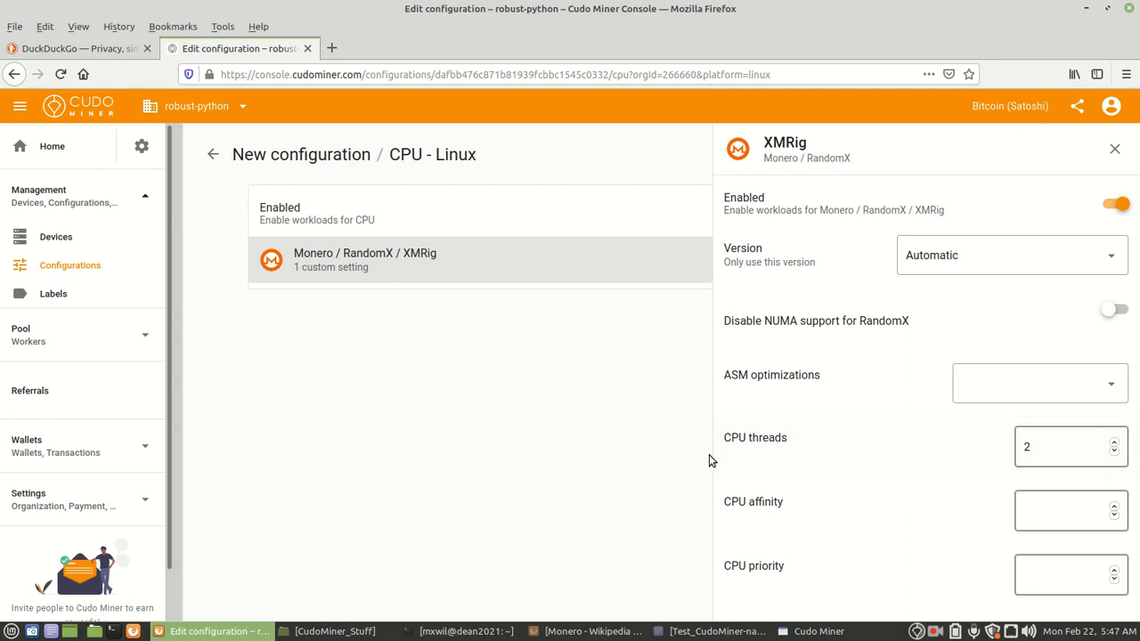
{"action": "mouse_move", "coordinate": [976, 434]}
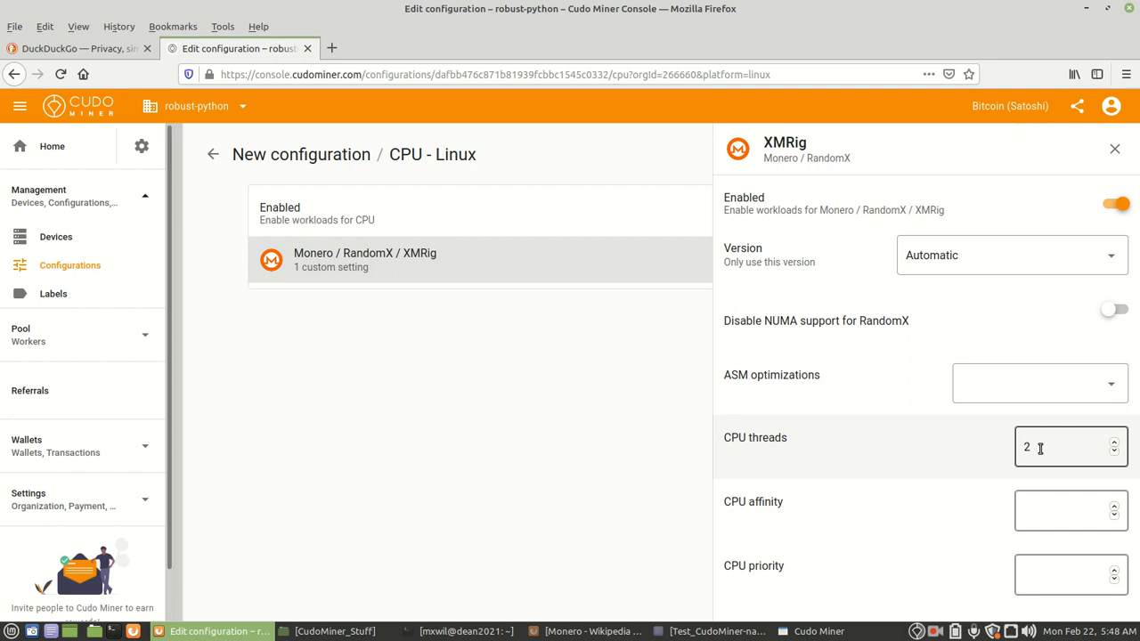
{"action": "mouse_move", "coordinate": [1052, 446]}
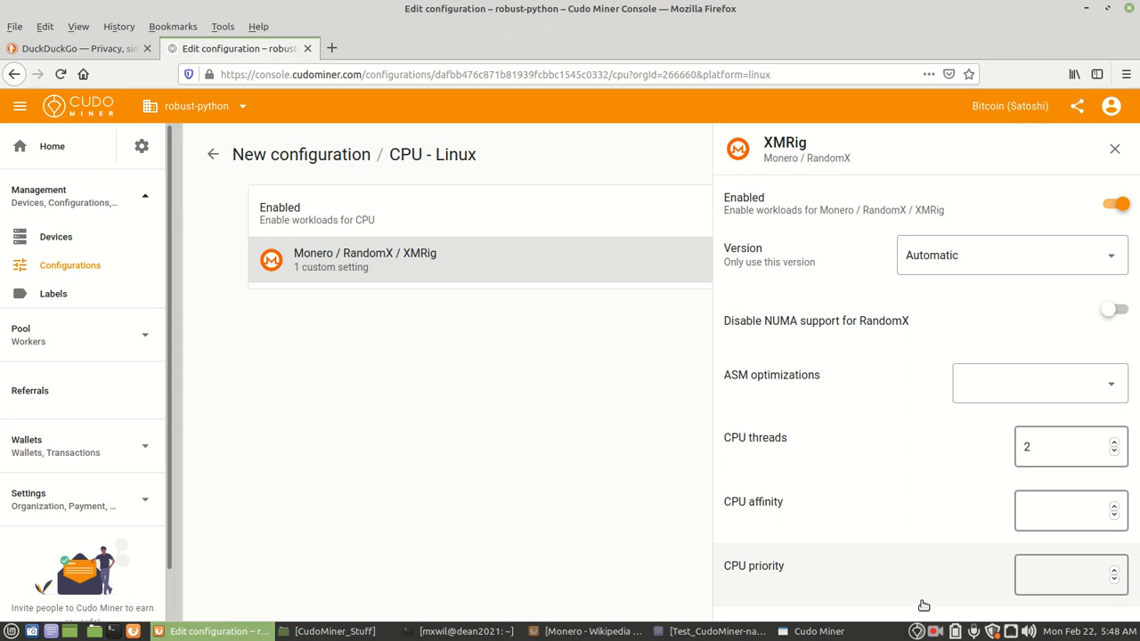
{"action": "mouse_move", "coordinate": [797, 619]}
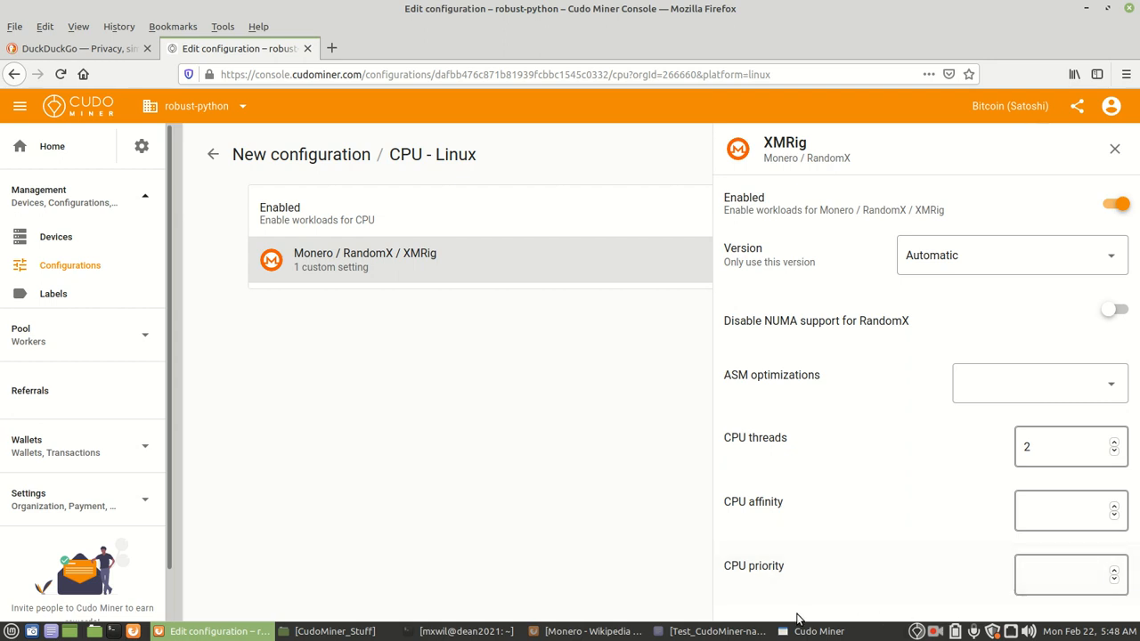
{"action": "mouse_move", "coordinate": [1072, 184]}
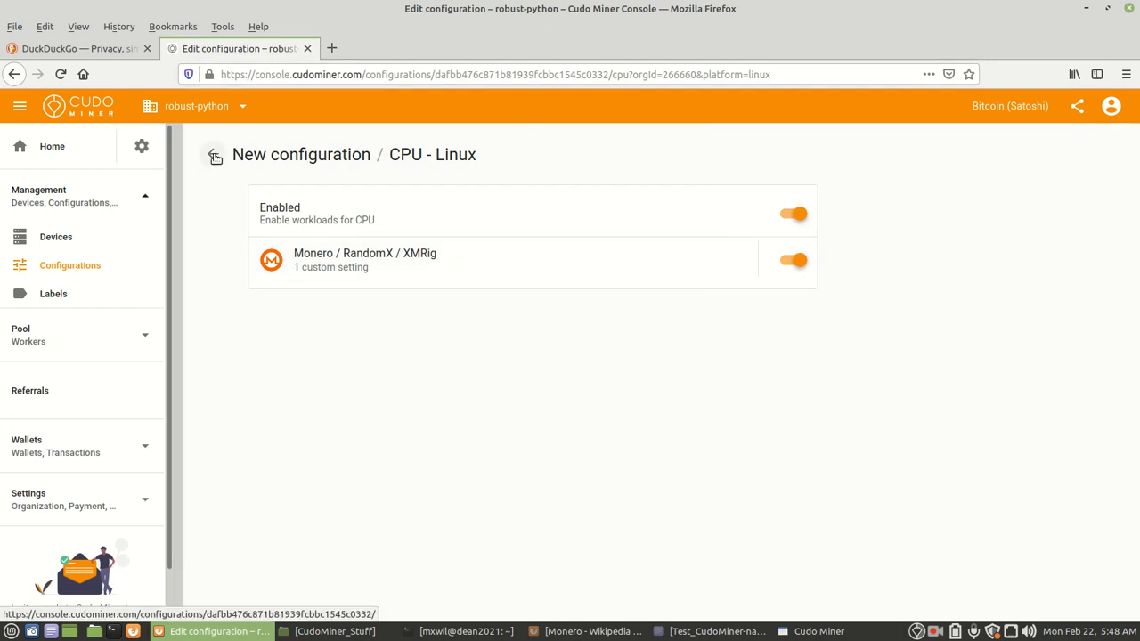
Step: Return to New configuration and change Scheduling startup visibility from Last state to Visible
{"action": "left_click", "coordinate": [213, 154]}
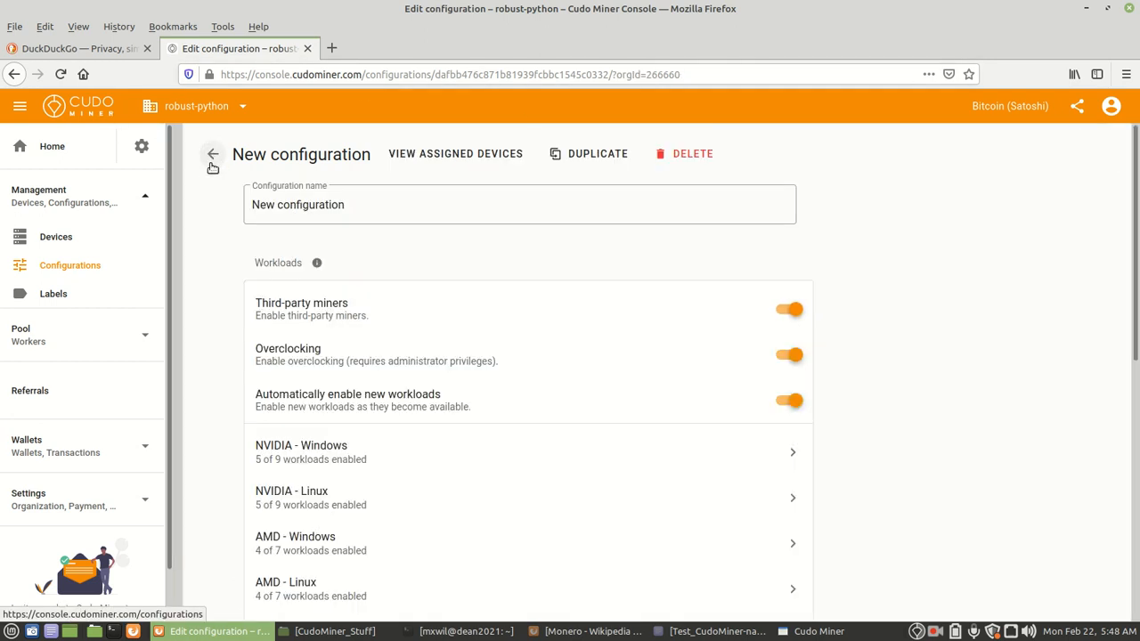
{"action": "scroll", "scroll_direction": "down", "scroll_amount": 3}
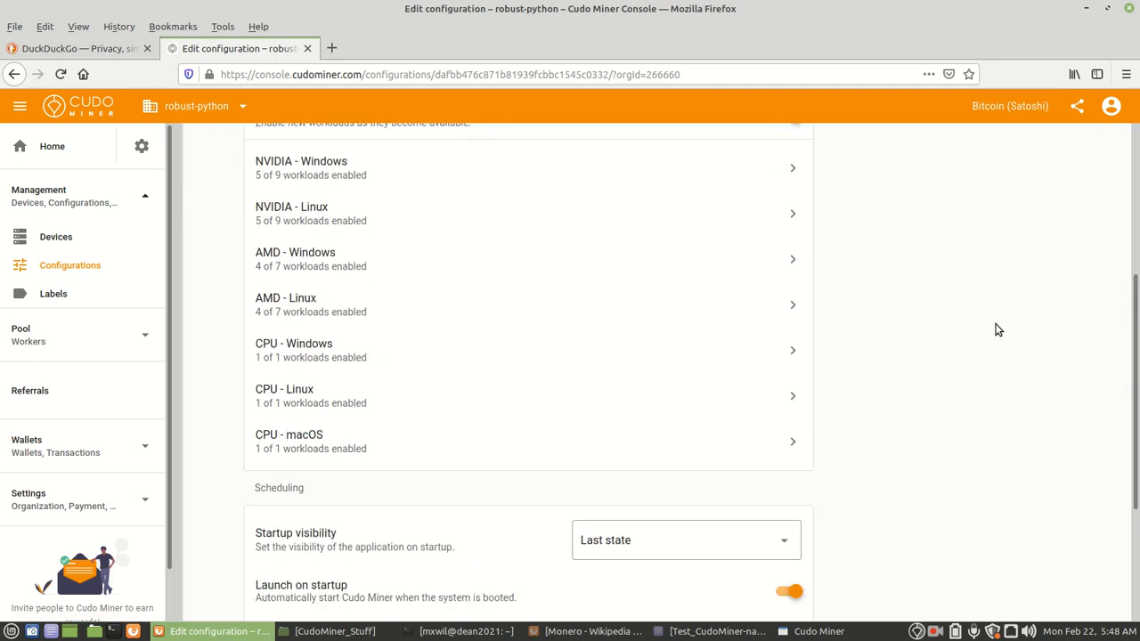
{"action": "scroll", "scroll_direction": "down", "scroll_amount": 3}
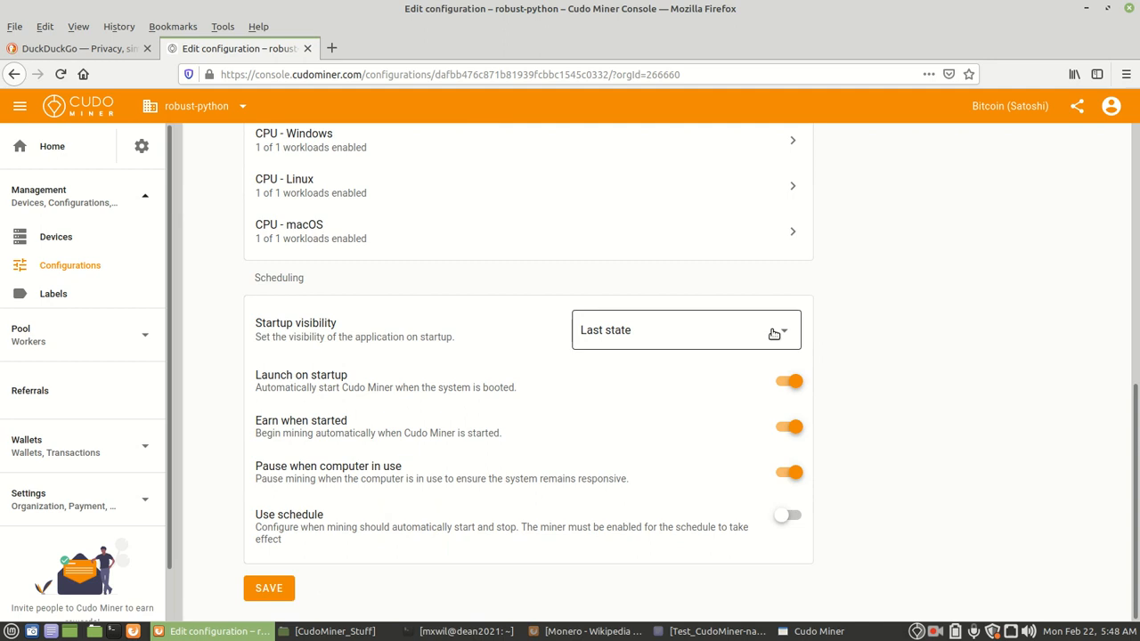
{"action": "scroll", "scroll_direction": "up", "scroll_amount": 3}
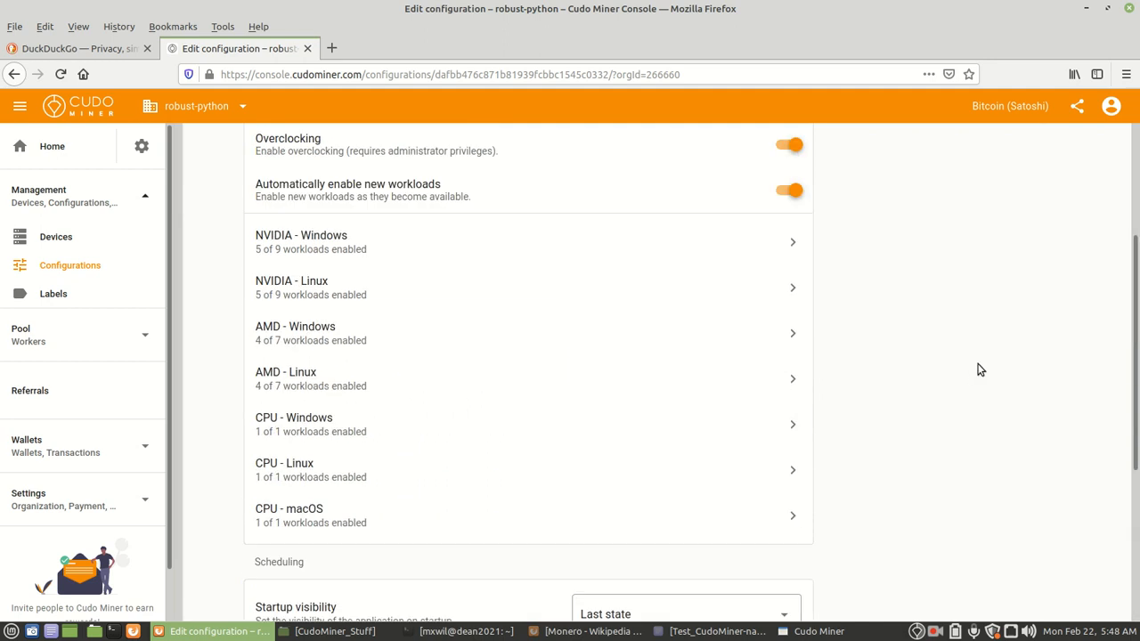
{"action": "scroll", "scroll_direction": "down", "scroll_amount": 3}
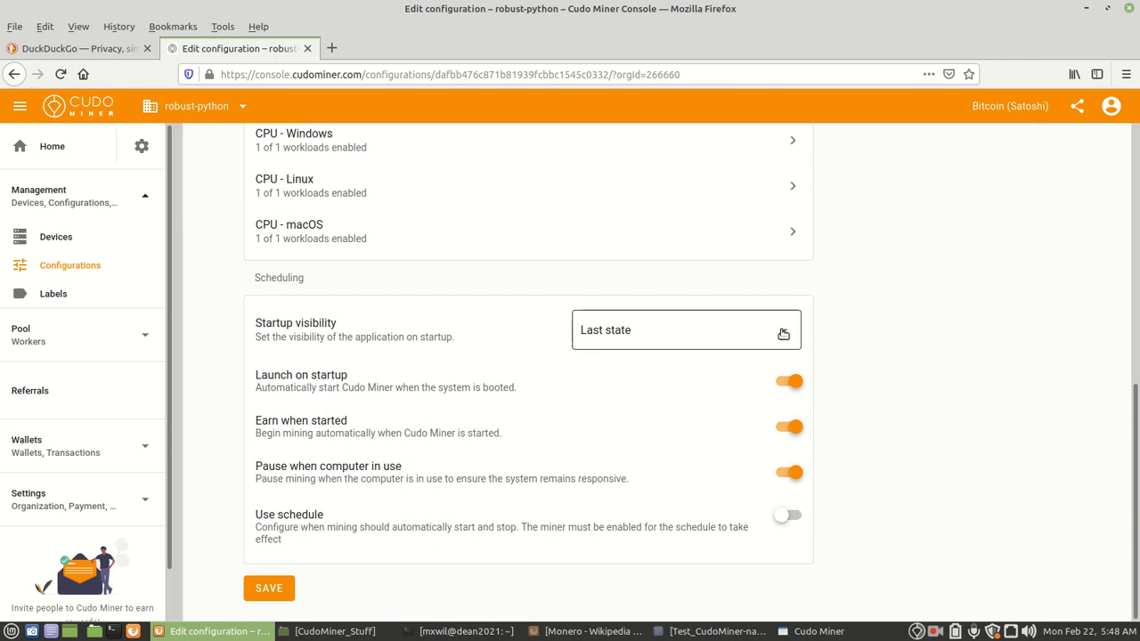
{"action": "left_click", "coordinate": [686, 329]}
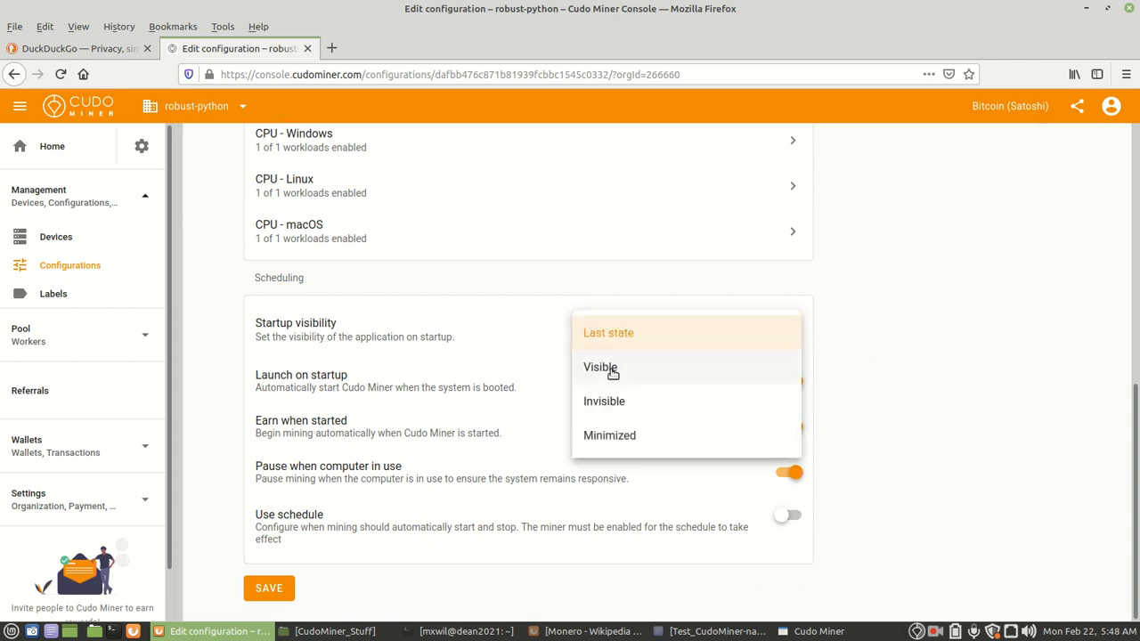
{"action": "left_click", "coordinate": [599, 367]}
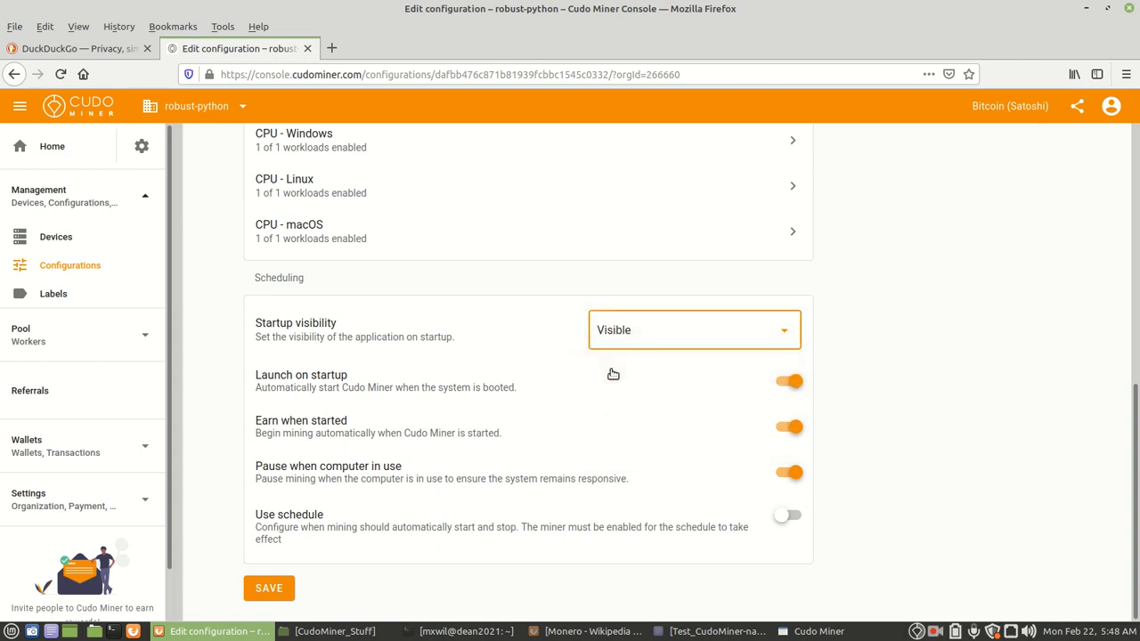
{"action": "mouse_move", "coordinate": [374, 595]}
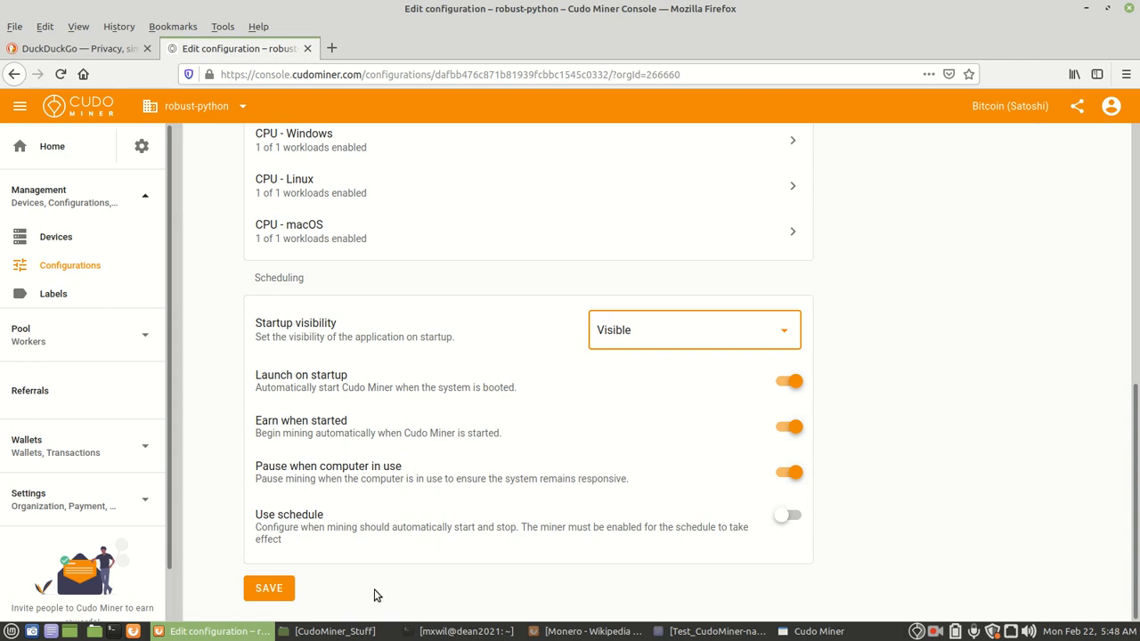
{"action": "mouse_move", "coordinate": [268, 587]}
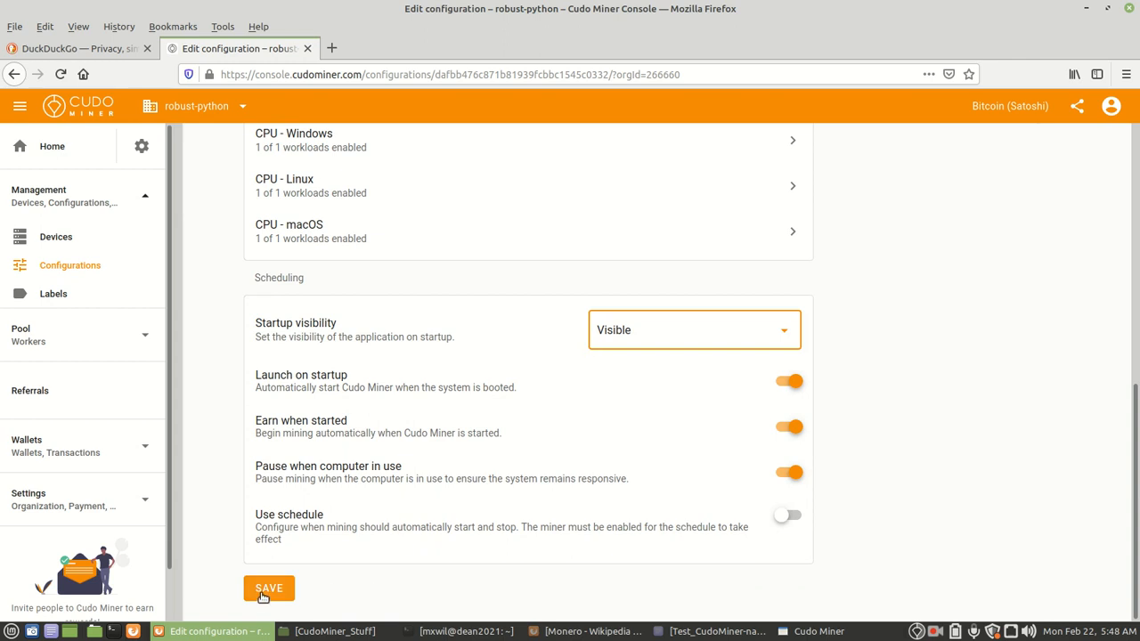
Step: Save New configuration, then go via Home to Devices showing dean2021 disabled
{"action": "left_click", "coordinate": [269, 587]}
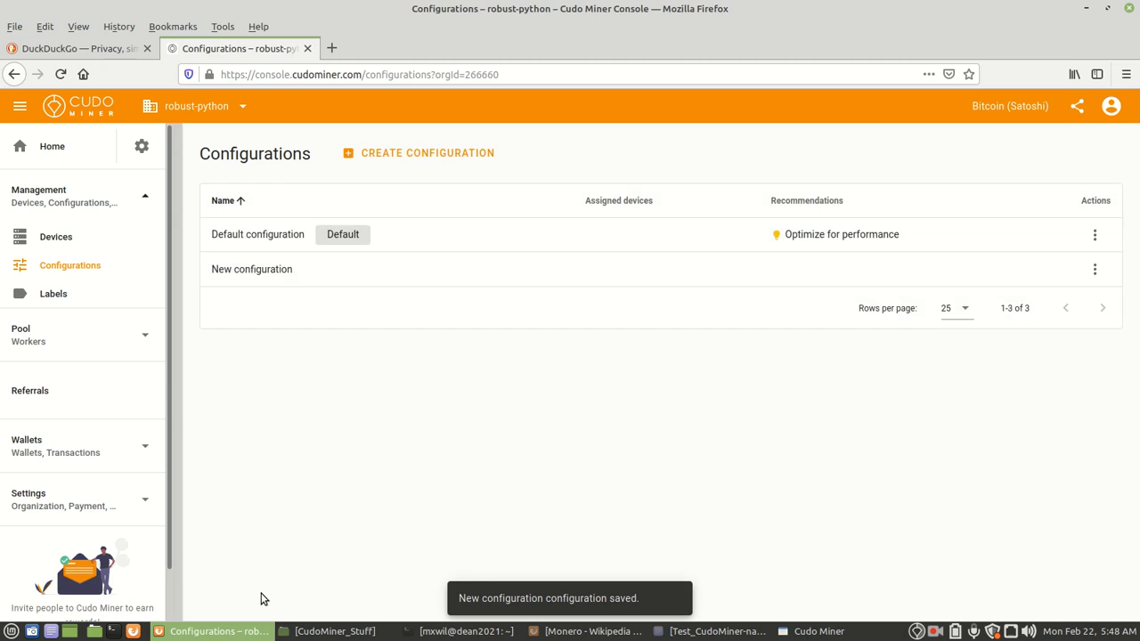
{"action": "mouse_move", "coordinate": [59, 135]}
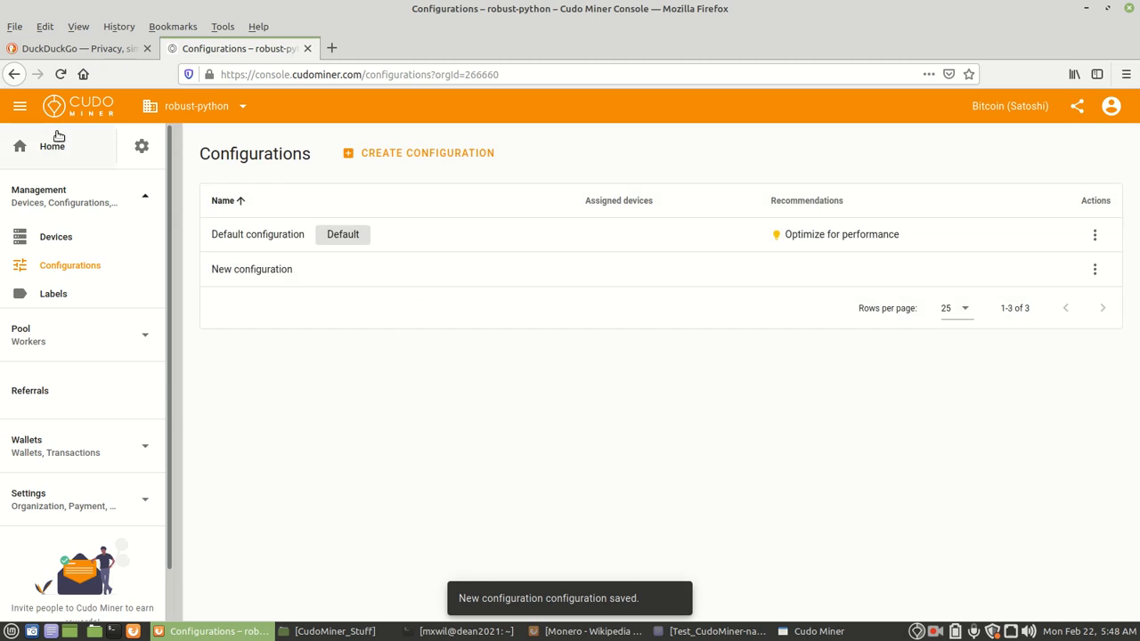
{"action": "mouse_move", "coordinate": [52, 146]}
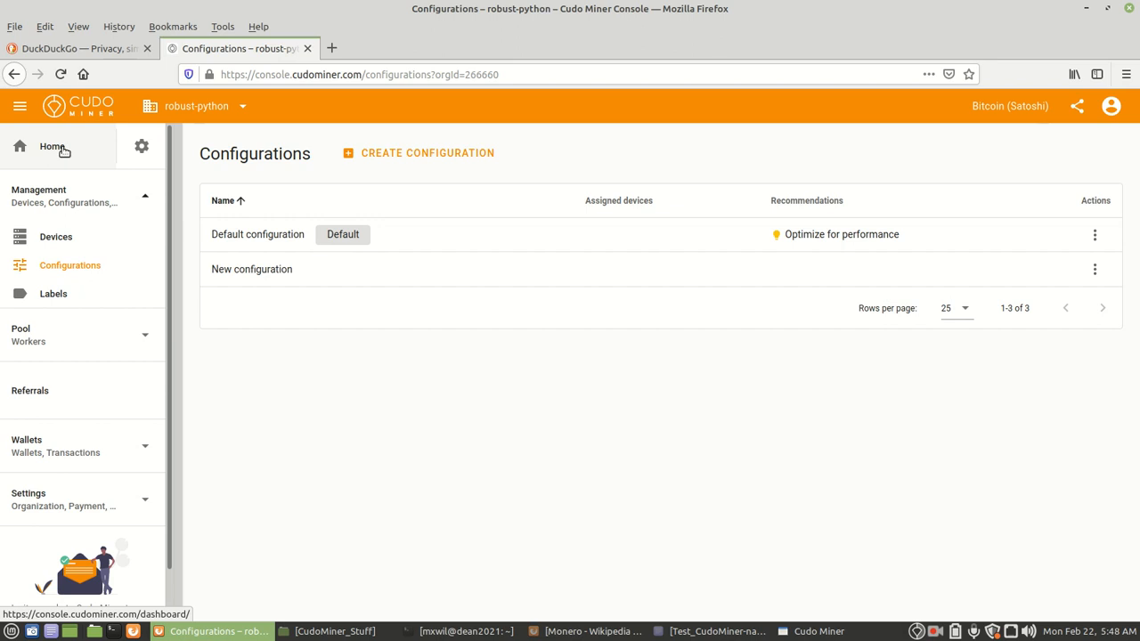
{"action": "left_click", "coordinate": [51, 146]}
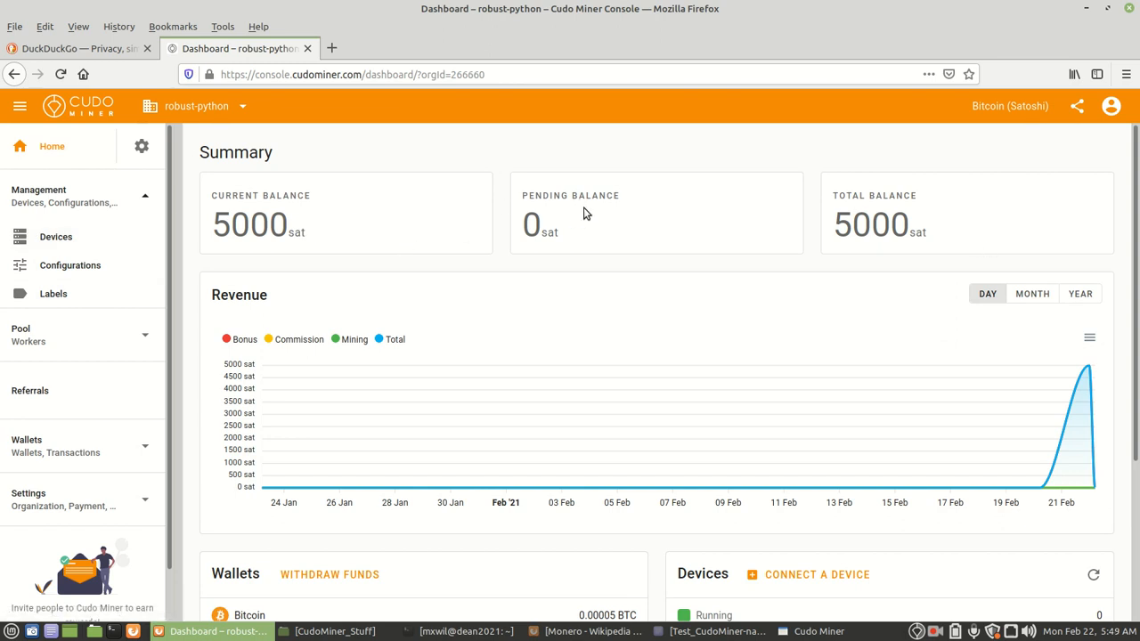
{"action": "mouse_move", "coordinate": [933, 198]}
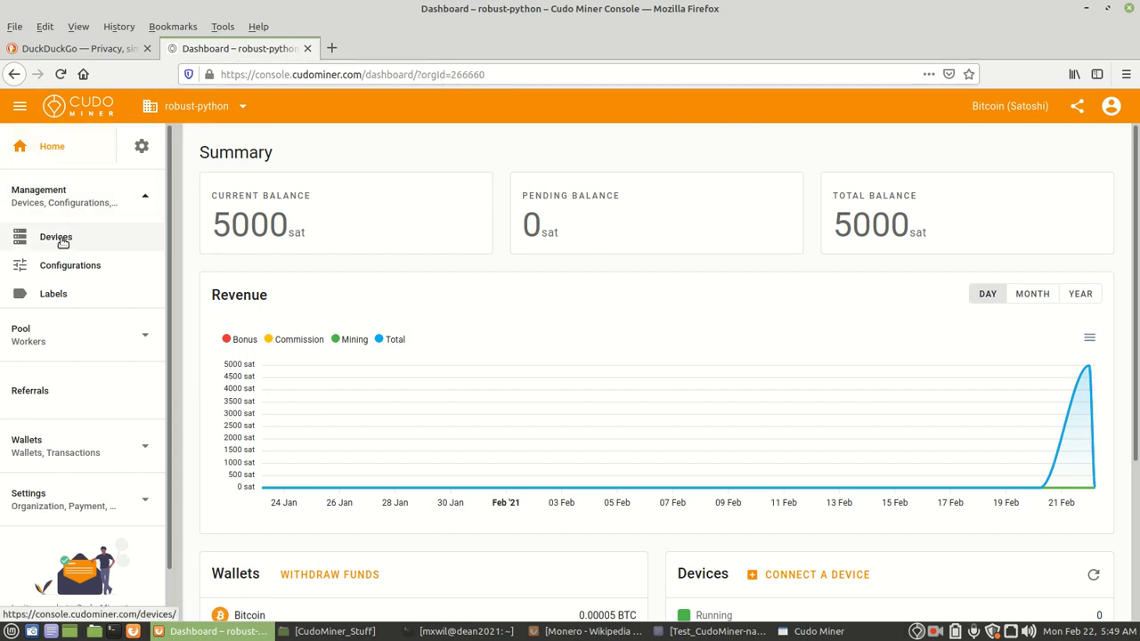
{"action": "left_click", "coordinate": [55, 237]}
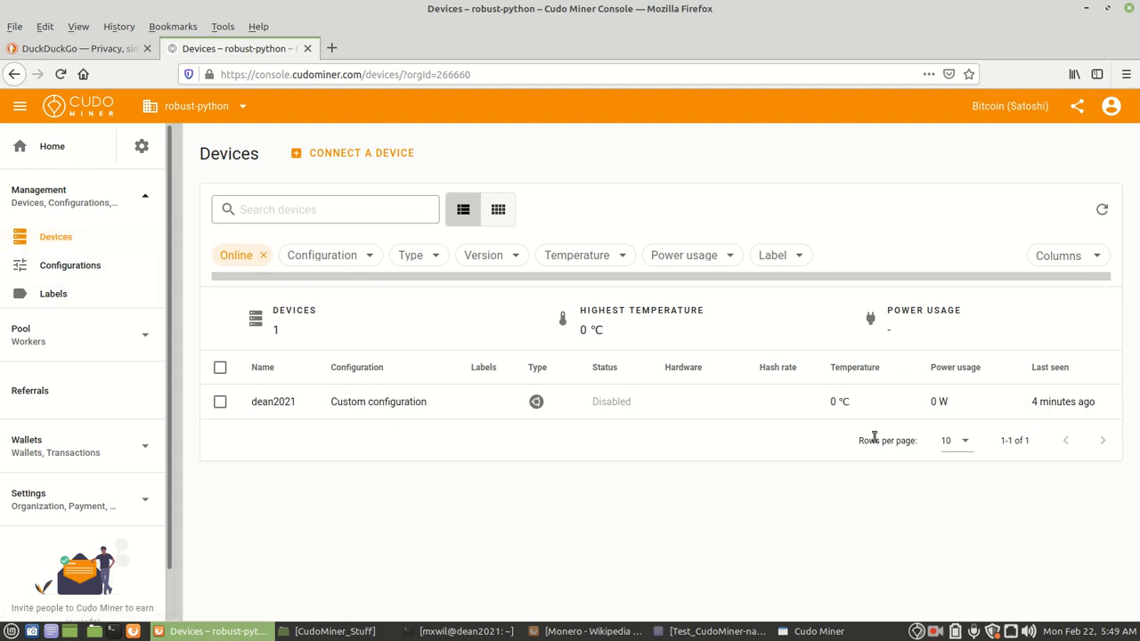
{"action": "mouse_move", "coordinate": [1095, 15]}
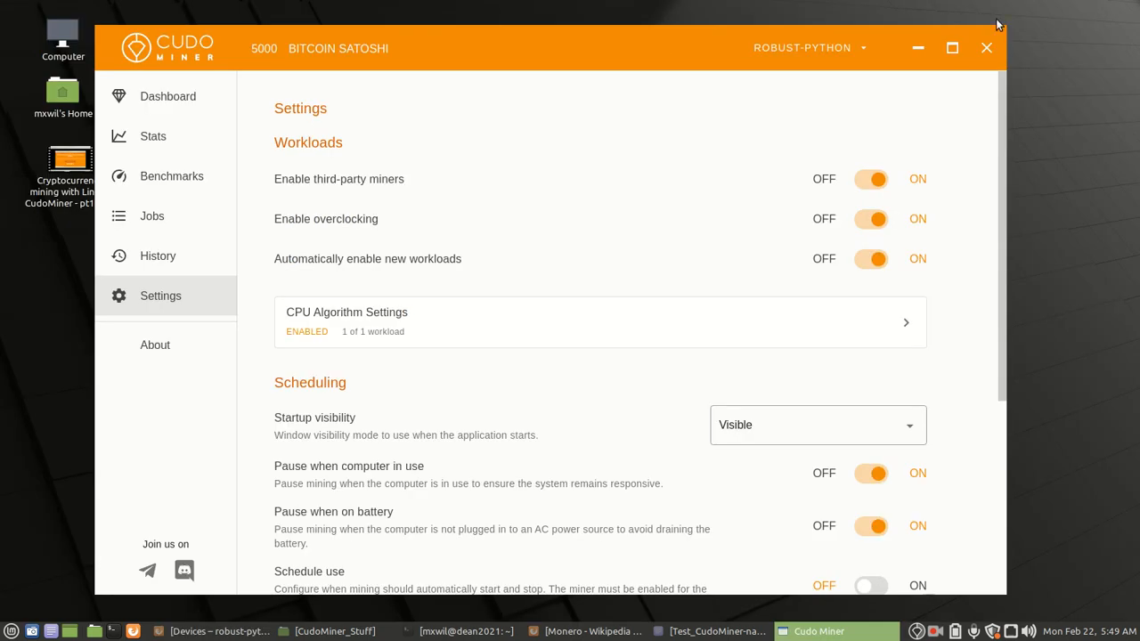
{"action": "mouse_move", "coordinate": [502, 41]}
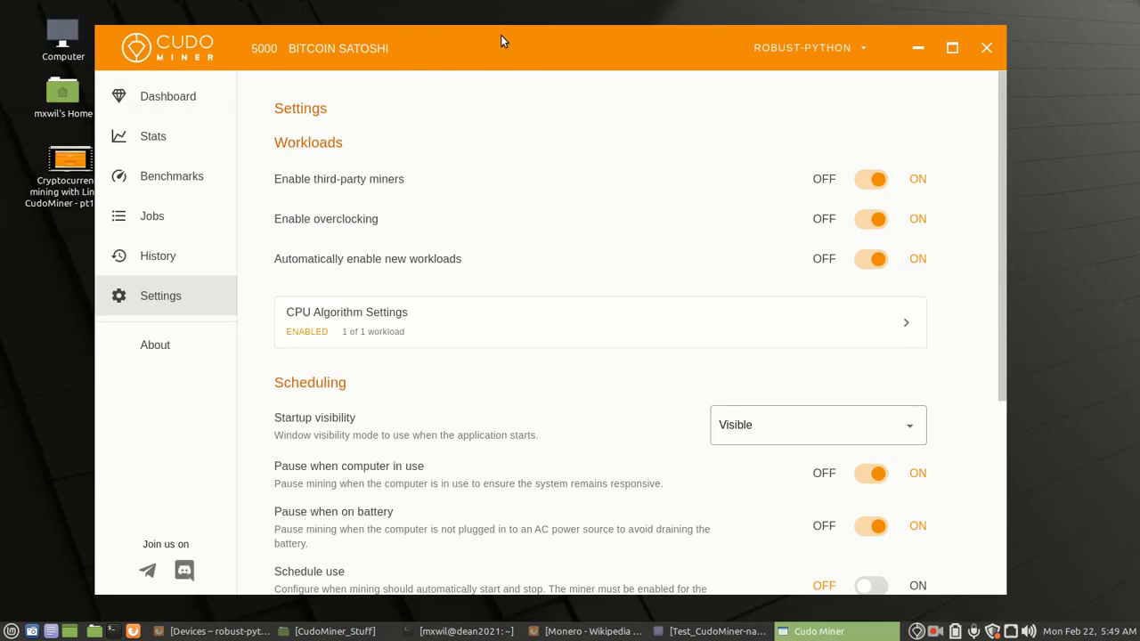
{"action": "mouse_move", "coordinate": [279, 57]}
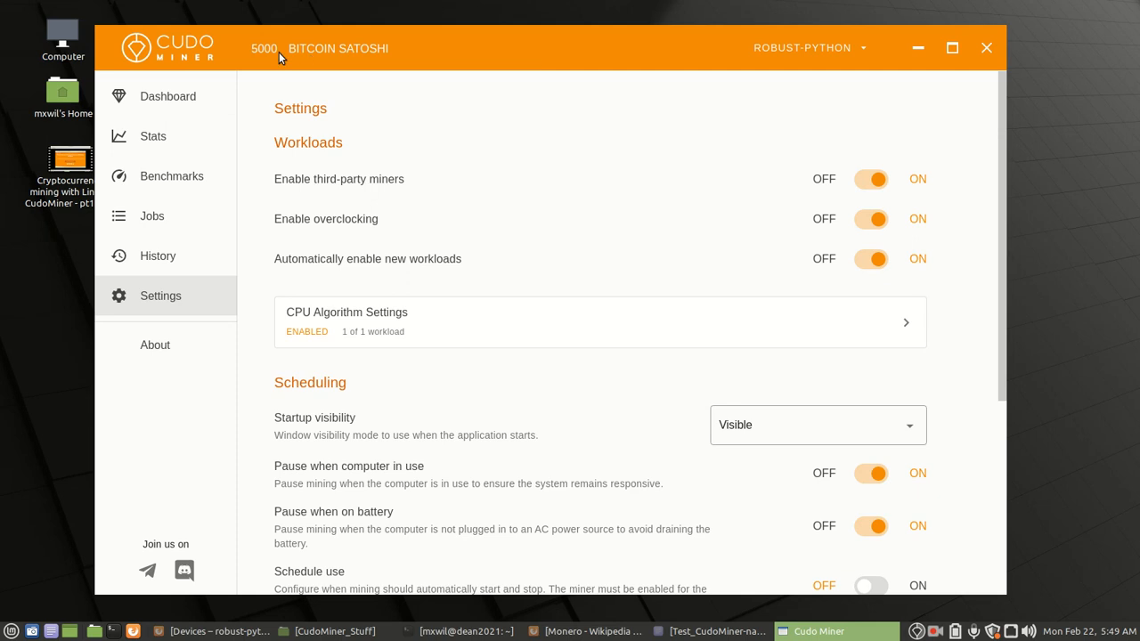
{"action": "mouse_move", "coordinate": [187, 124]}
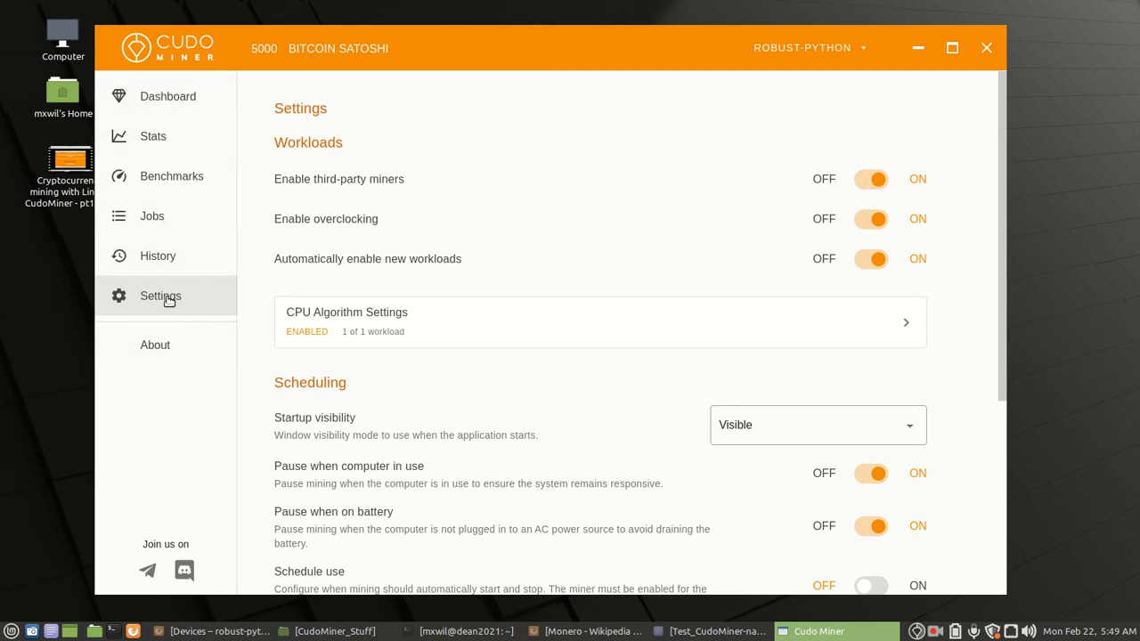
{"action": "mouse_move", "coordinate": [601, 127]}
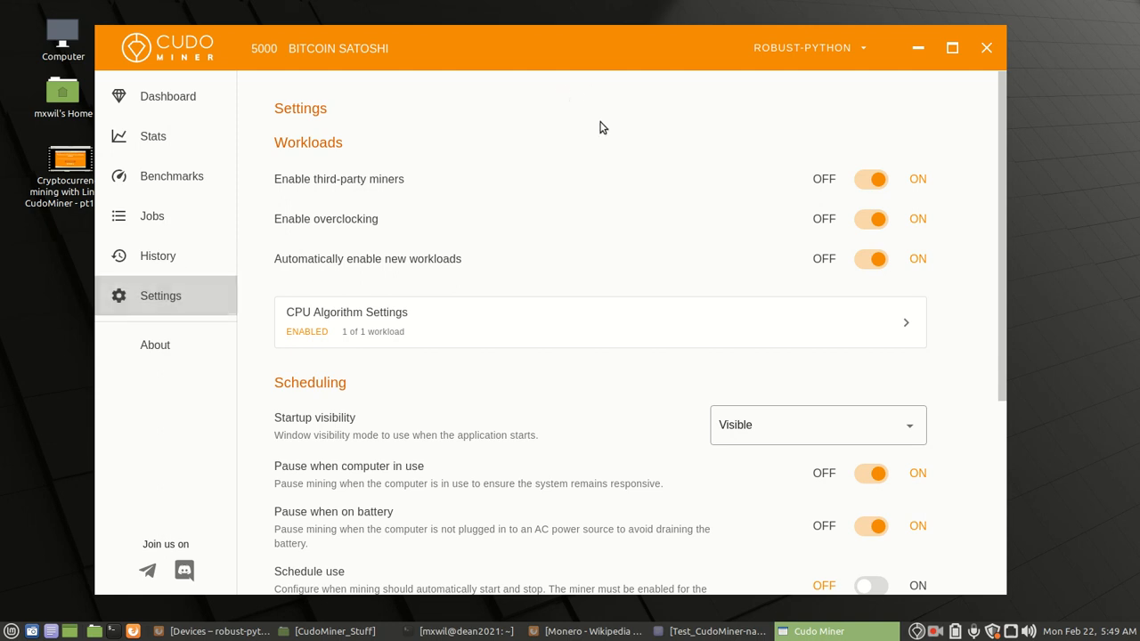
{"action": "mouse_move", "coordinate": [761, 226]}
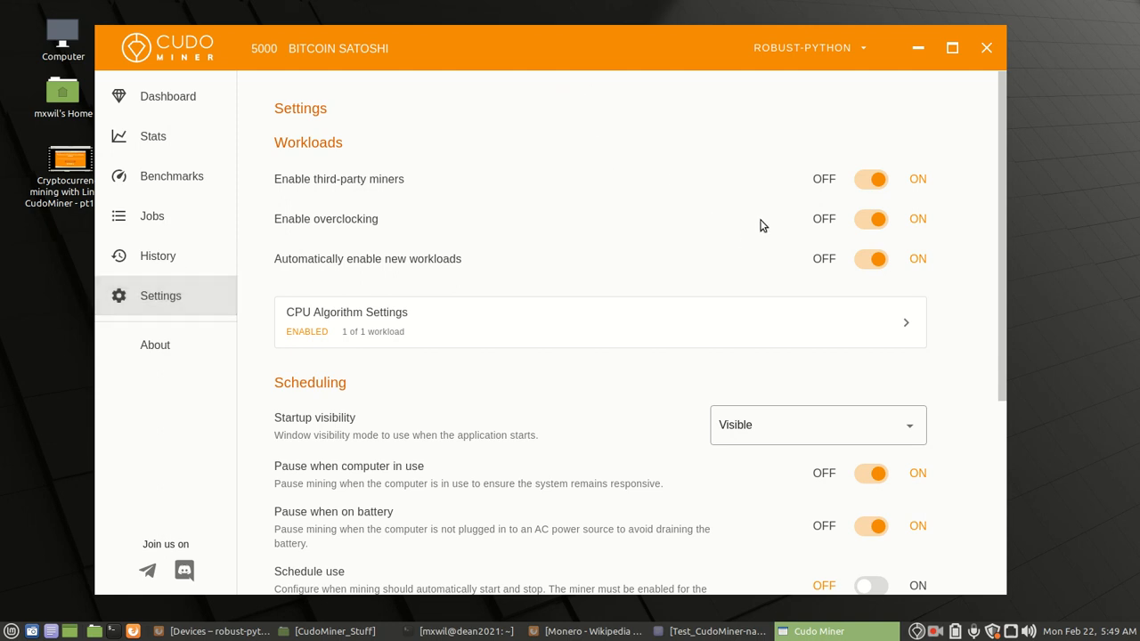
{"action": "scroll", "scroll_direction": "down", "scroll_amount": 3}
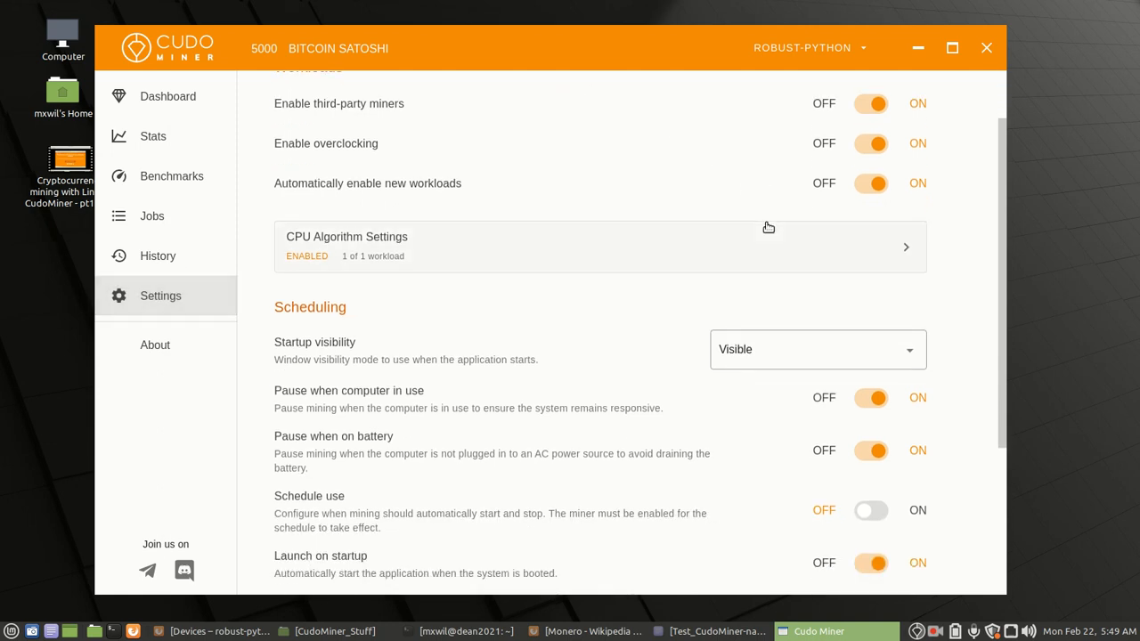
{"action": "scroll", "scroll_direction": "up", "scroll_amount": 3}
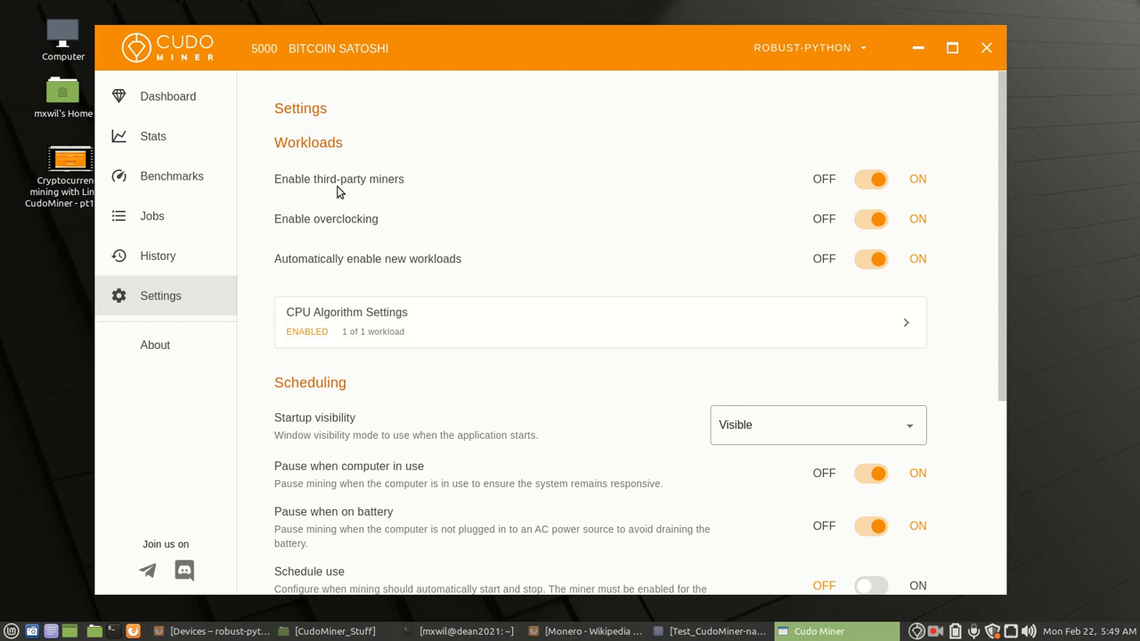
{"action": "mouse_move", "coordinate": [321, 229]}
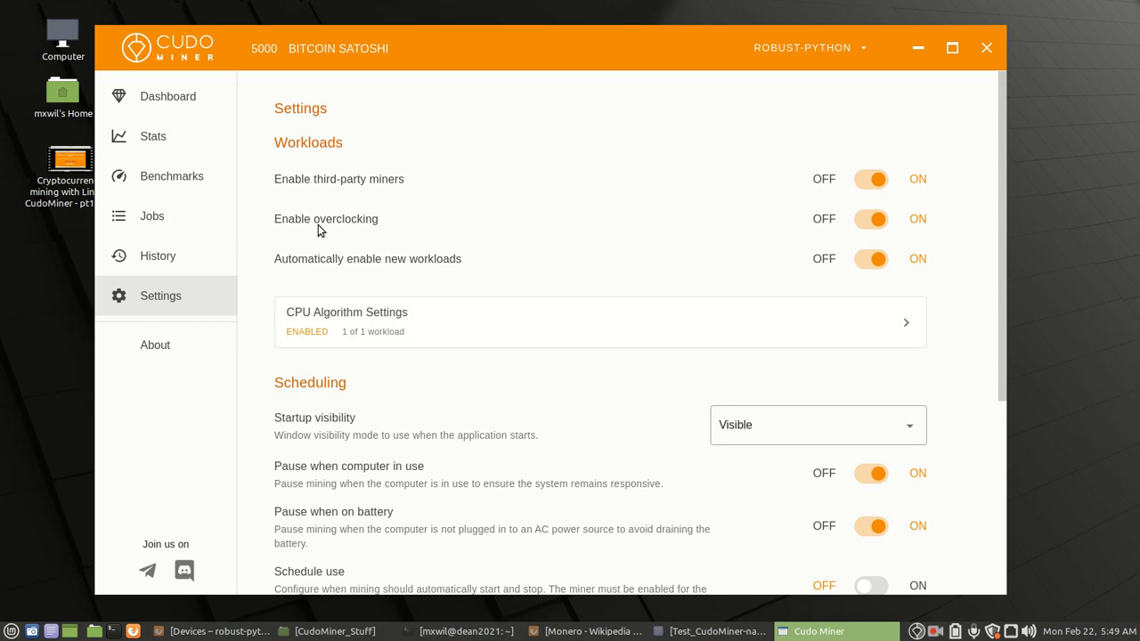
{"action": "mouse_move", "coordinate": [350, 271]}
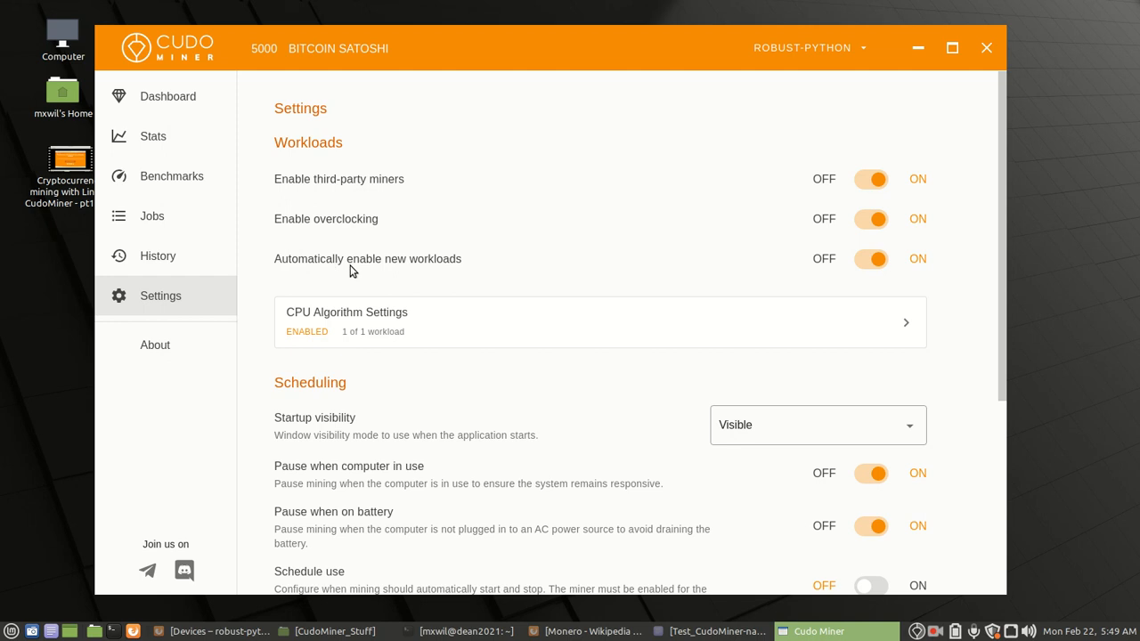
{"action": "mouse_move", "coordinate": [586, 265]}
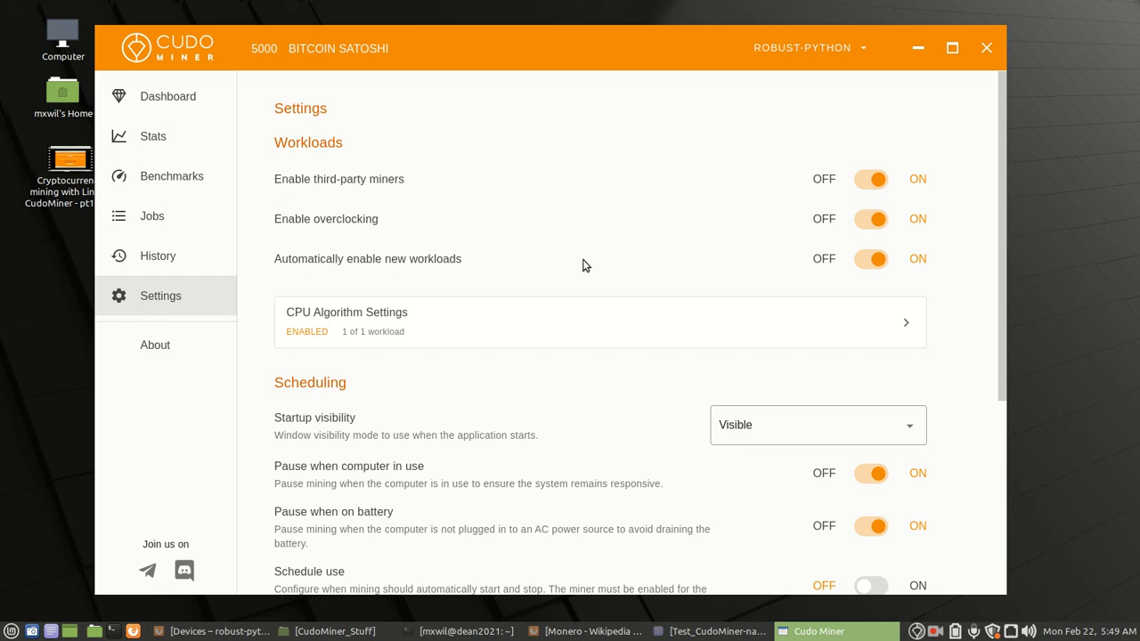
{"action": "scroll", "scroll_direction": "down", "scroll_amount": 3}
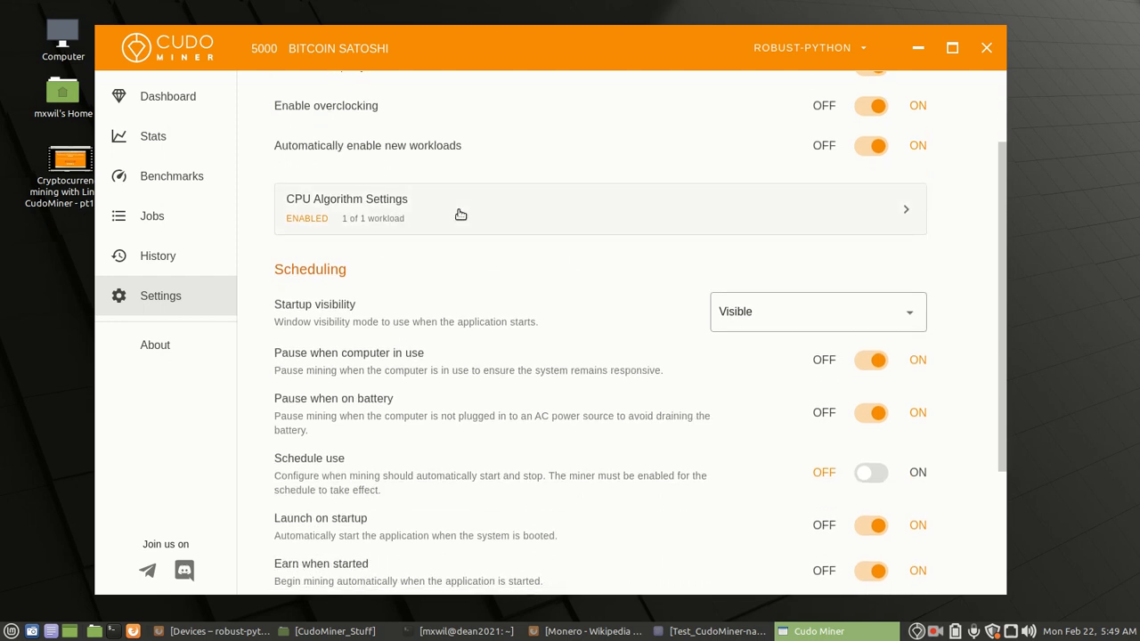
{"action": "mouse_move", "coordinate": [472, 338]}
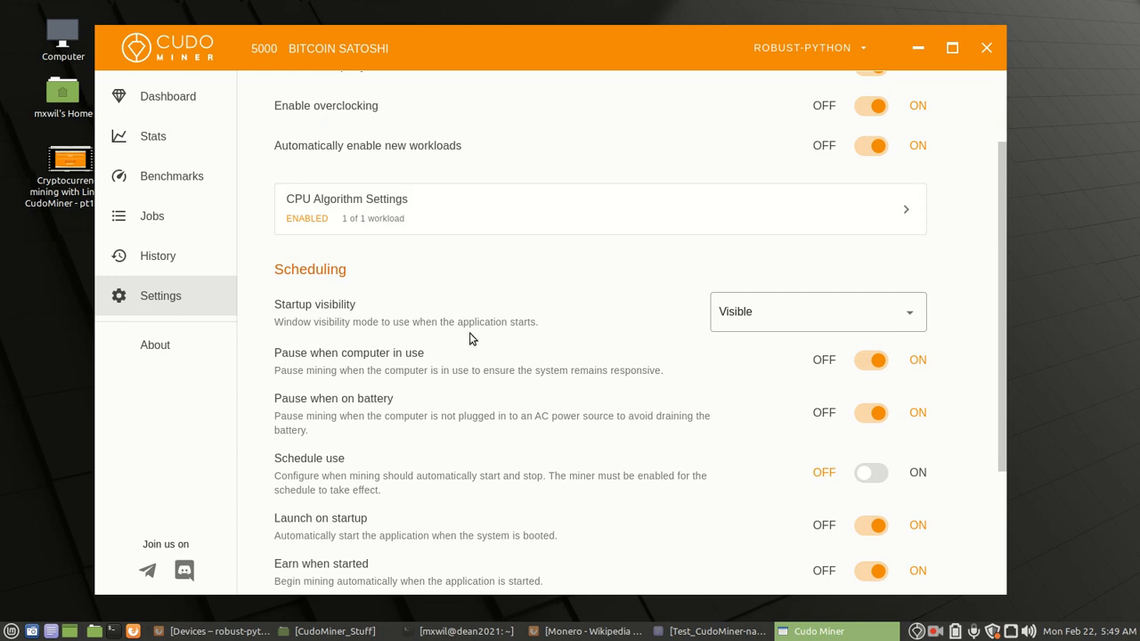
{"action": "mouse_move", "coordinate": [810, 312]}
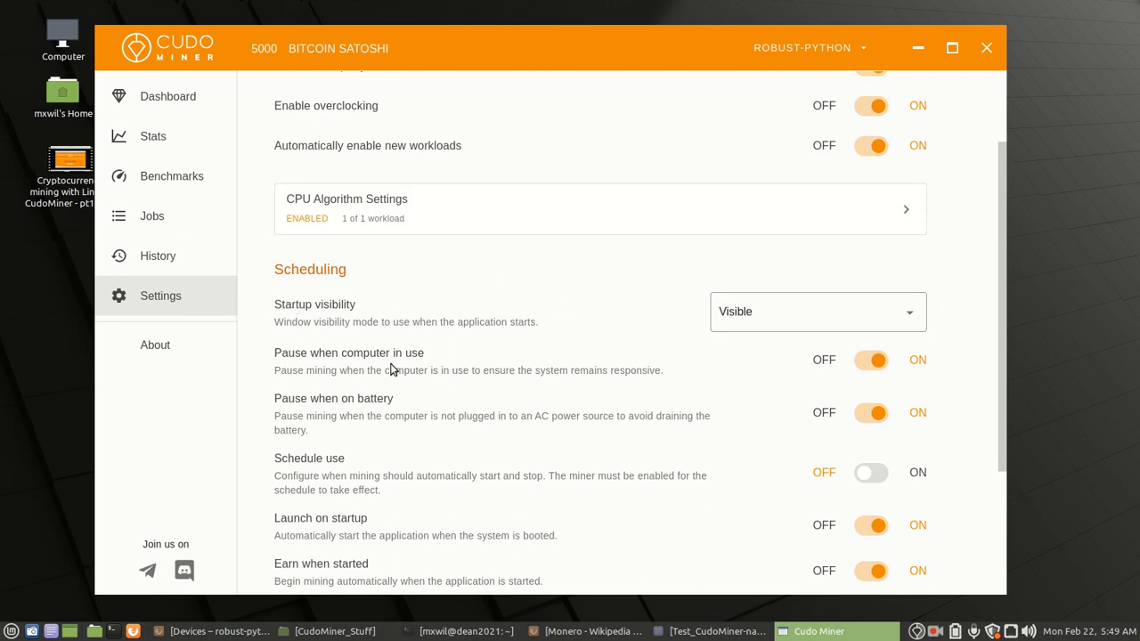
{"action": "mouse_move", "coordinate": [389, 412]}
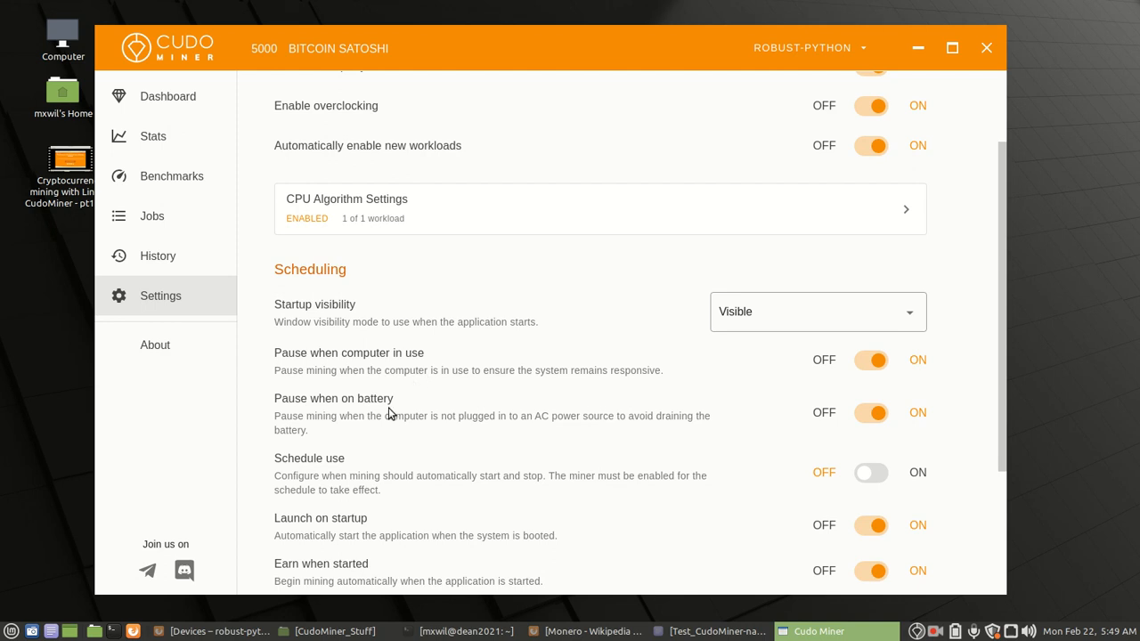
{"action": "mouse_move", "coordinate": [416, 418]}
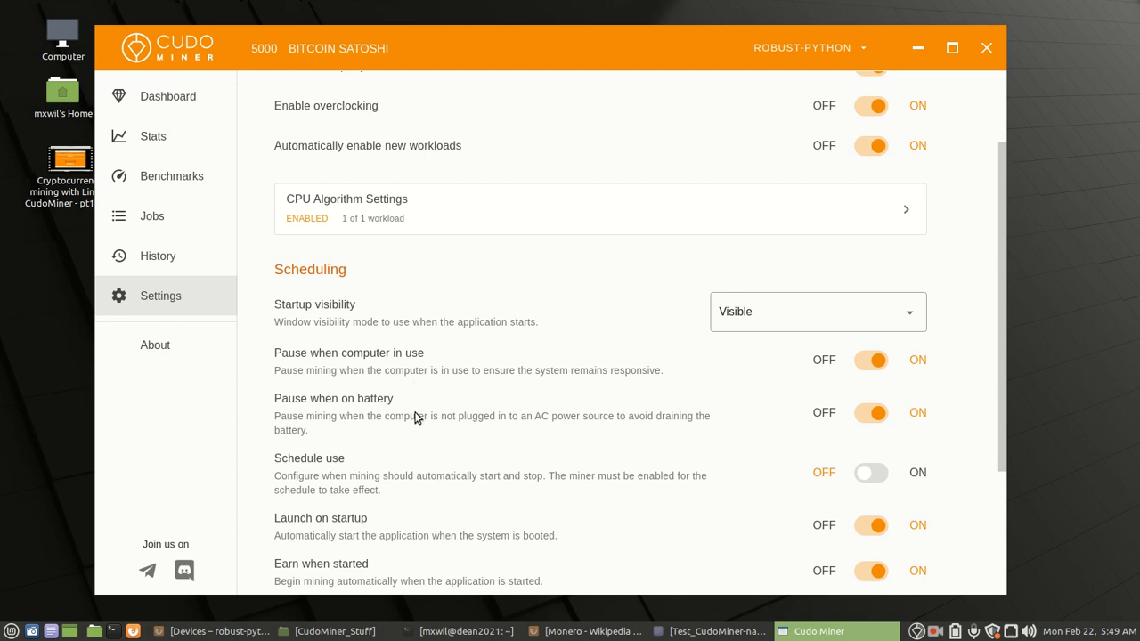
{"action": "scroll", "scroll_direction": "down", "scroll_amount": 3}
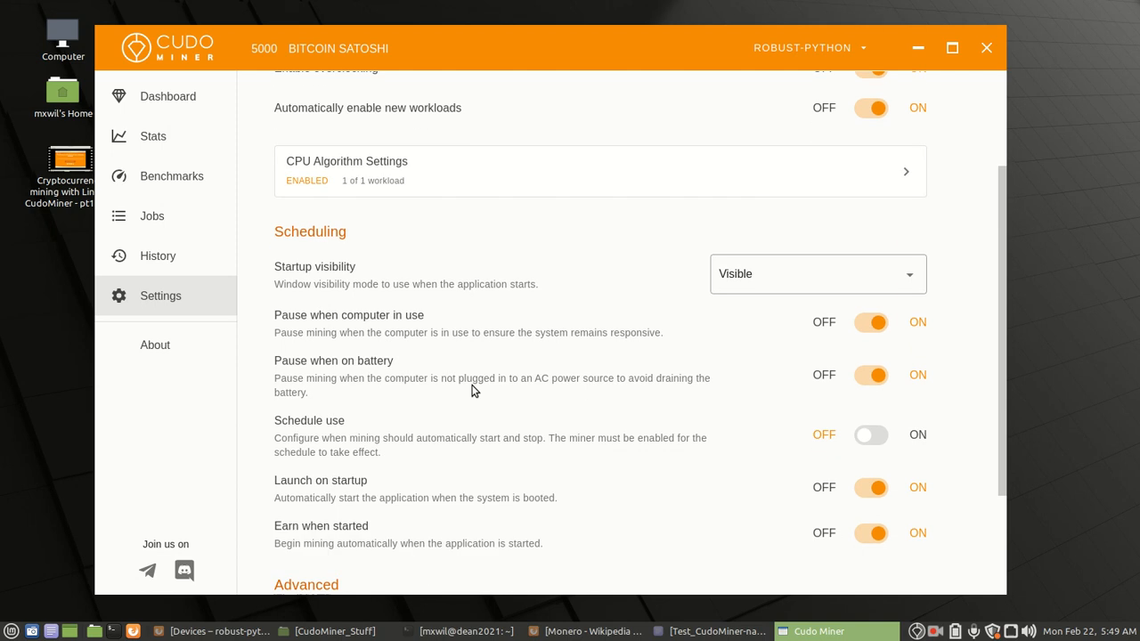
{"action": "scroll", "scroll_direction": "down", "scroll_amount": 3}
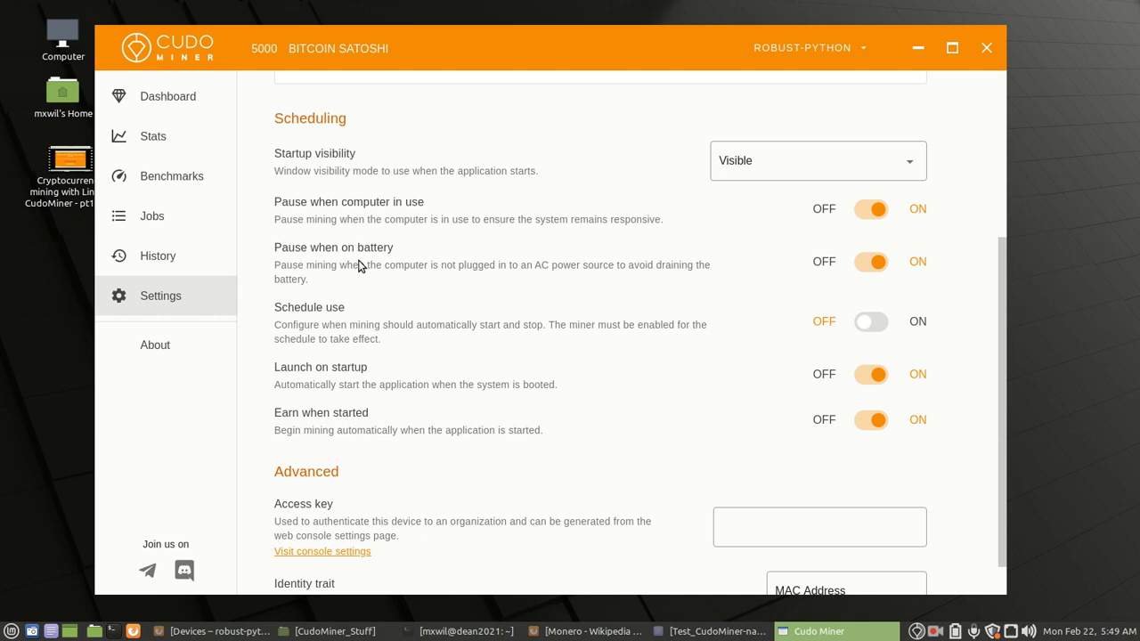
{"action": "mouse_move", "coordinate": [373, 394]}
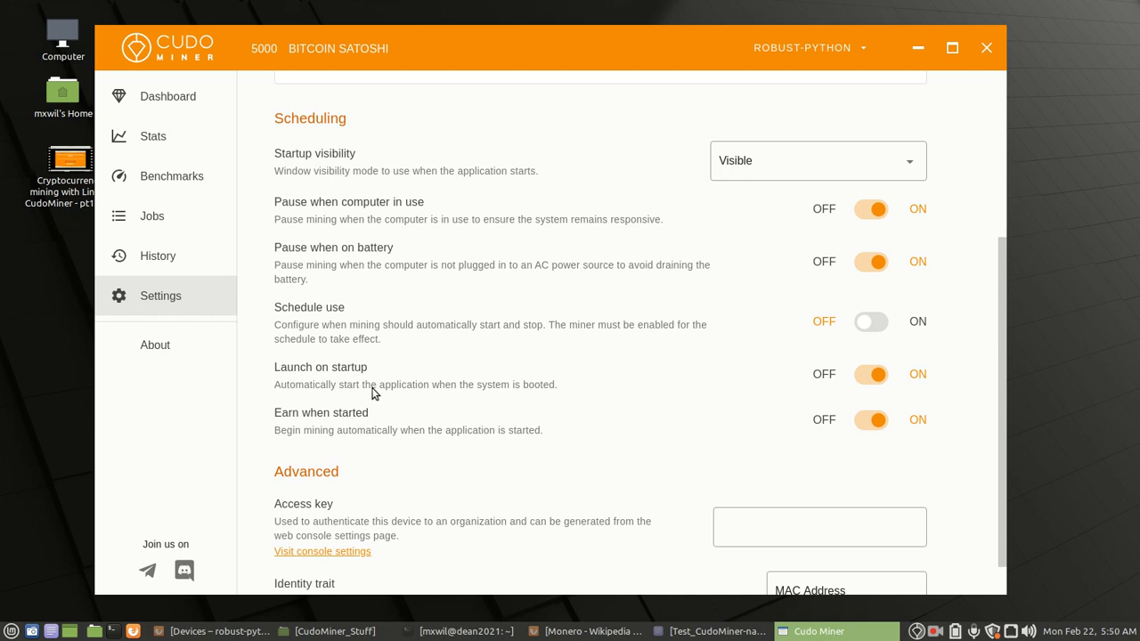
{"action": "mouse_move", "coordinate": [657, 421]}
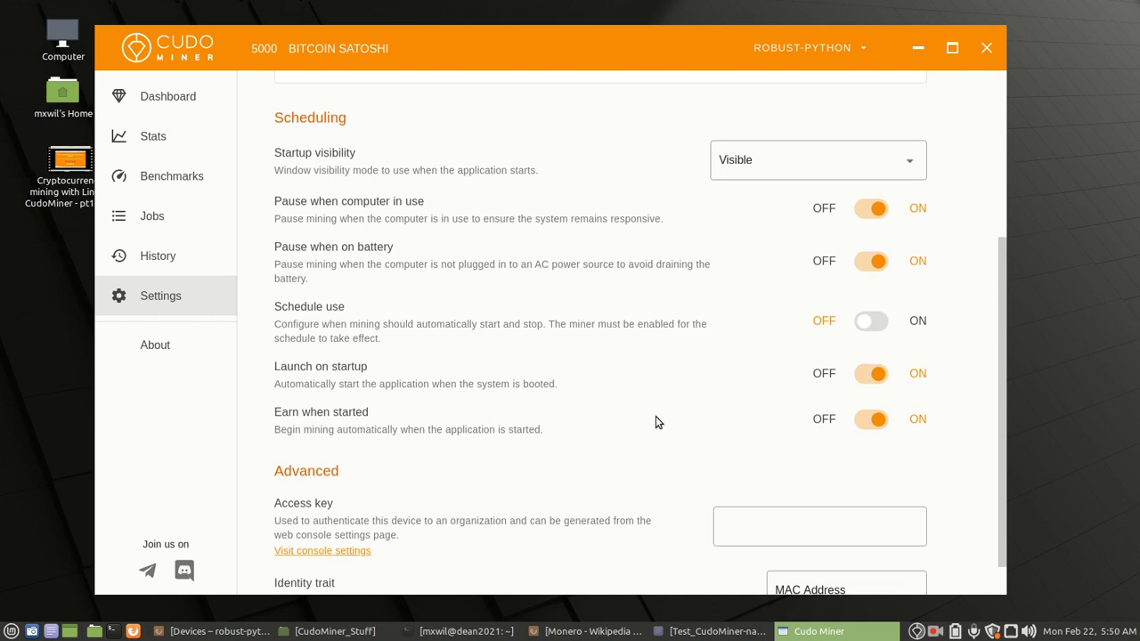
{"action": "scroll", "scroll_direction": "down", "scroll_amount": 3}
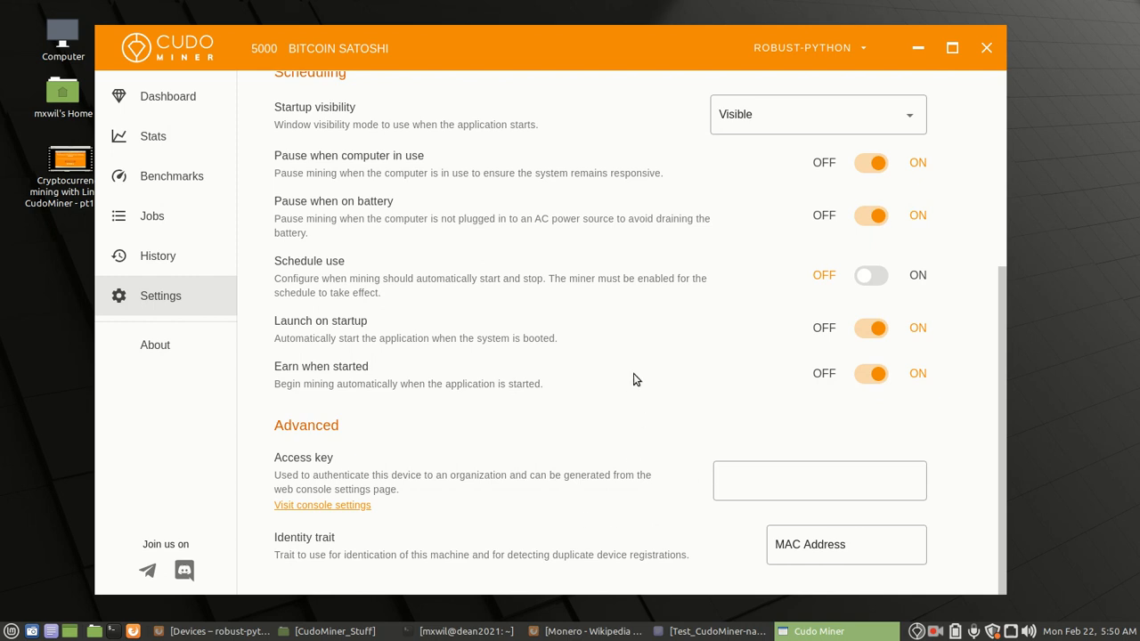
{"action": "scroll", "scroll_direction": "up", "scroll_amount": 3}
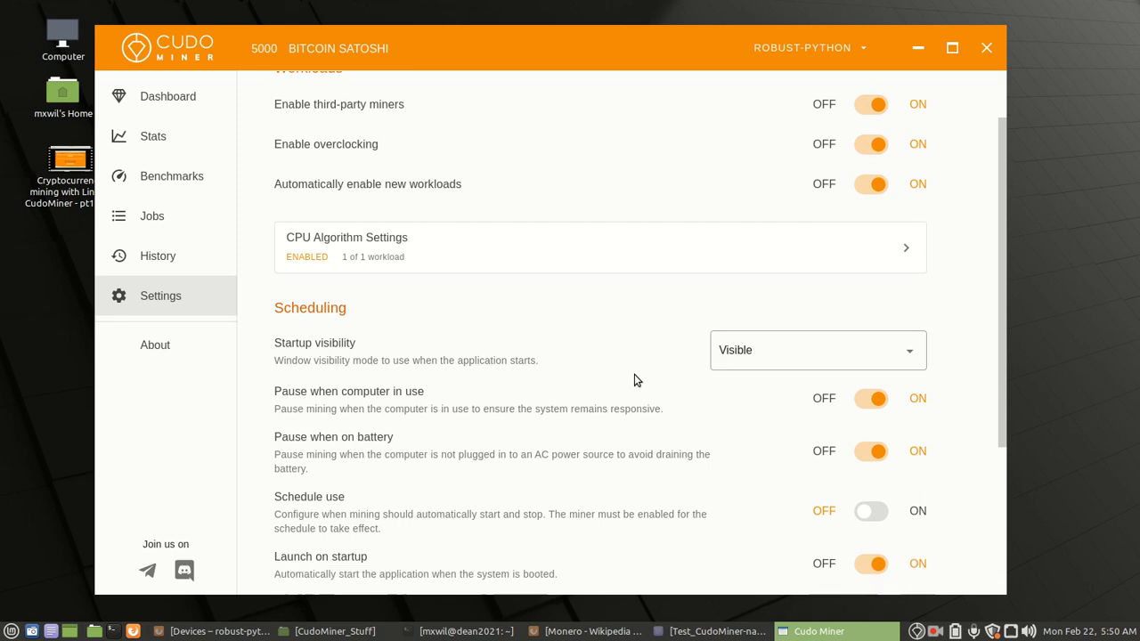
{"action": "scroll", "scroll_direction": "down", "scroll_amount": 3}
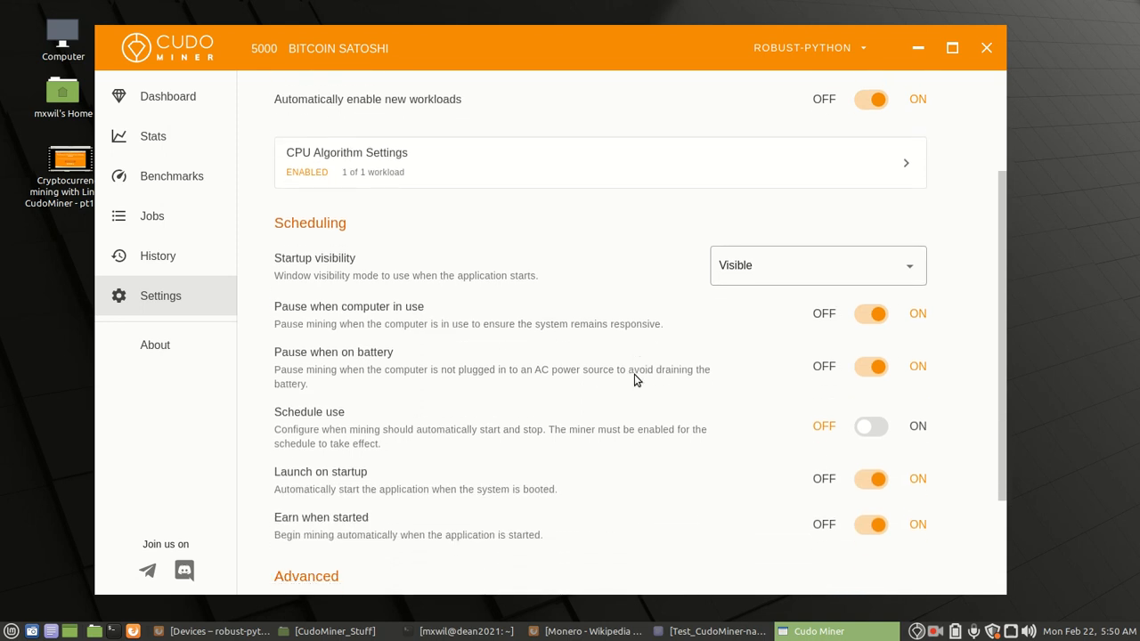
{"action": "scroll", "scroll_direction": "down", "scroll_amount": 3}
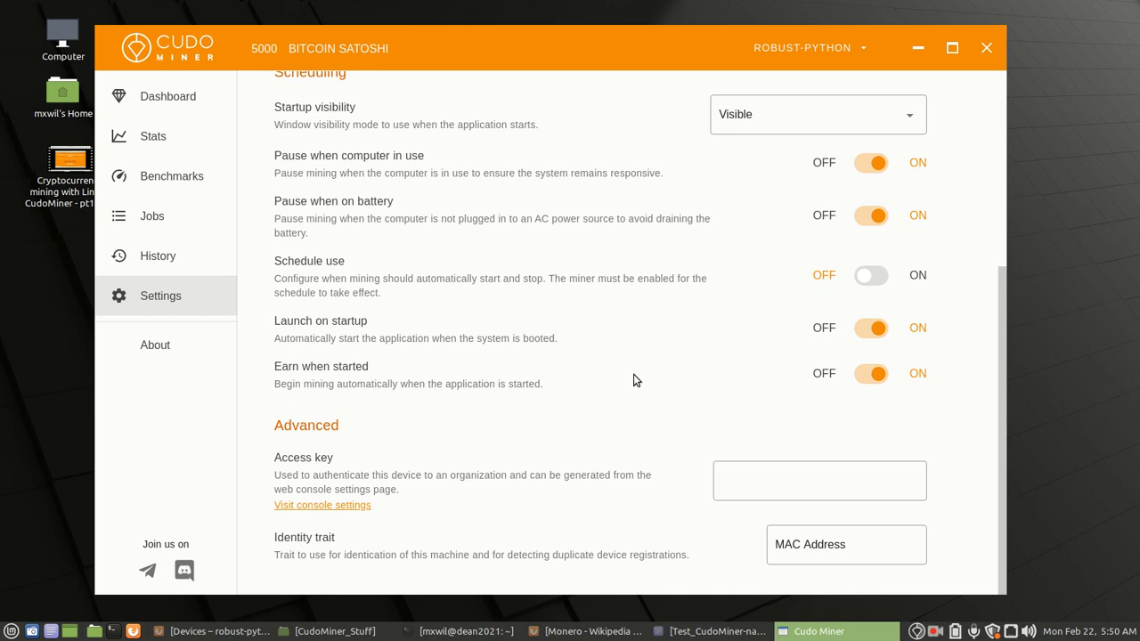
{"action": "mouse_move", "coordinate": [650, 348]}
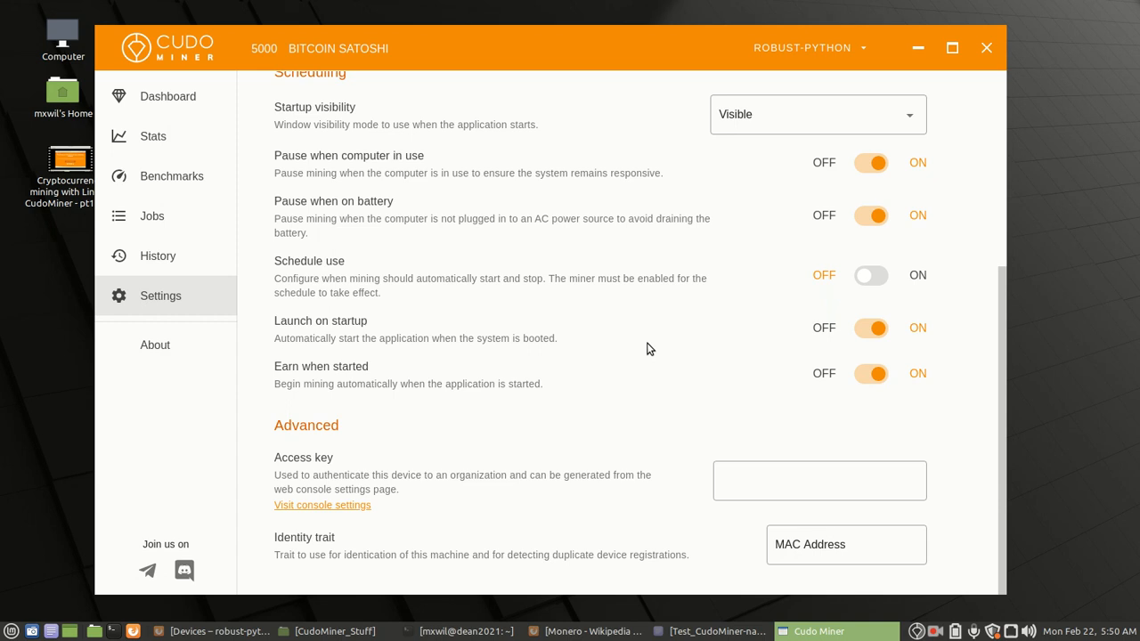
{"action": "mouse_move", "coordinate": [985, 45]}
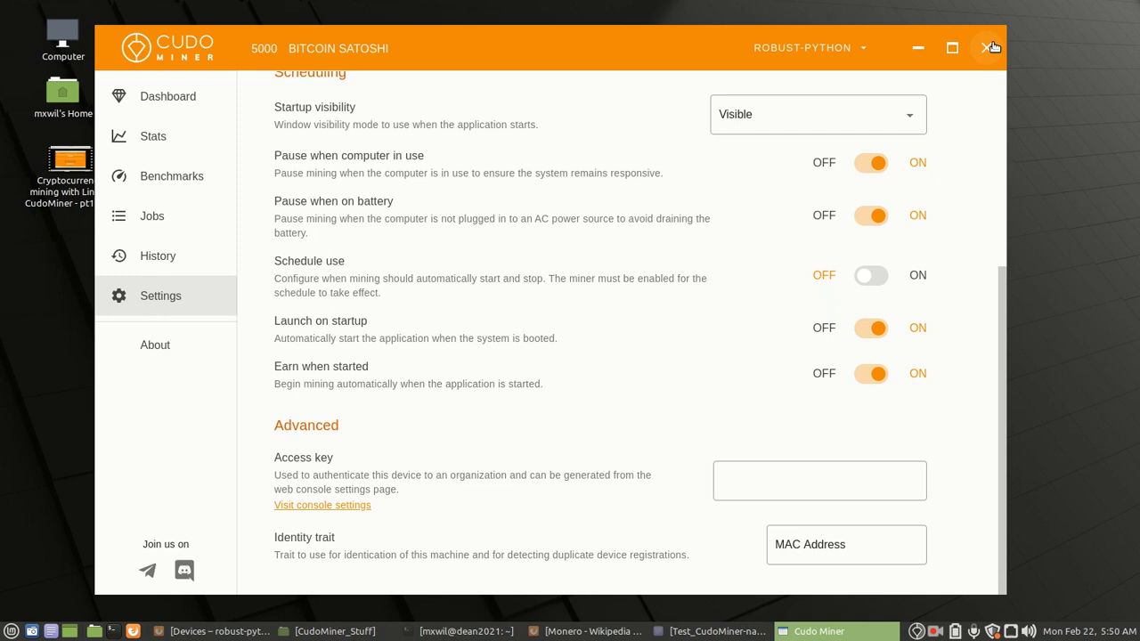
Step: Close the Cudo Miner window so only the Linux Mint desktop and taskbar remain
{"action": "left_click", "coordinate": [988, 47]}
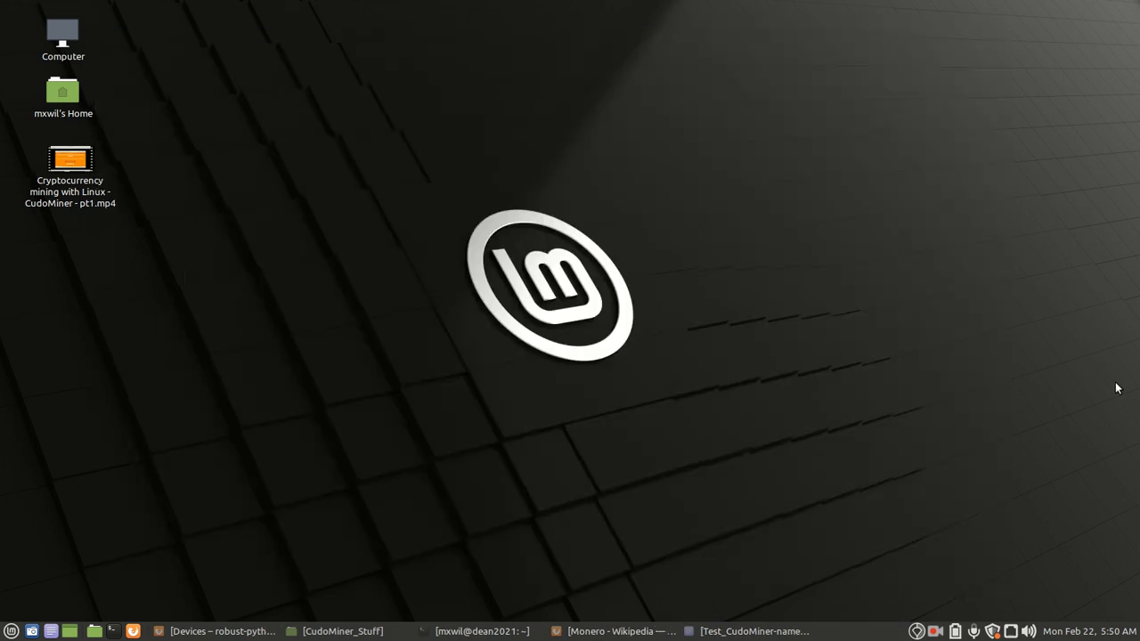